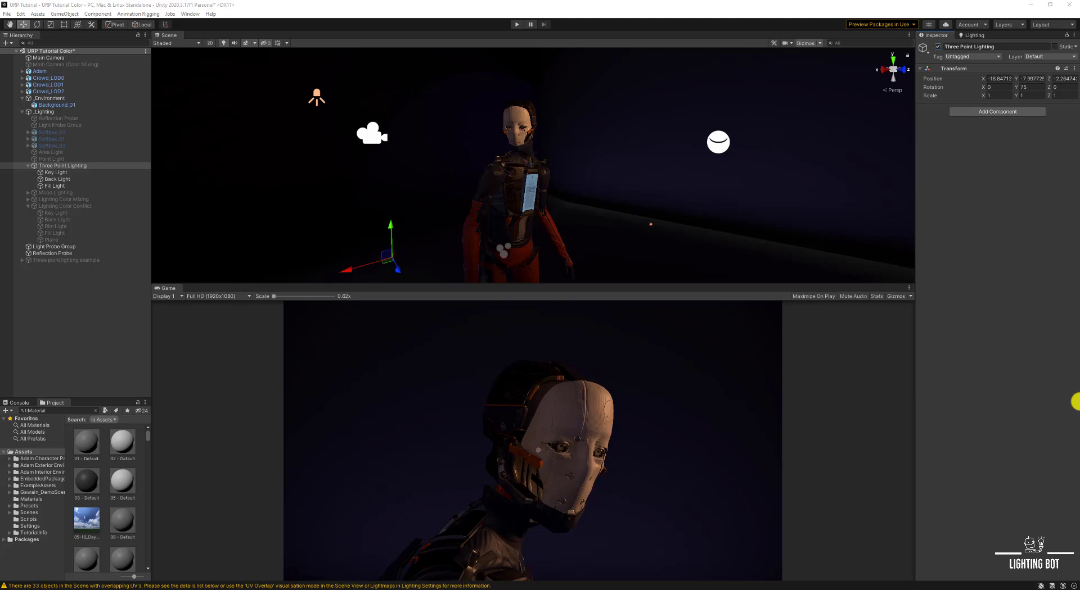
{"action": "mouse_move", "coordinate": [950, 535]}
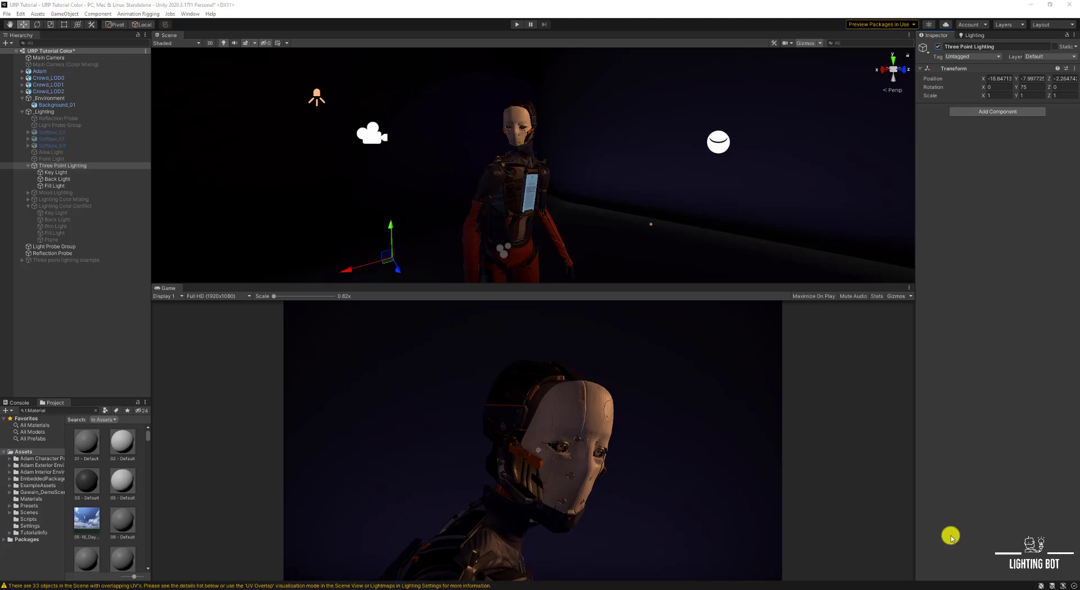
{"action": "mouse_move", "coordinate": [492, 387]}
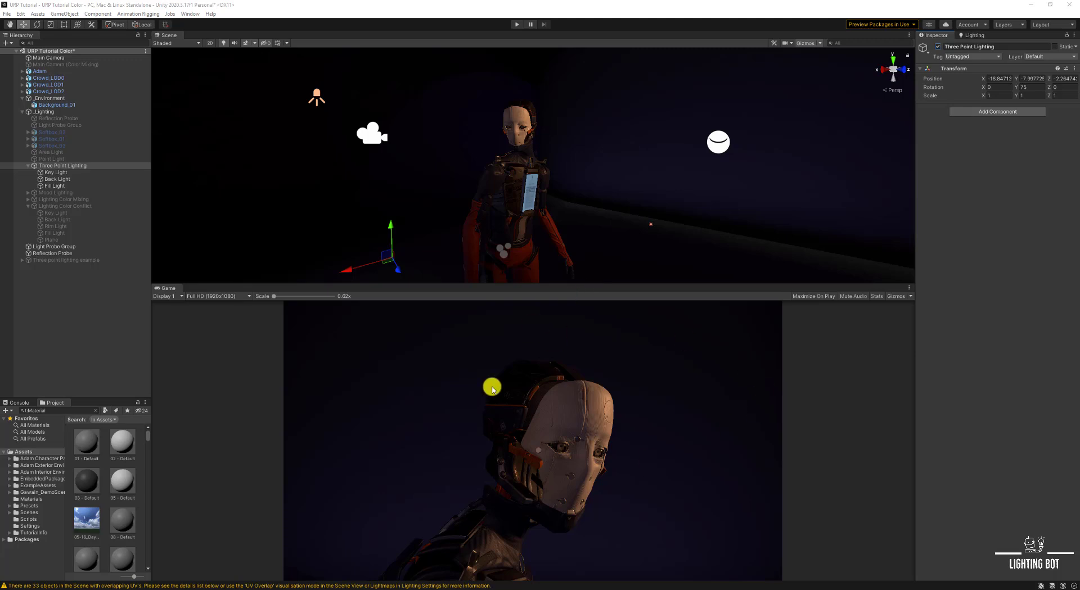
{"action": "mouse_move", "coordinate": [374, 508]}
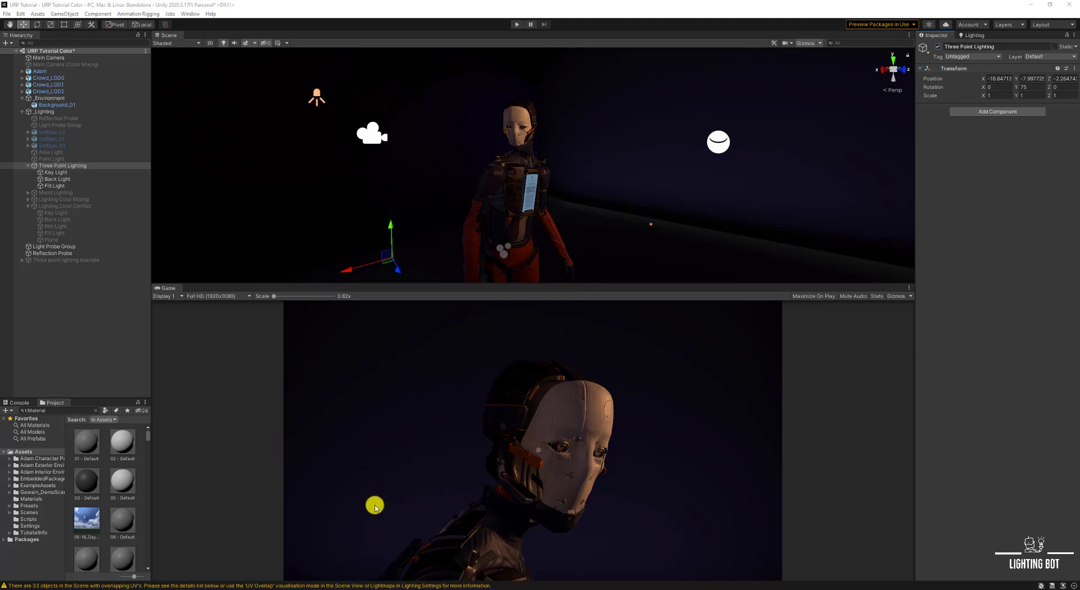
{"action": "mouse_move", "coordinate": [337, 442]}
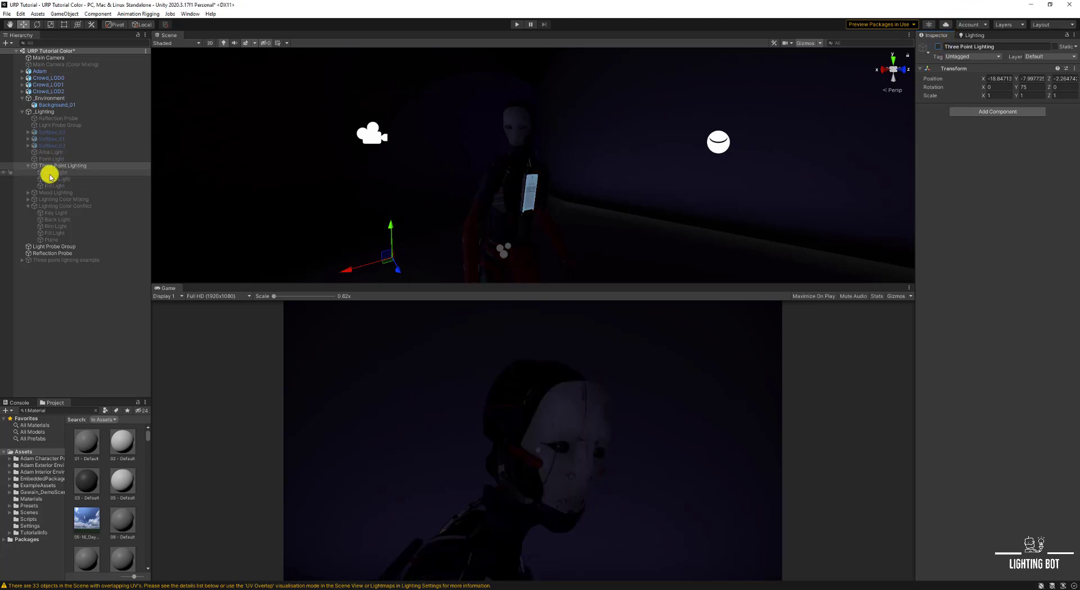
- Switch off Three Point Lighting and inspect the Mood rig's Back, Rim and Fill lights
{"action": "left_click", "coordinate": [59, 172]}
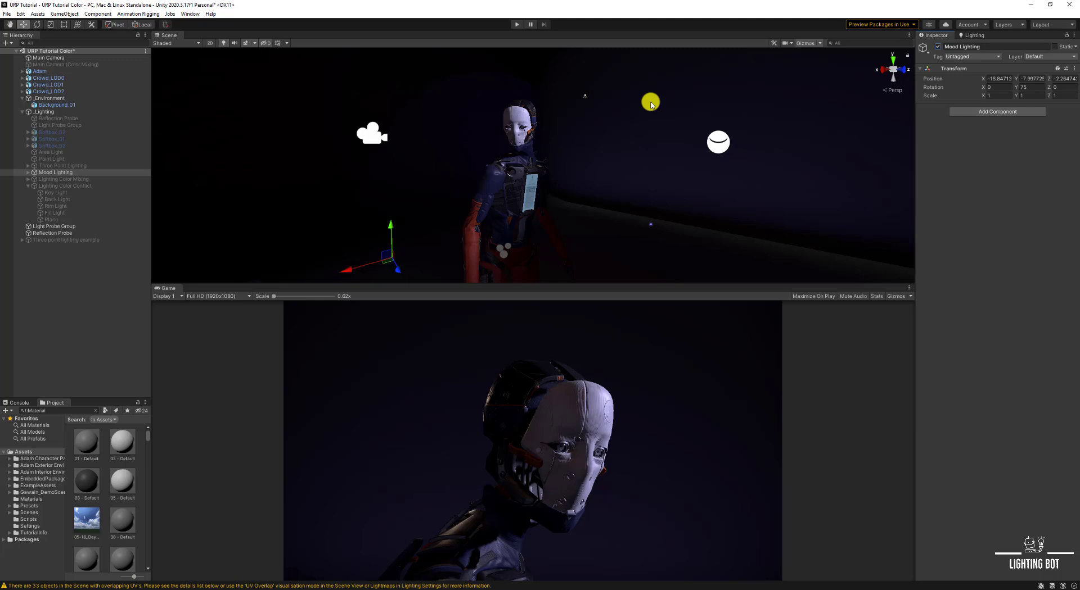
{"action": "mouse_move", "coordinate": [616, 92]}
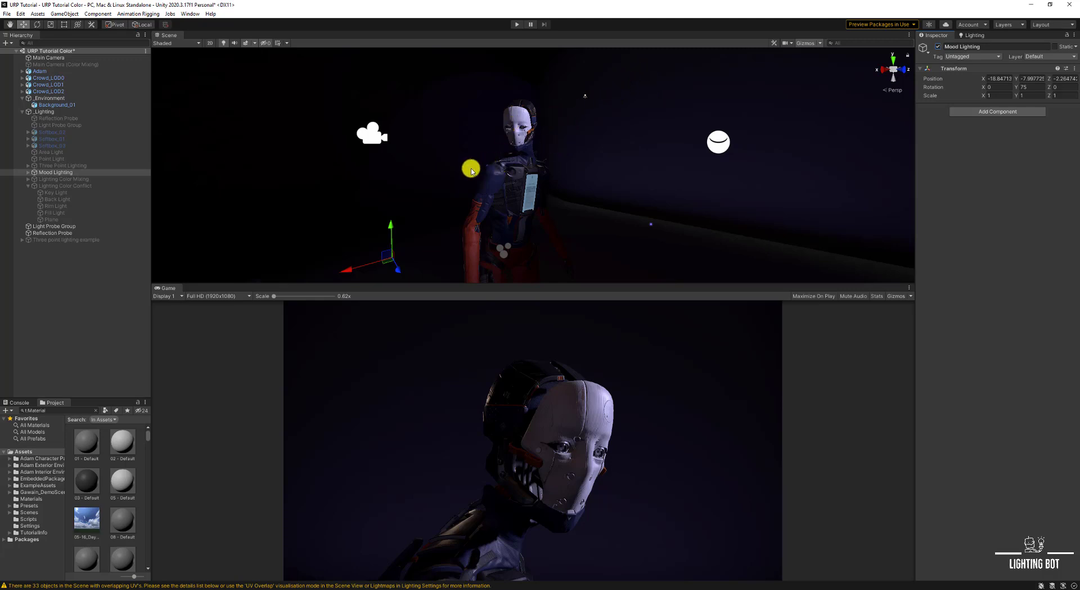
{"action": "left_click", "coordinate": [55, 172]}
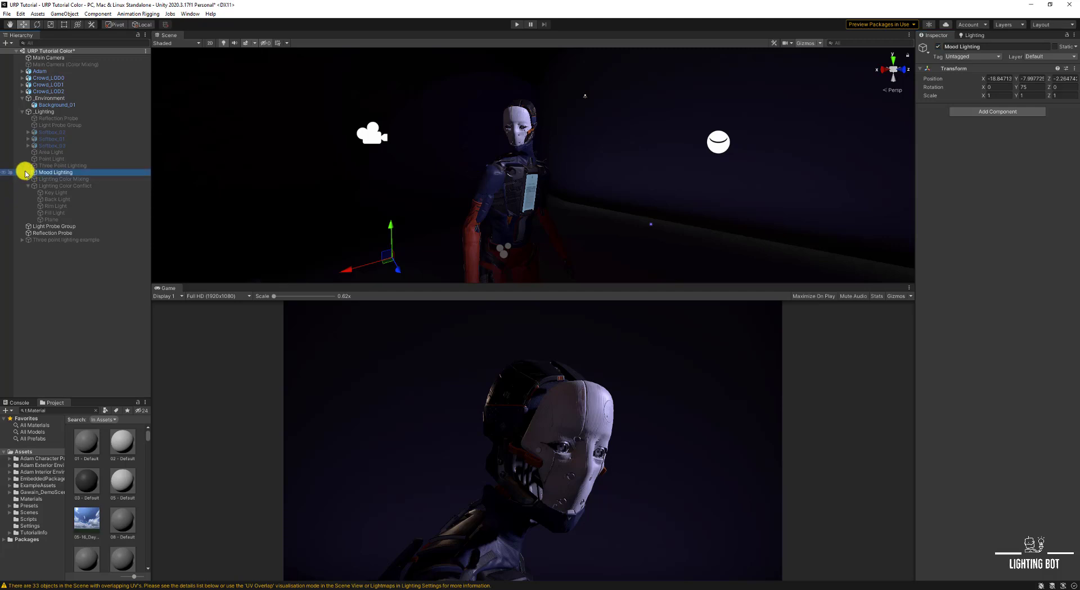
{"action": "left_click", "coordinate": [56, 186]}
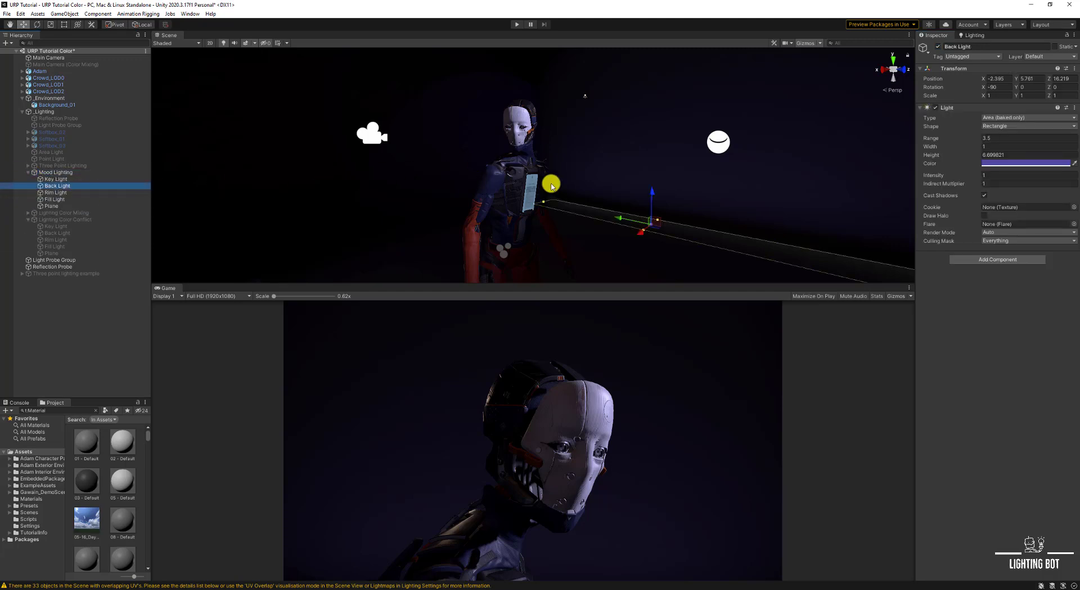
{"action": "left_click", "coordinate": [56, 193]}
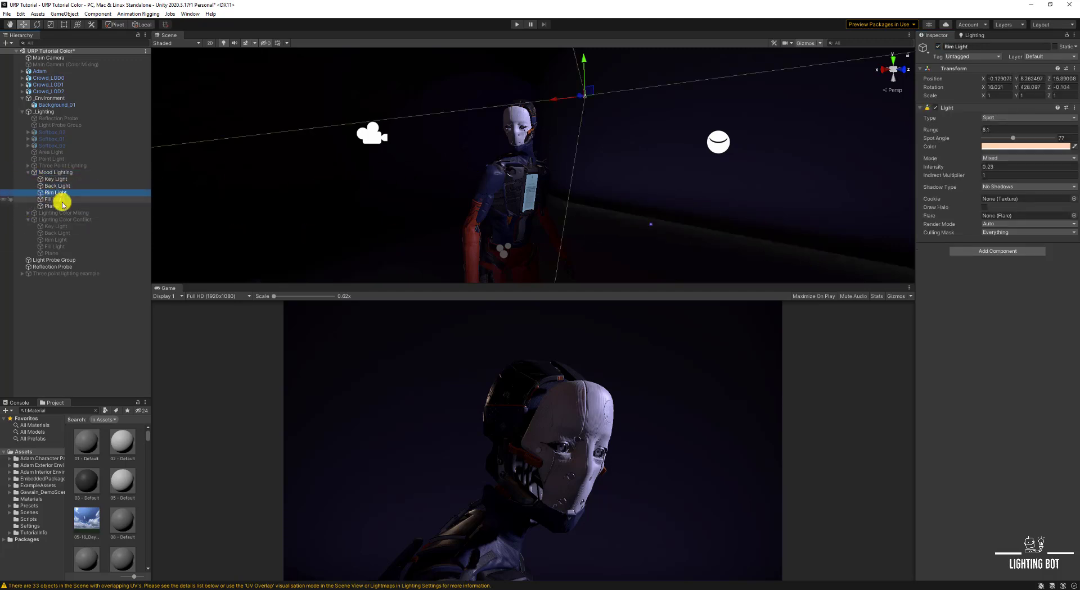
{"action": "left_click", "coordinate": [54, 200]}
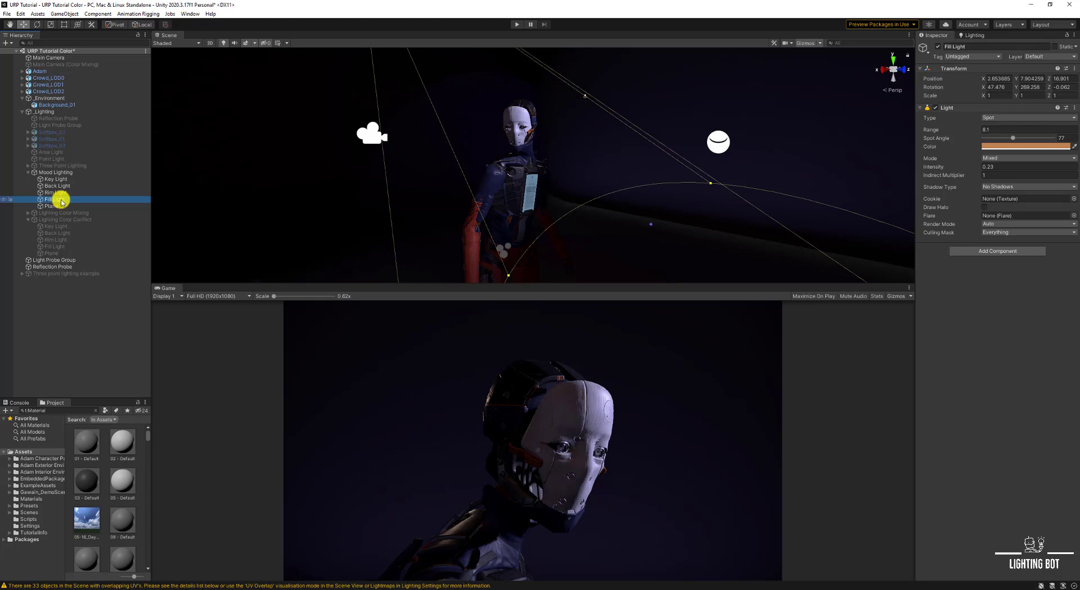
- Compare the Mood rig's Rim, Key and Back Light settings again
{"action": "left_click", "coordinate": [55, 193]}
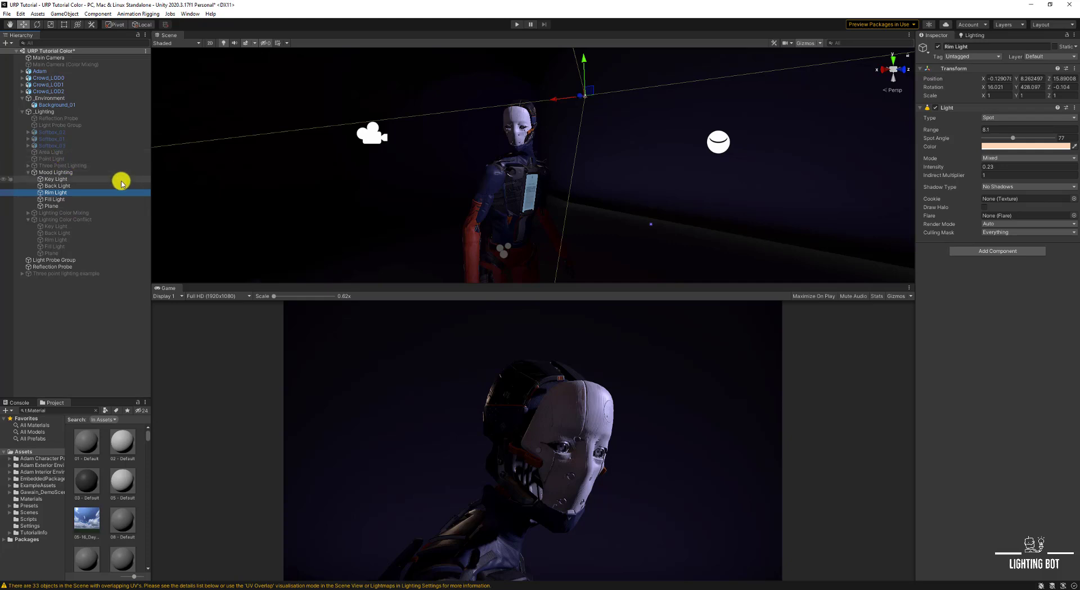
{"action": "mouse_move", "coordinate": [84, 182]}
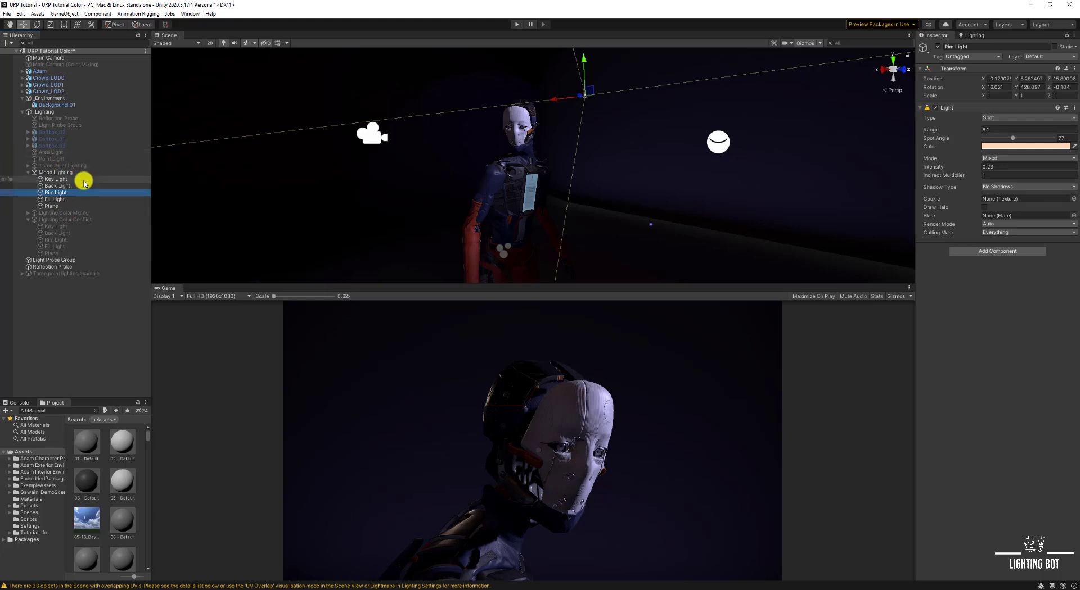
{"action": "left_click", "coordinate": [57, 179]}
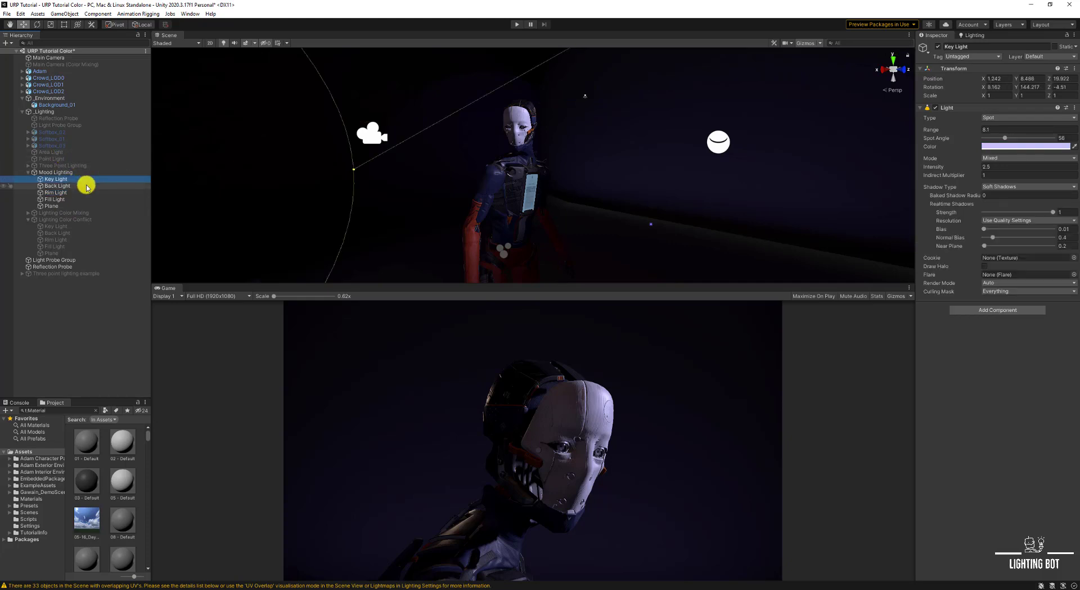
{"action": "left_click", "coordinate": [56, 186]}
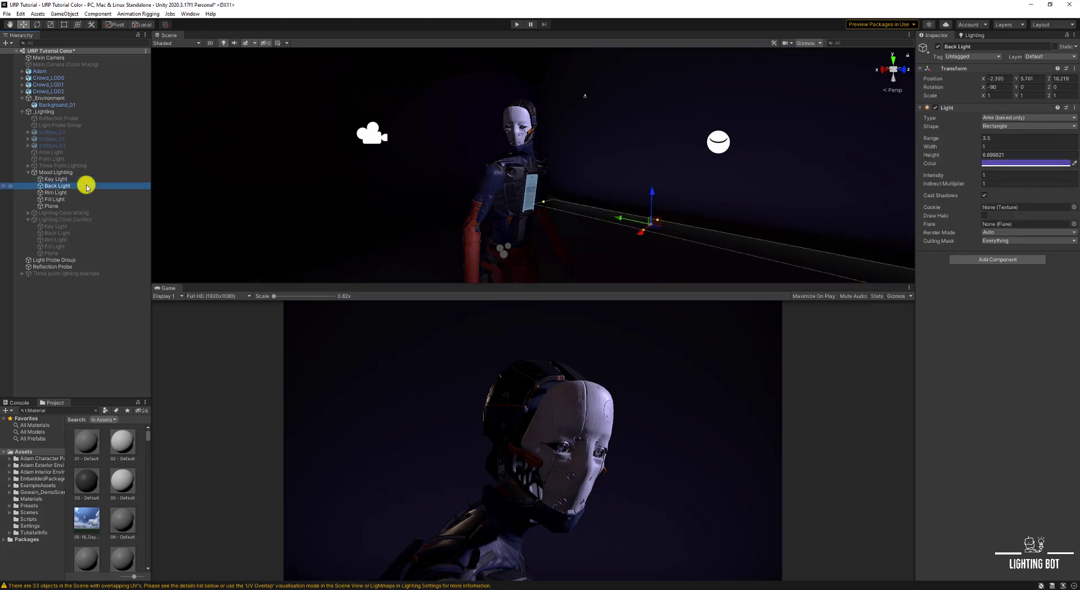
{"action": "left_click", "coordinate": [56, 178]}
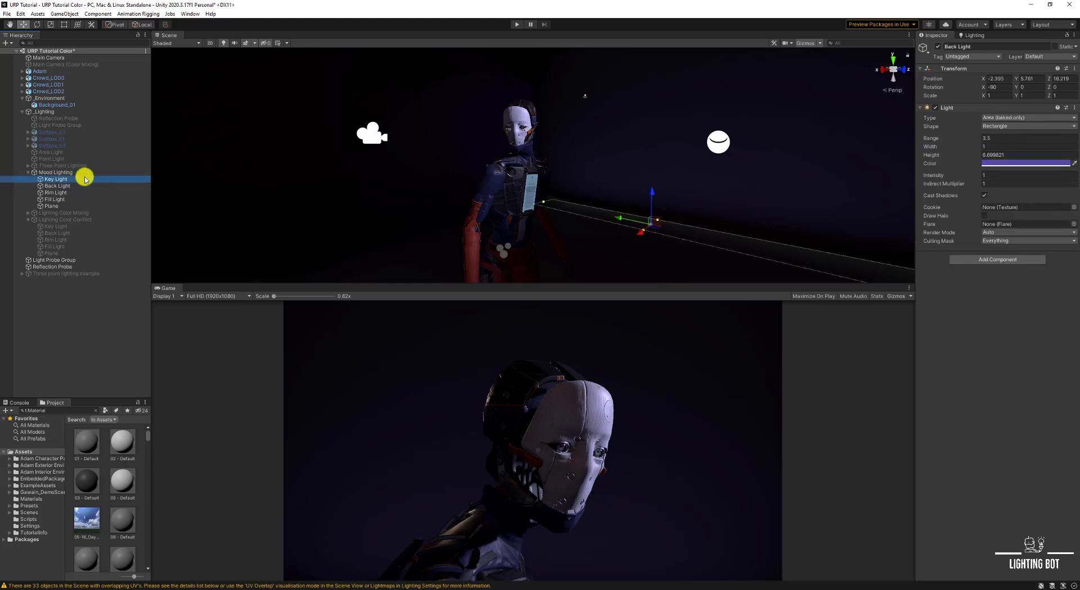
{"action": "left_click", "coordinate": [57, 186]}
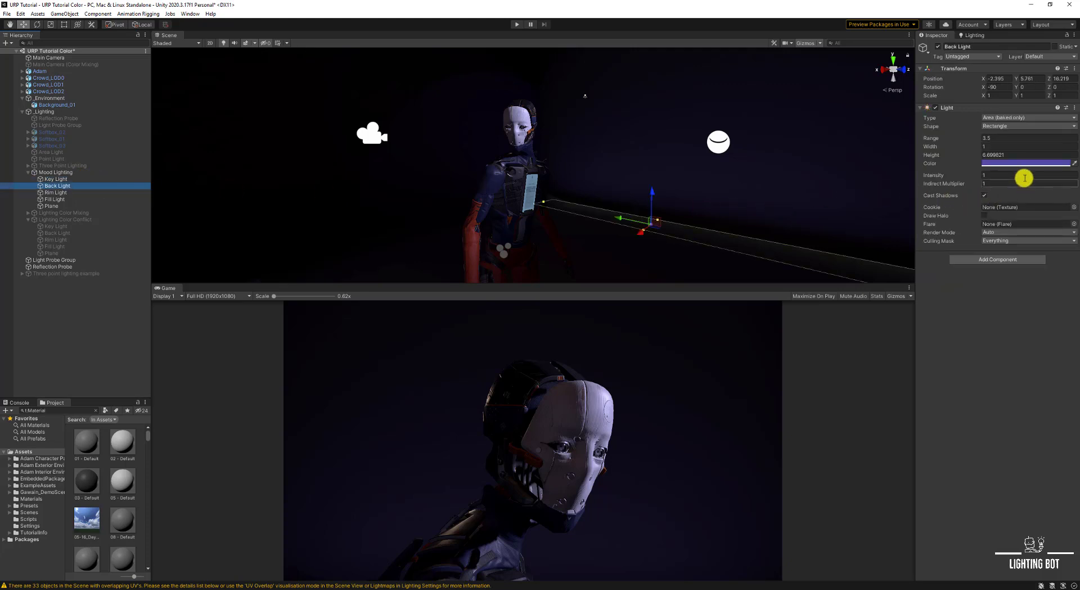
{"action": "left_click", "coordinate": [1026, 163]}
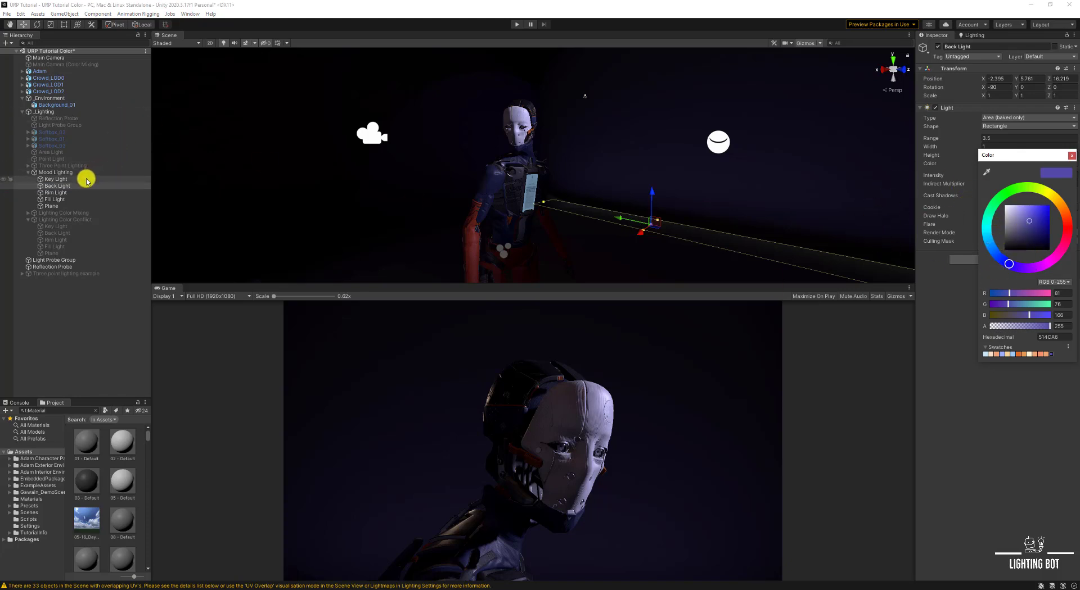
{"action": "left_click", "coordinate": [55, 179]}
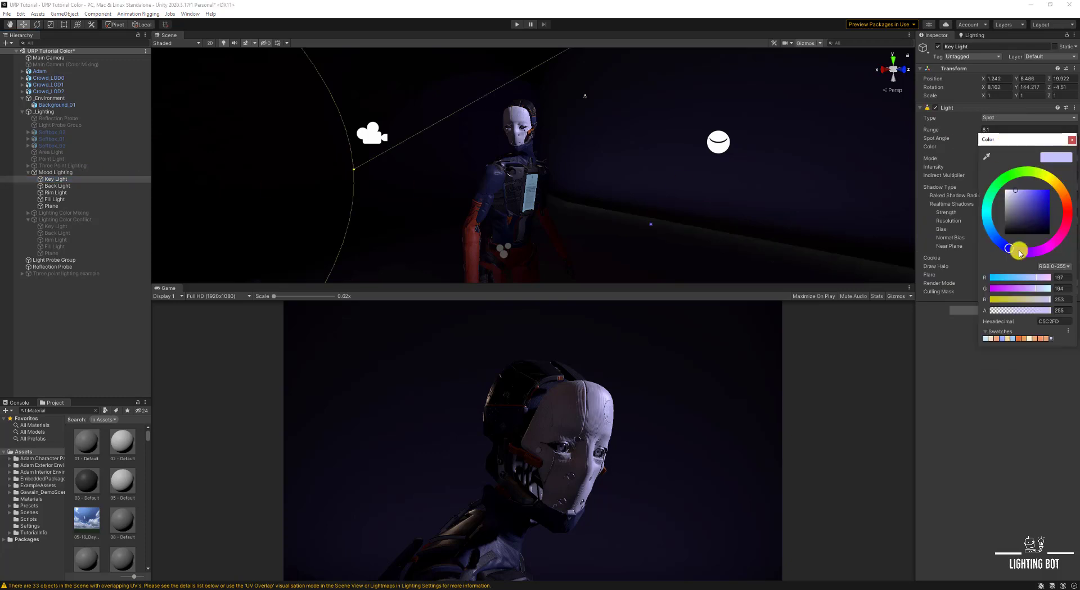
{"action": "mouse_move", "coordinate": [239, 234]}
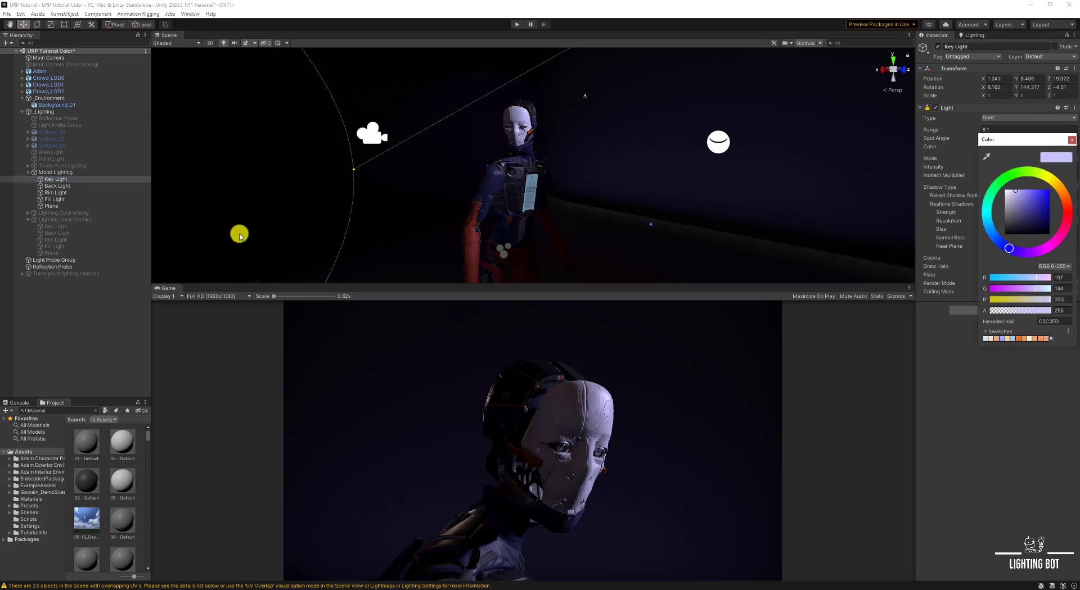
{"action": "left_click", "coordinate": [55, 193]}
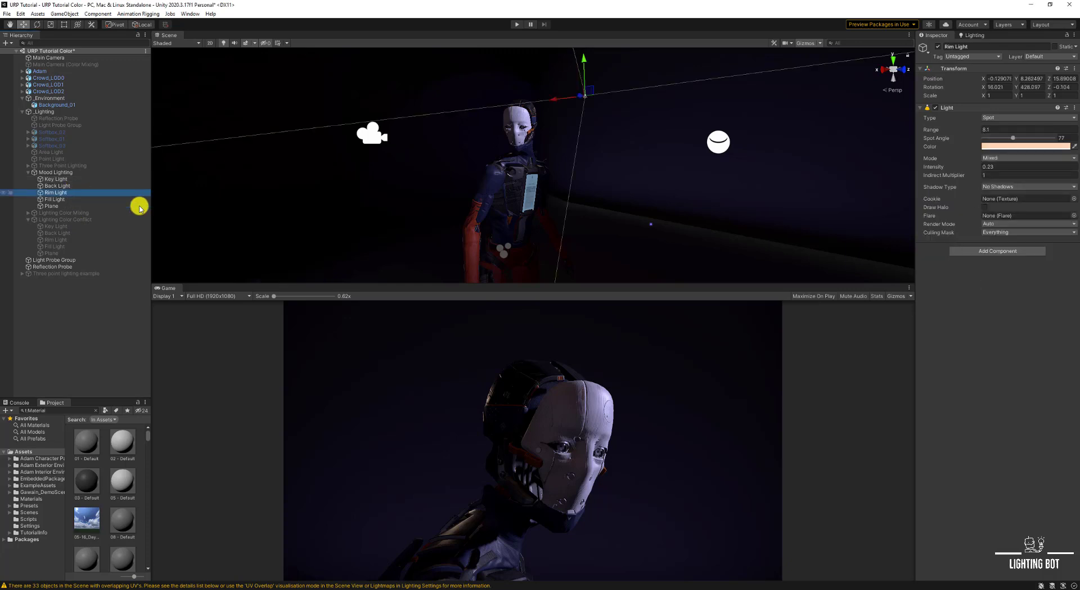
{"action": "left_click", "coordinate": [1026, 147]}
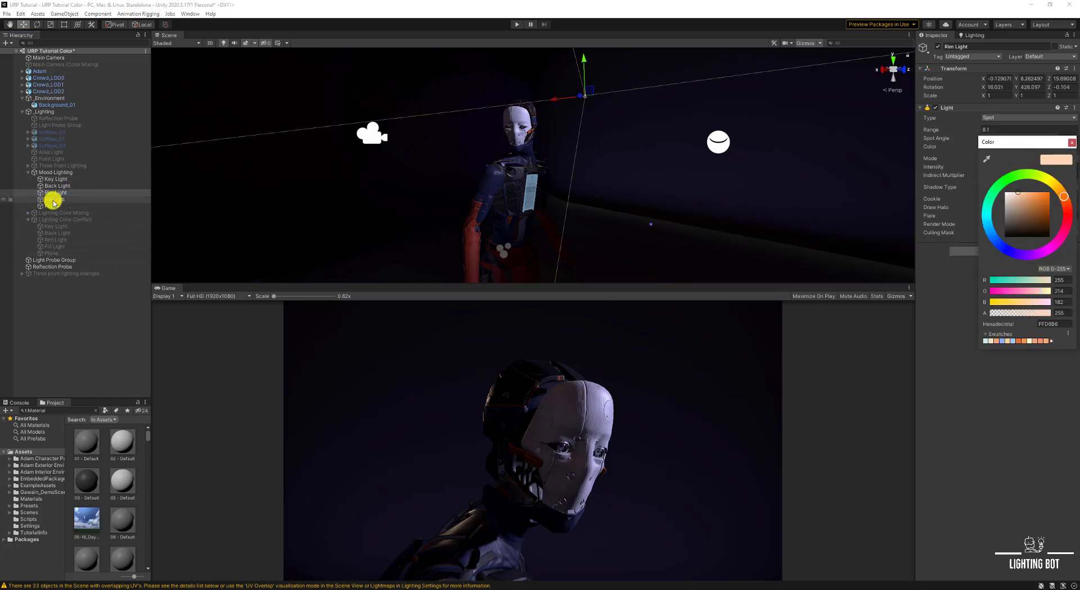
{"action": "left_click", "coordinate": [54, 199]}
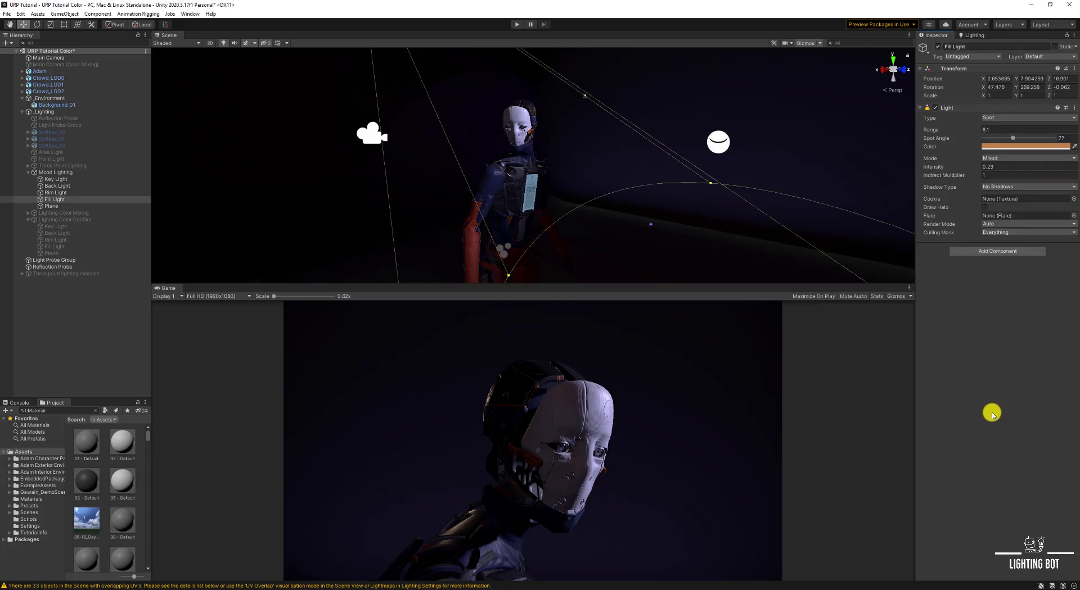
{"action": "mouse_move", "coordinate": [157, 276]}
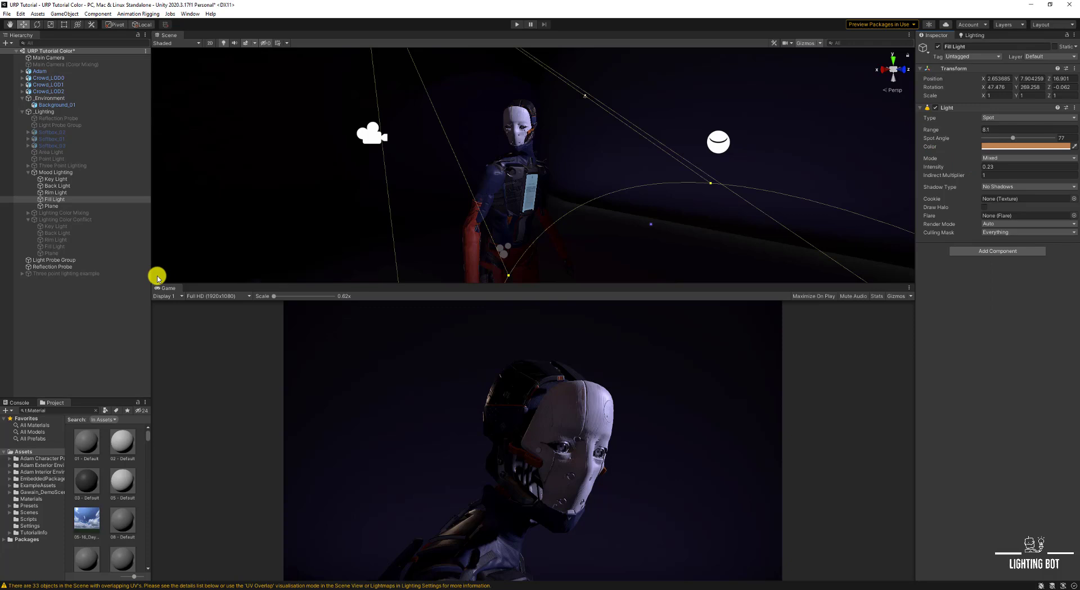
{"action": "mouse_move", "coordinate": [466, 421]}
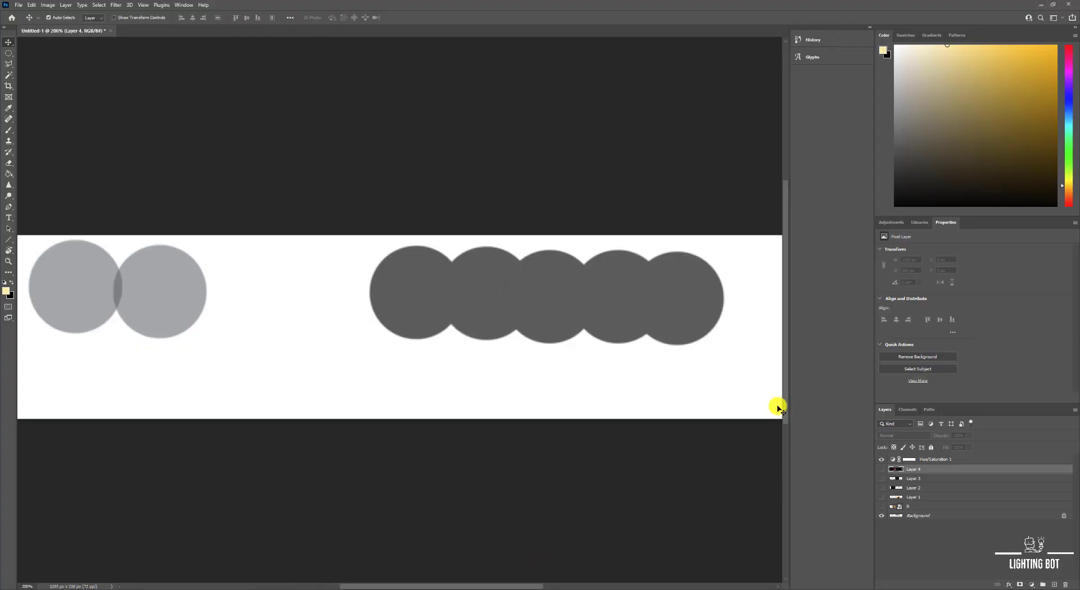
{"action": "mouse_move", "coordinate": [236, 300]}
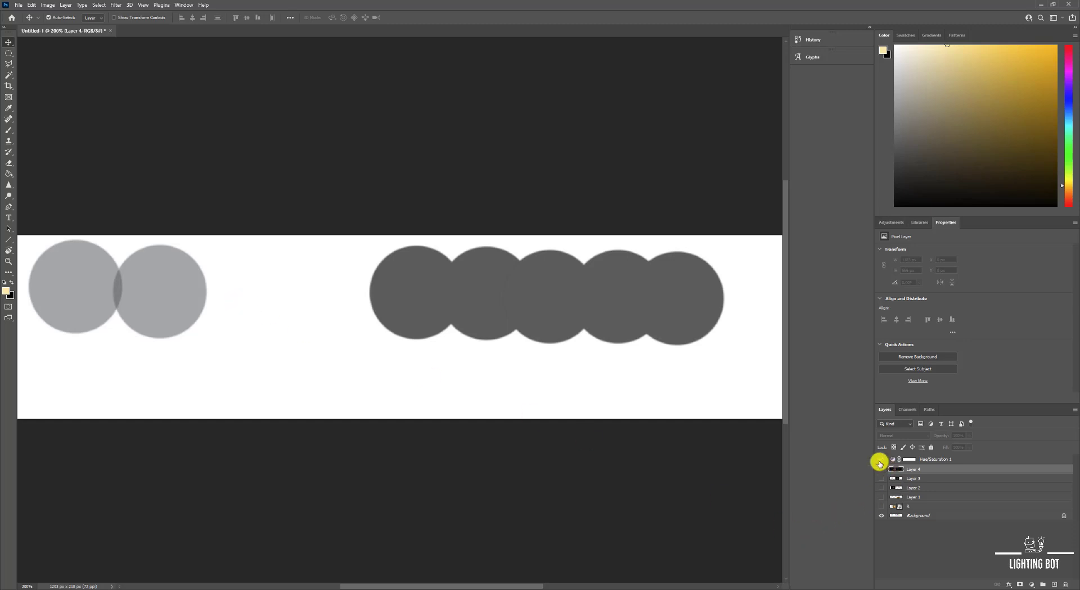
- Show the circles in colour, eyedrop the olive circle, then re-toggle the desaturating adjustment
{"action": "left_click", "coordinate": [881, 459]}
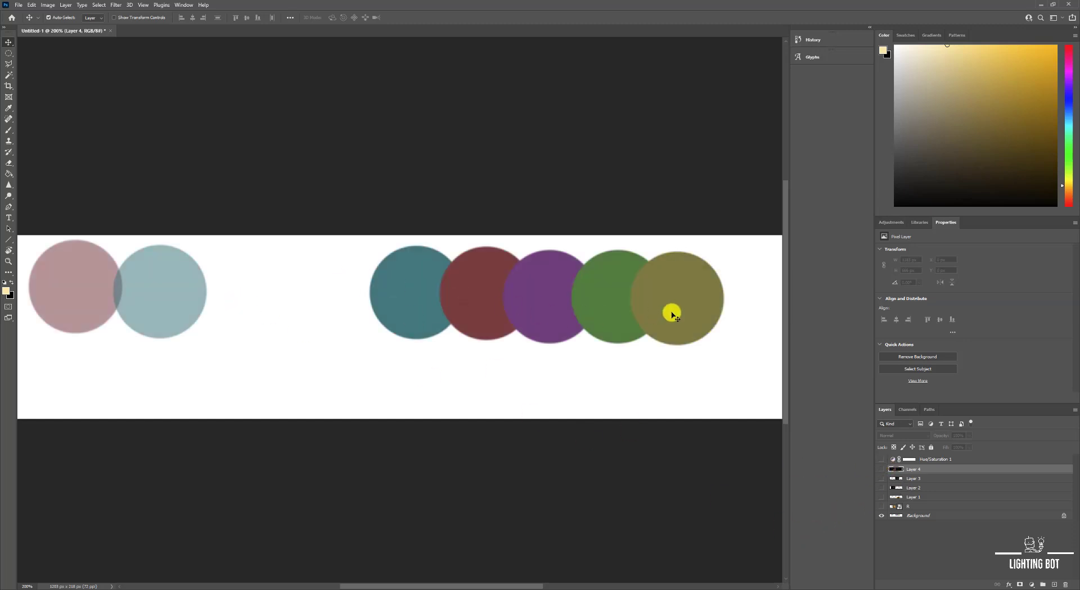
{"action": "left_click", "coordinate": [9, 290]}
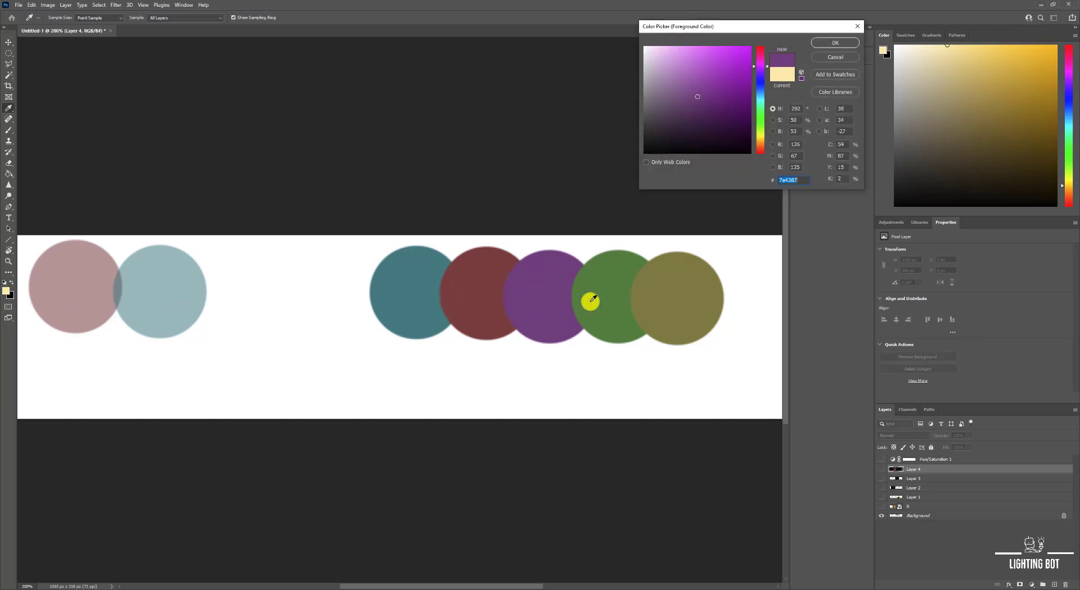
{"action": "mouse_move", "coordinate": [531, 298]}
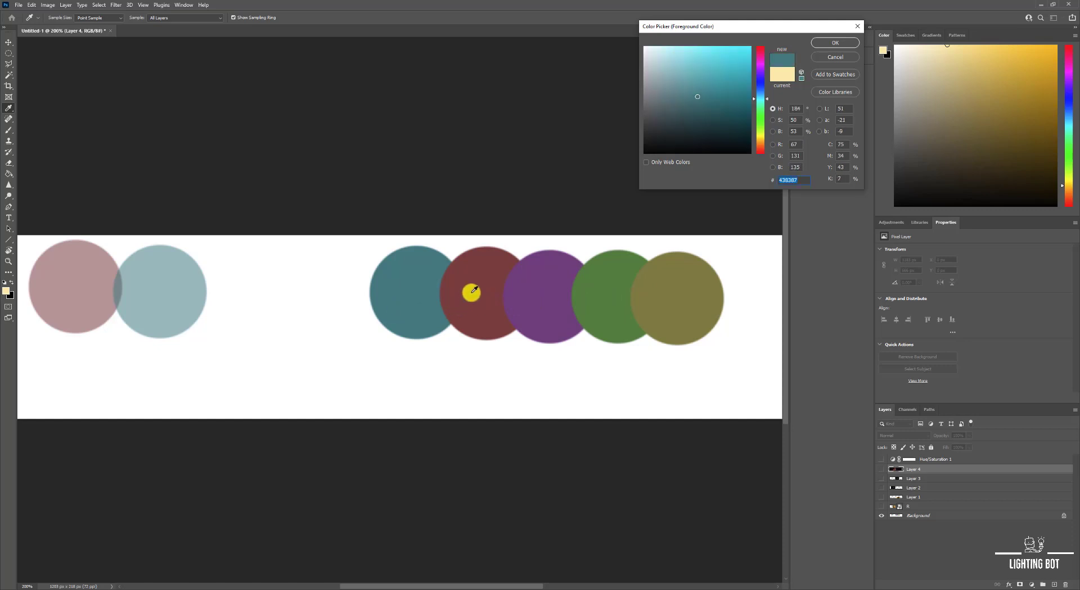
{"action": "left_click", "coordinate": [675, 291]}
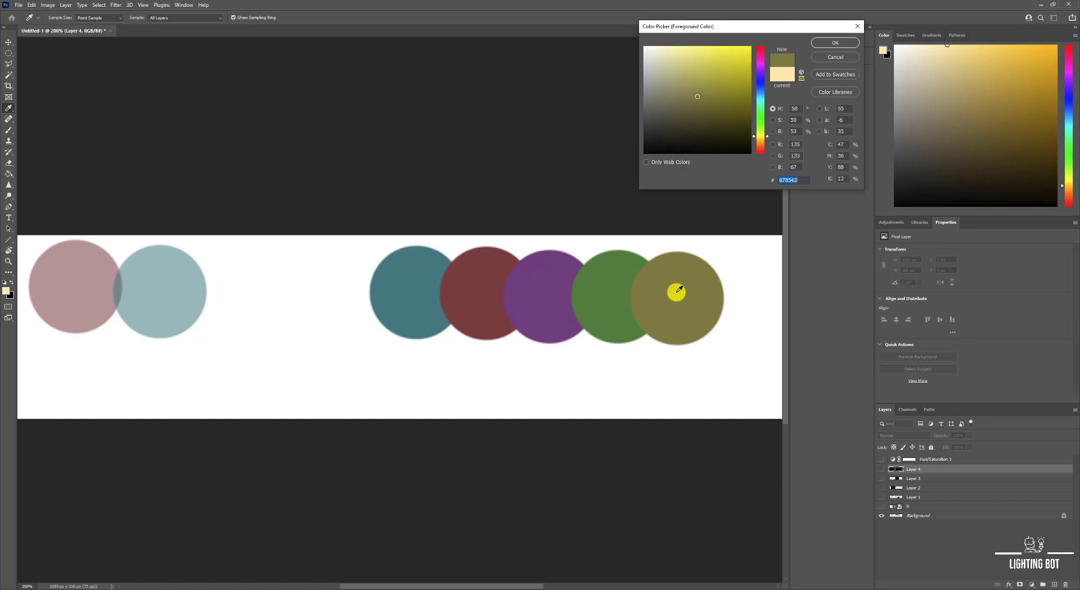
{"action": "left_click", "coordinate": [834, 42]}
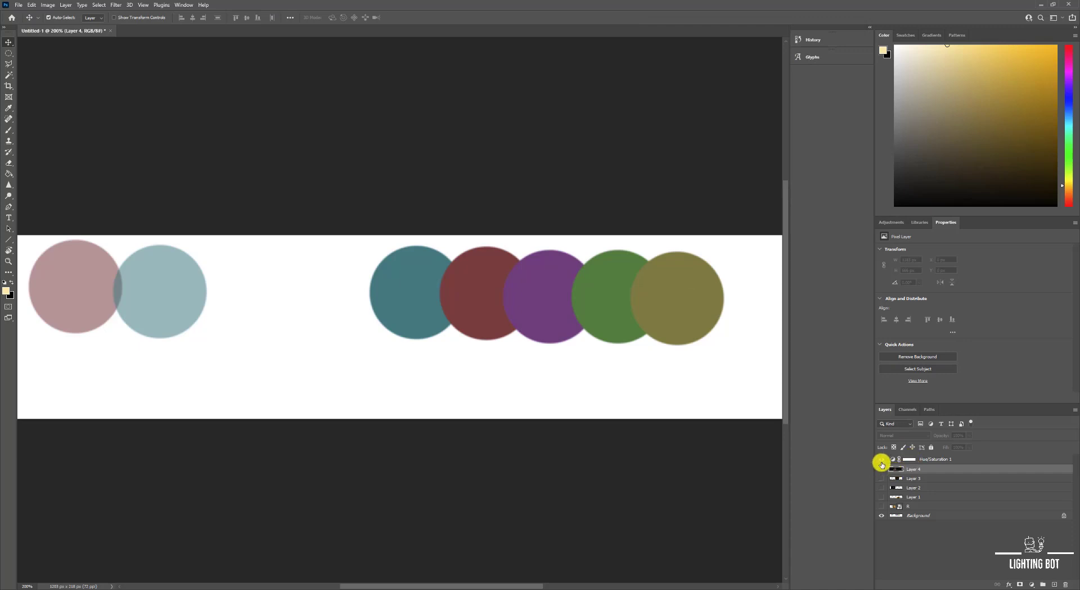
{"action": "left_click", "coordinate": [882, 459]}
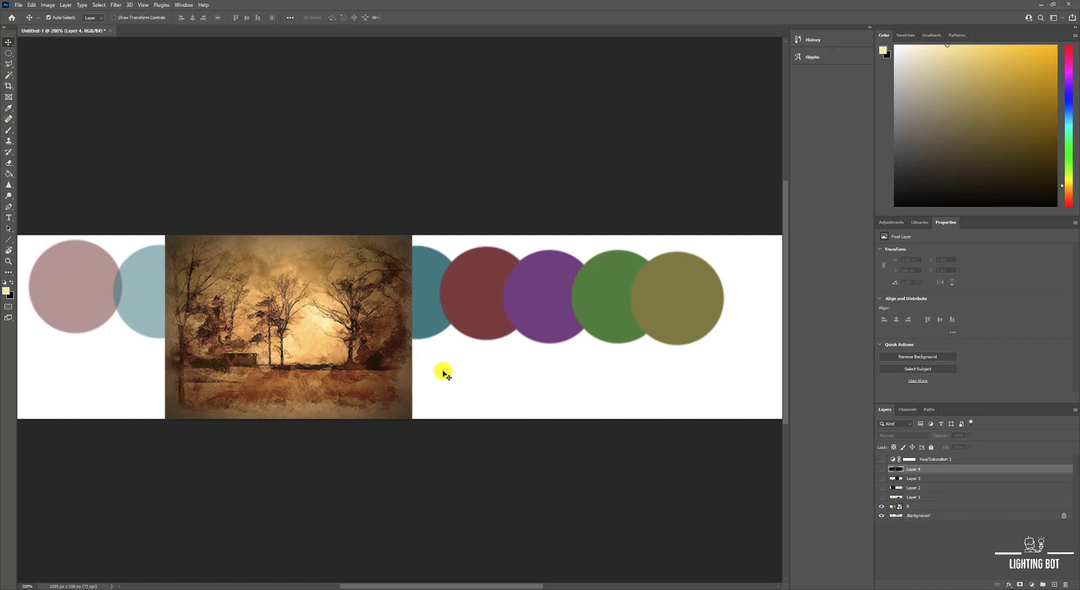
{"action": "mouse_move", "coordinate": [338, 297]}
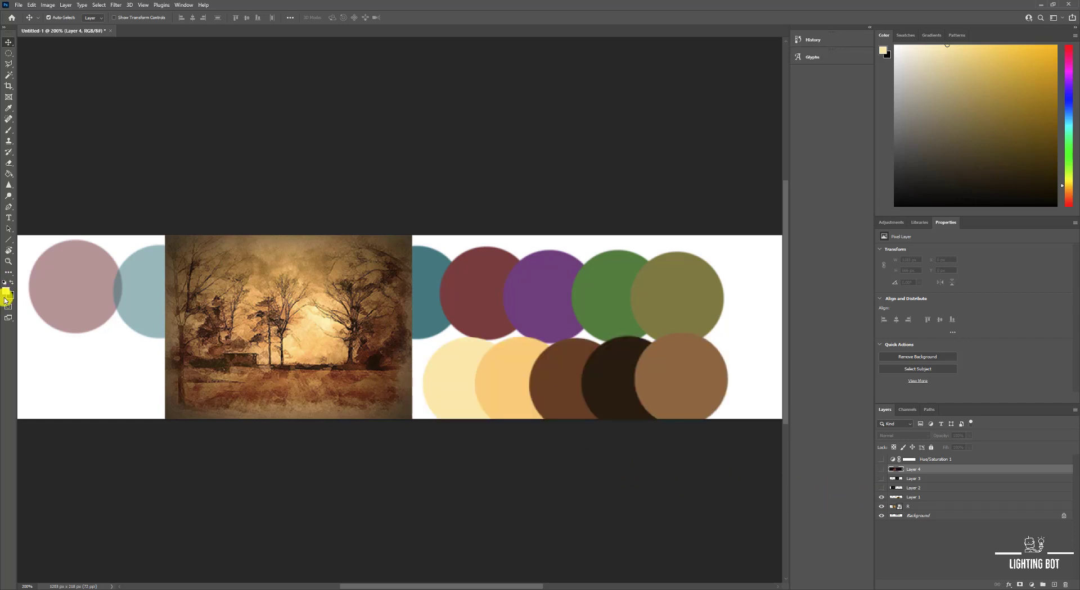
- Eyedrop the brown and mid-brown circles' colours in the foreground Color Picker
{"action": "left_click", "coordinate": [8, 294]}
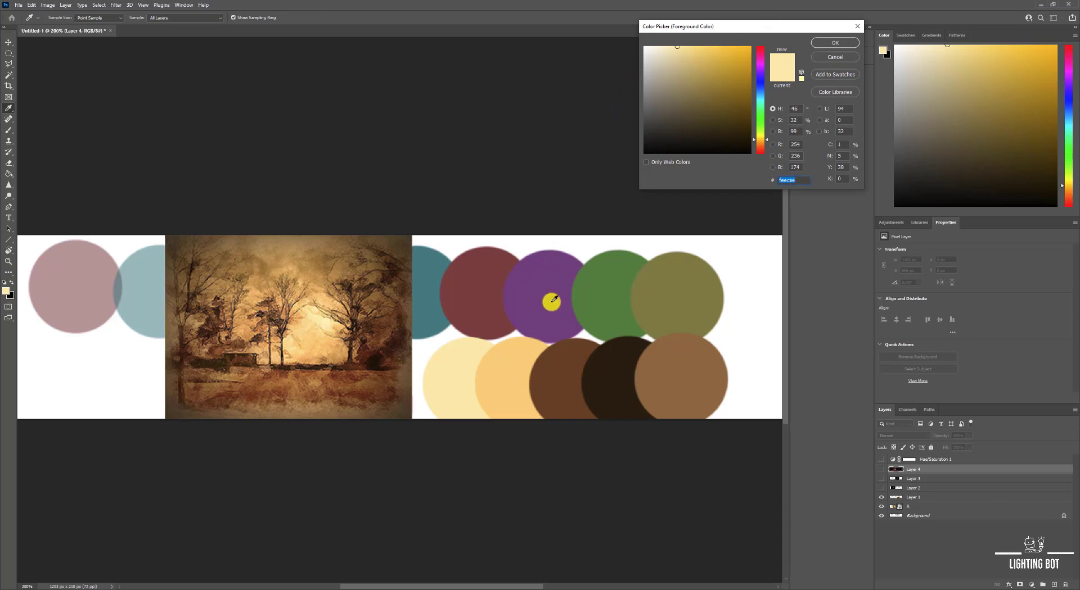
{"action": "left_click", "coordinate": [570, 384]}
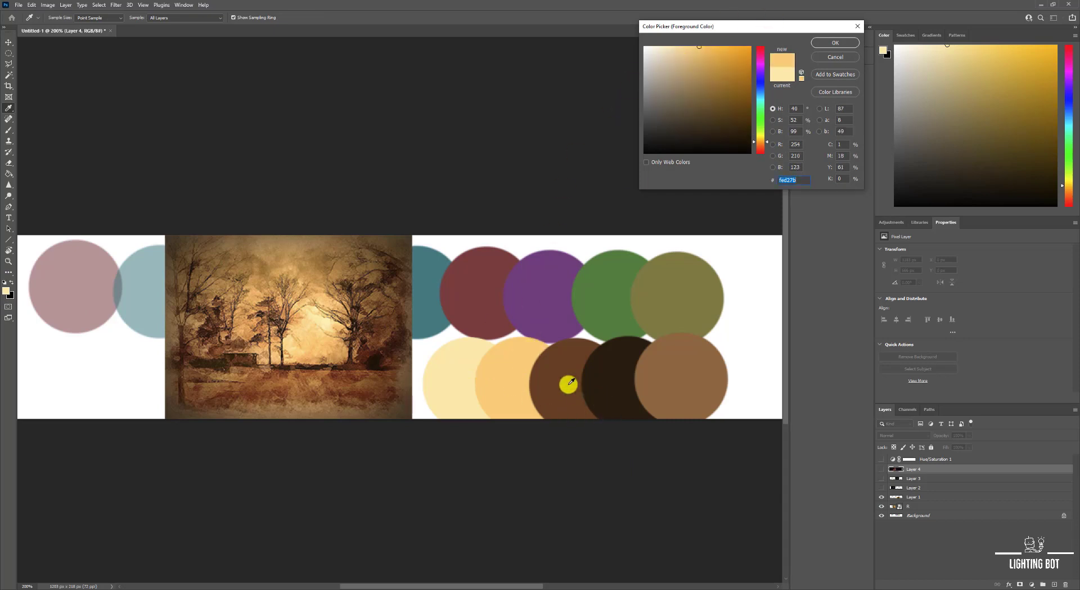
{"action": "mouse_move", "coordinate": [558, 380]}
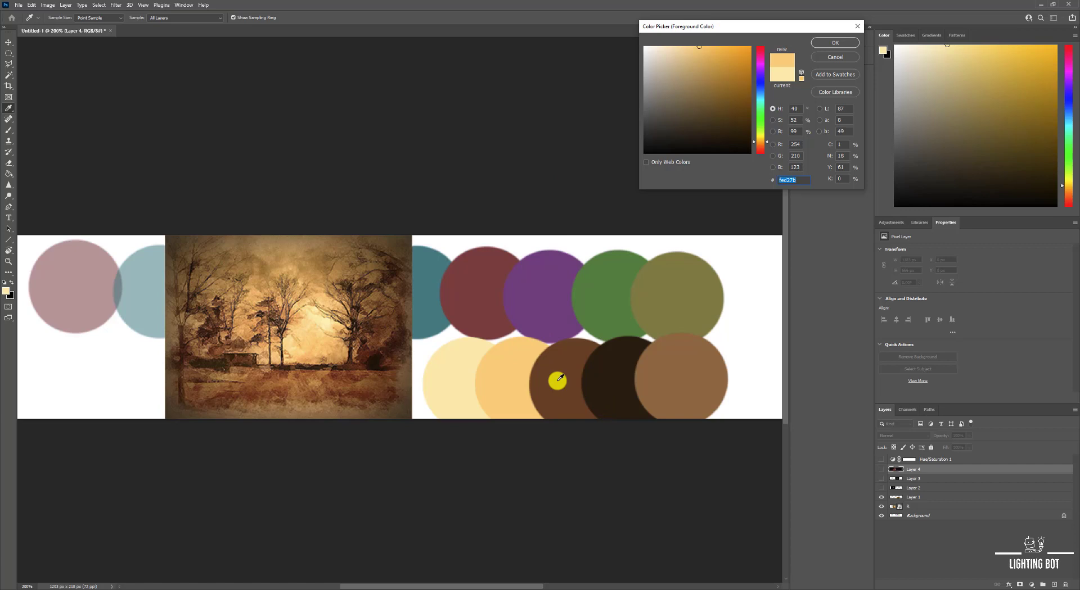
{"action": "left_click", "coordinate": [719, 104]}
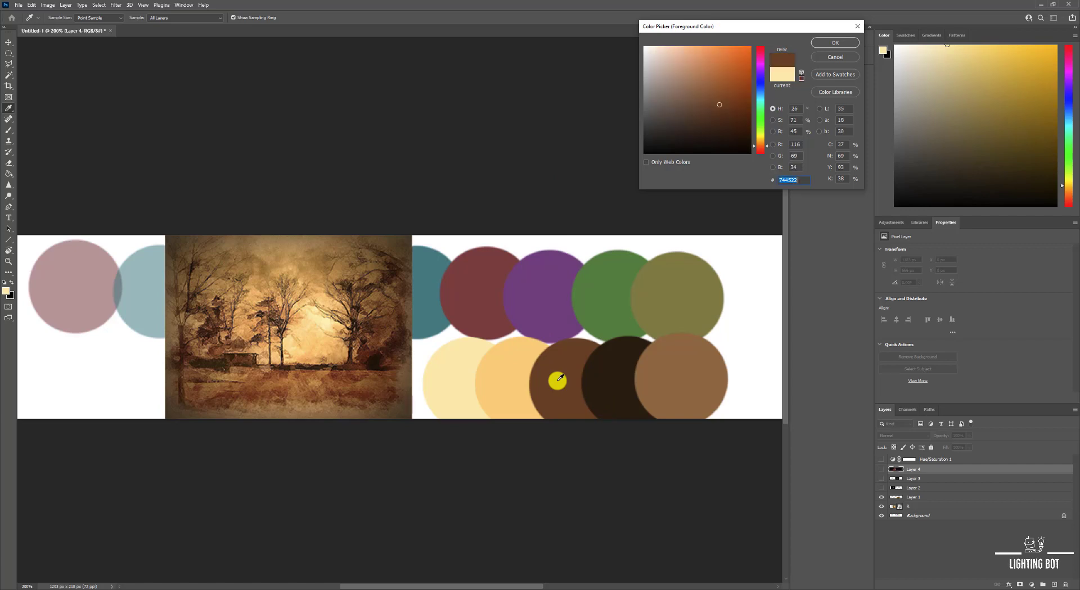
{"action": "mouse_move", "coordinate": [611, 379]}
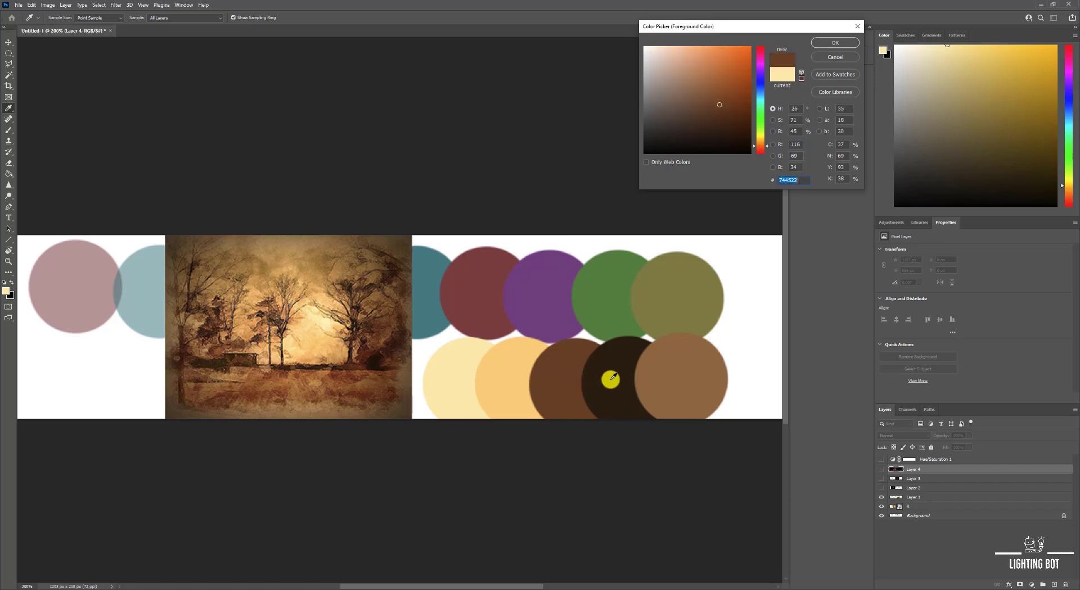
{"action": "left_click", "coordinate": [676, 382]}
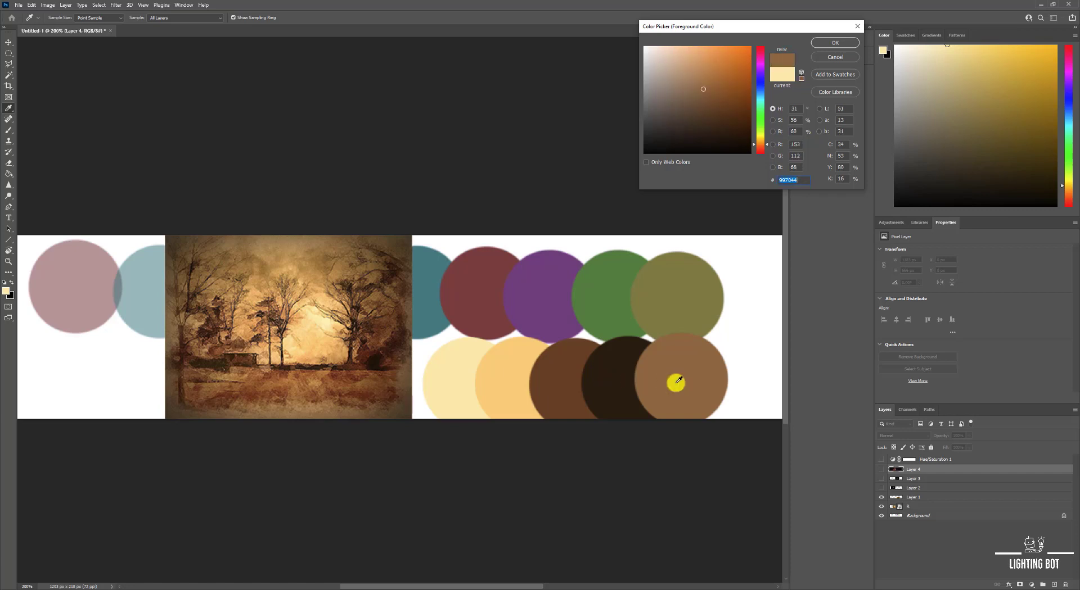
{"action": "mouse_move", "coordinate": [674, 365]}
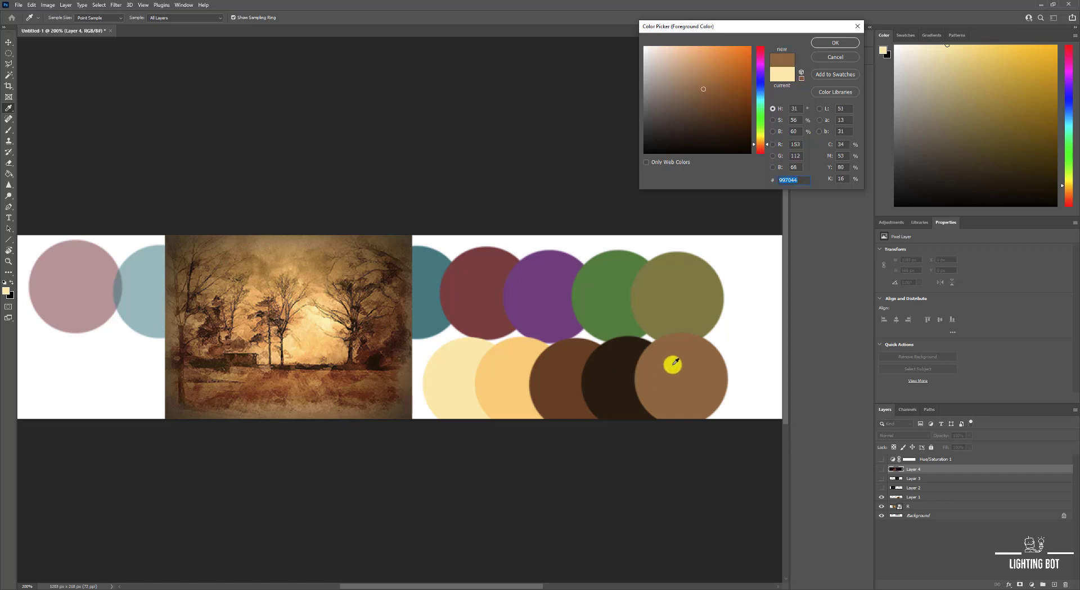
{"action": "mouse_move", "coordinate": [324, 334]}
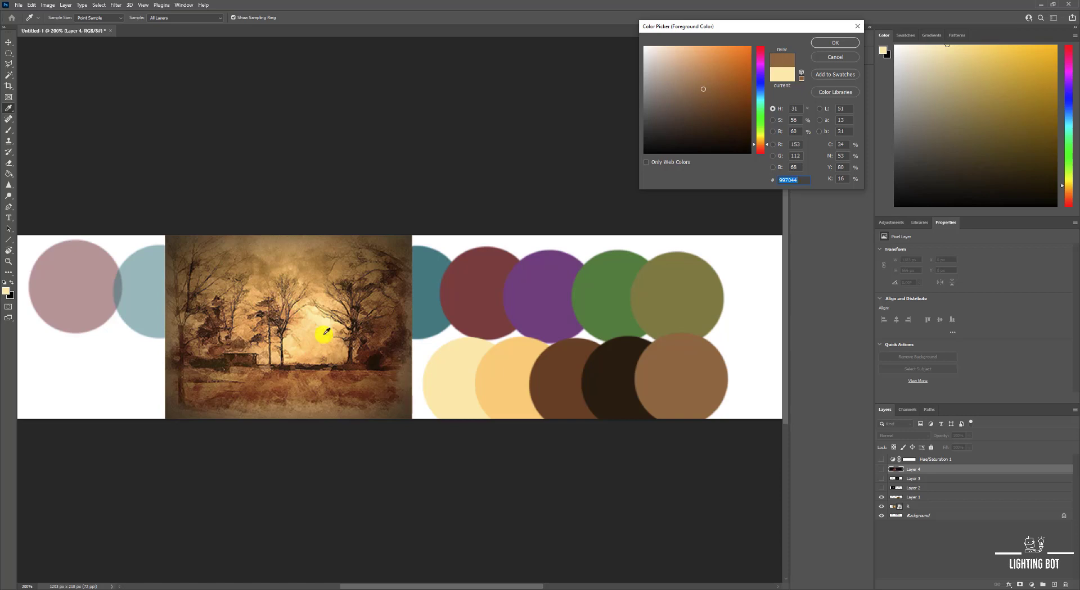
- Re-enable grayscale, hide the brown circles, painting and background, and show the second robot render
{"action": "left_click", "coordinate": [834, 56]}
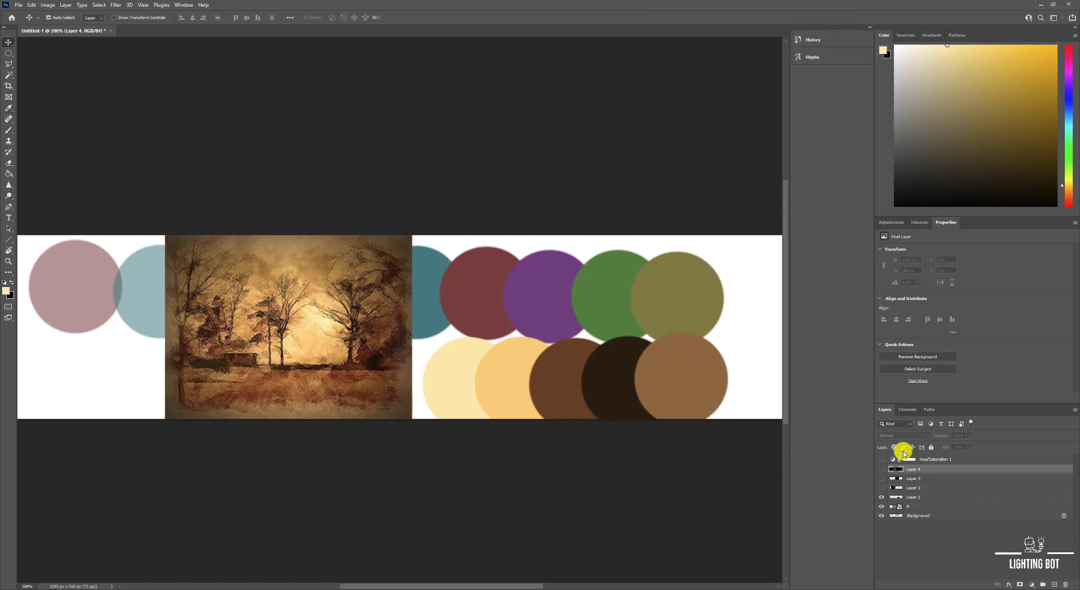
{"action": "left_click", "coordinate": [881, 458]}
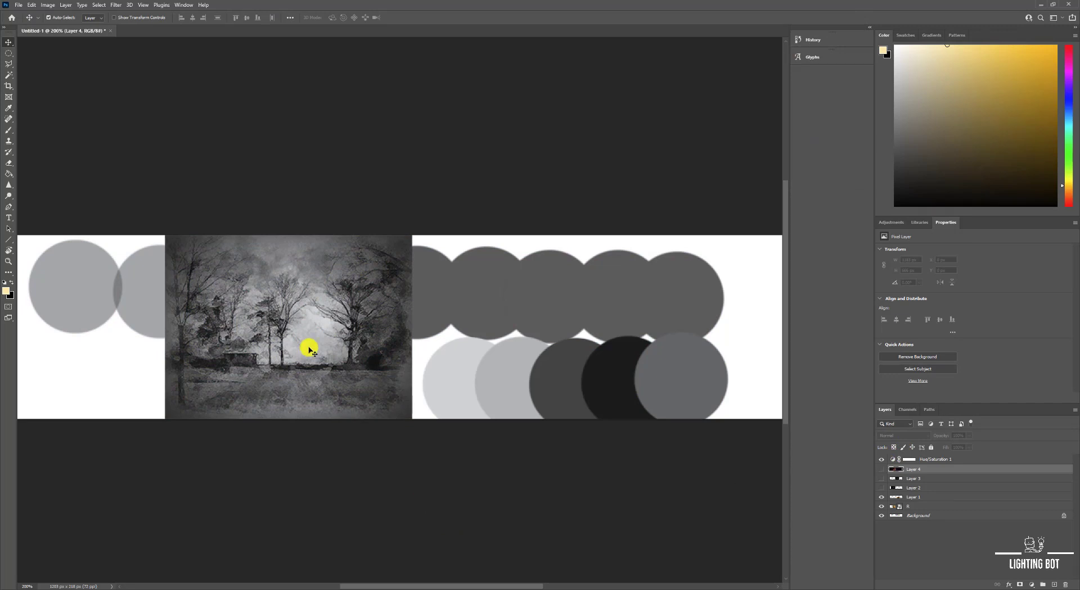
{"action": "mouse_move", "coordinate": [270, 327]}
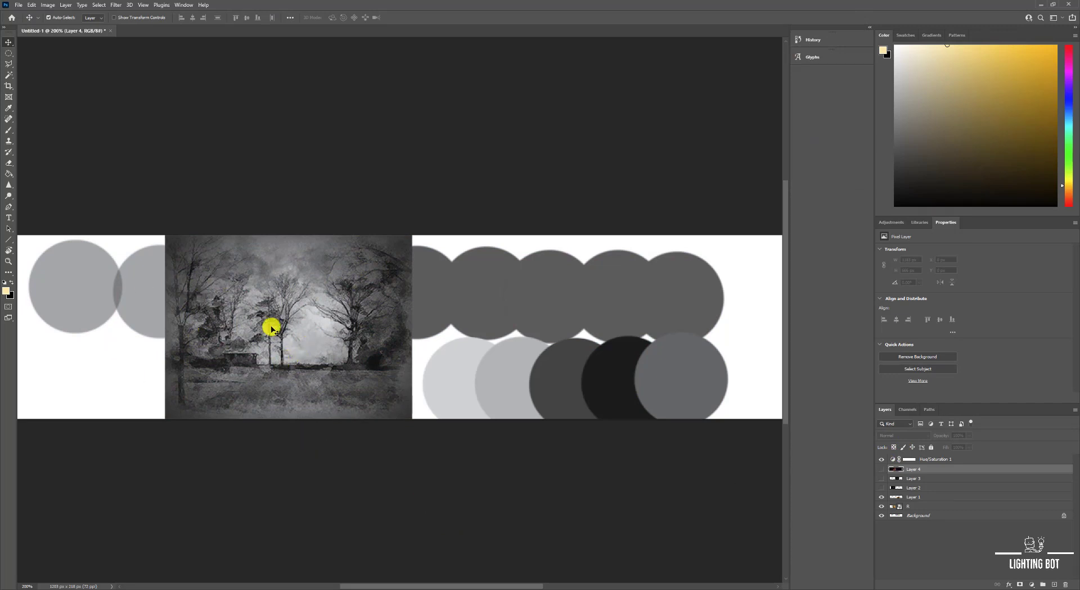
{"action": "mouse_move", "coordinate": [219, 414]}
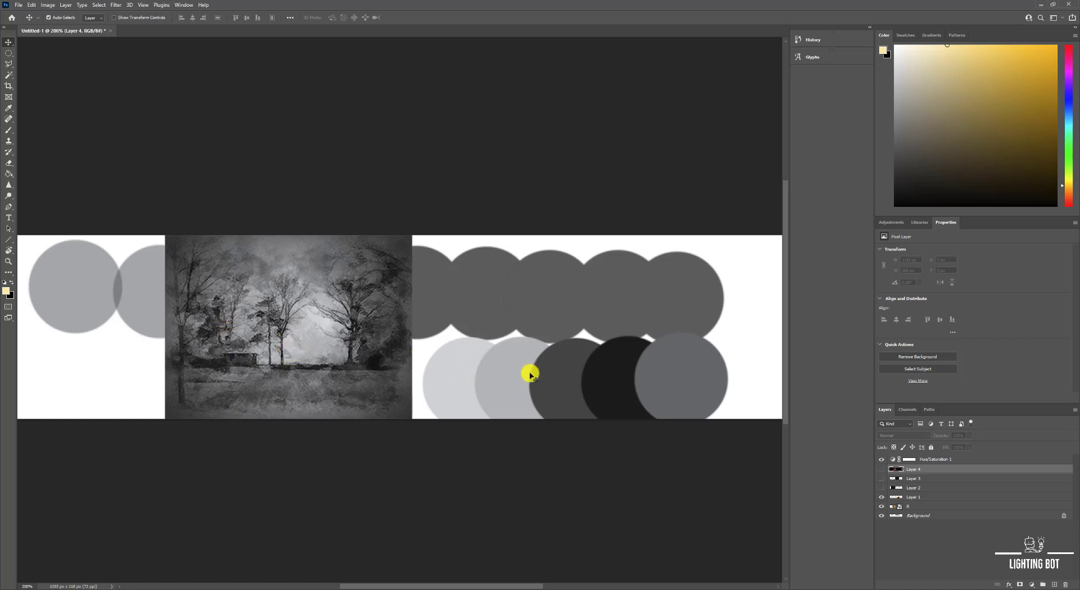
{"action": "mouse_move", "coordinate": [613, 322]}
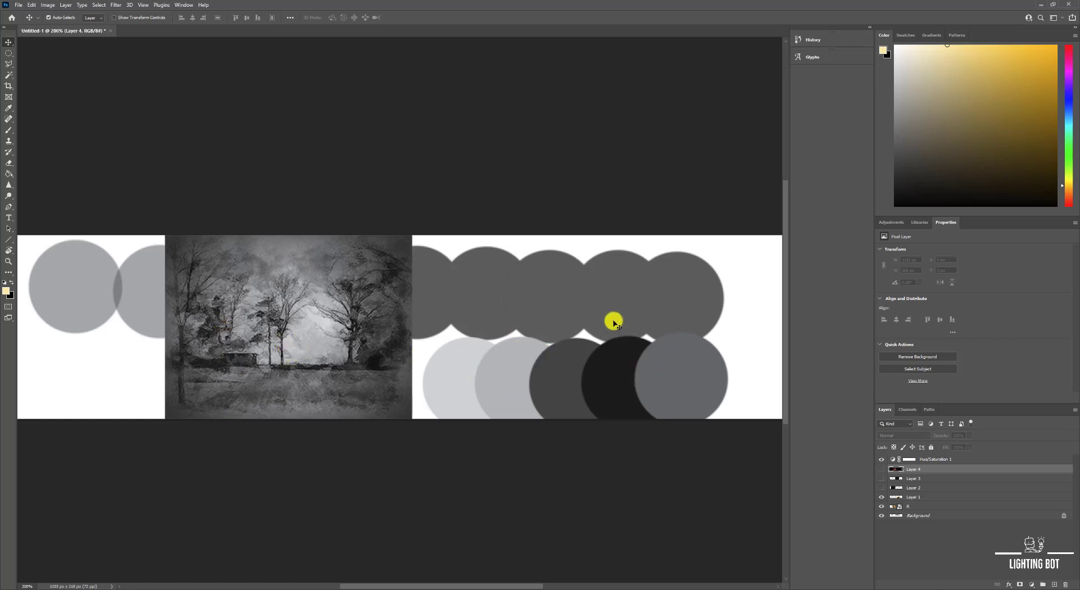
{"action": "mouse_move", "coordinate": [727, 381]}
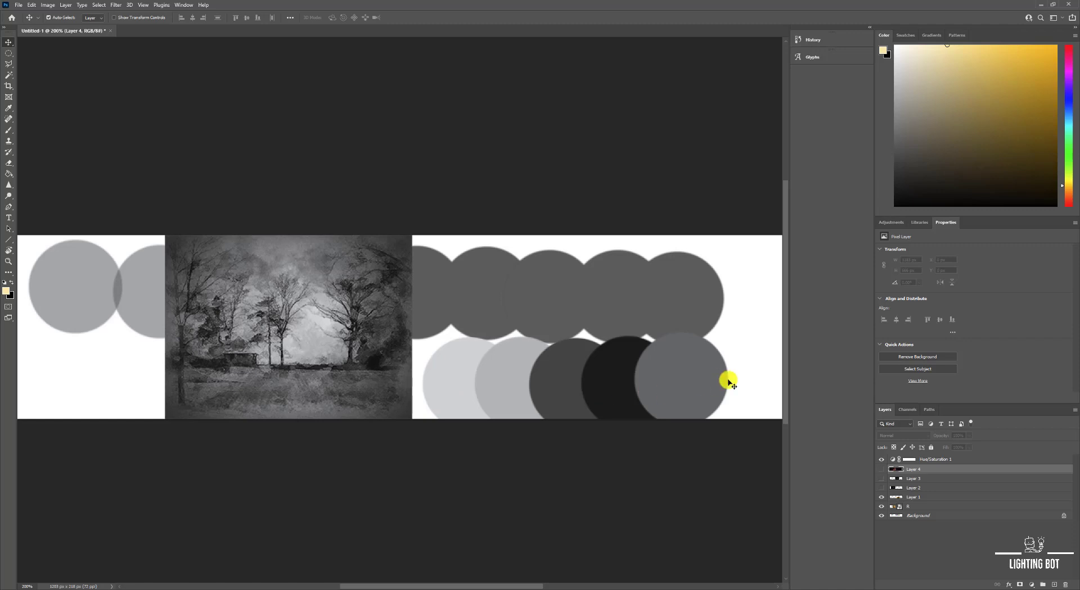
{"action": "mouse_move", "coordinate": [602, 458]}
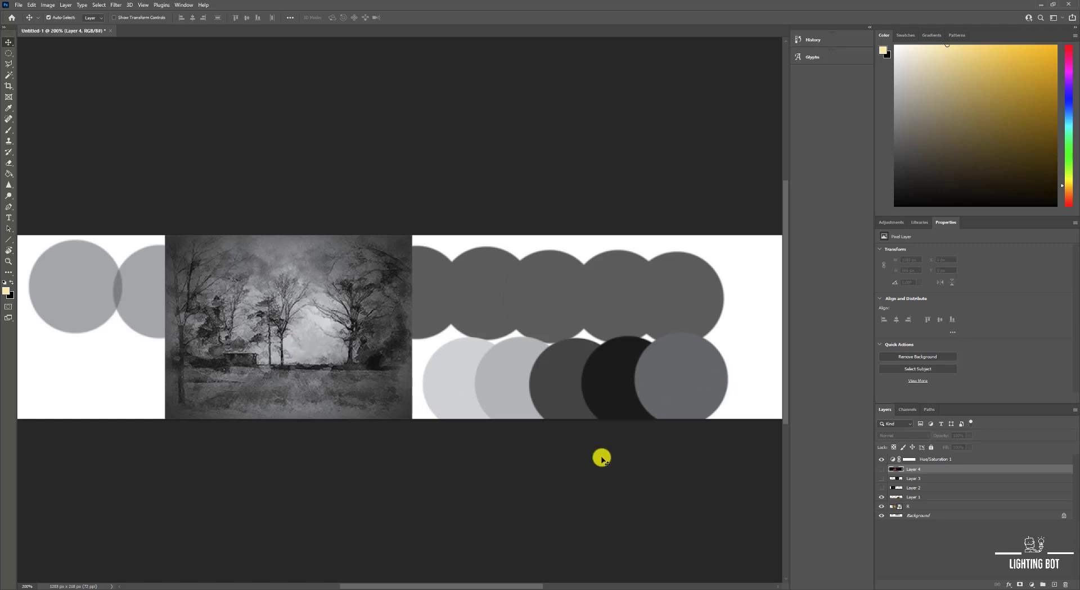
{"action": "mouse_move", "coordinate": [513, 451]}
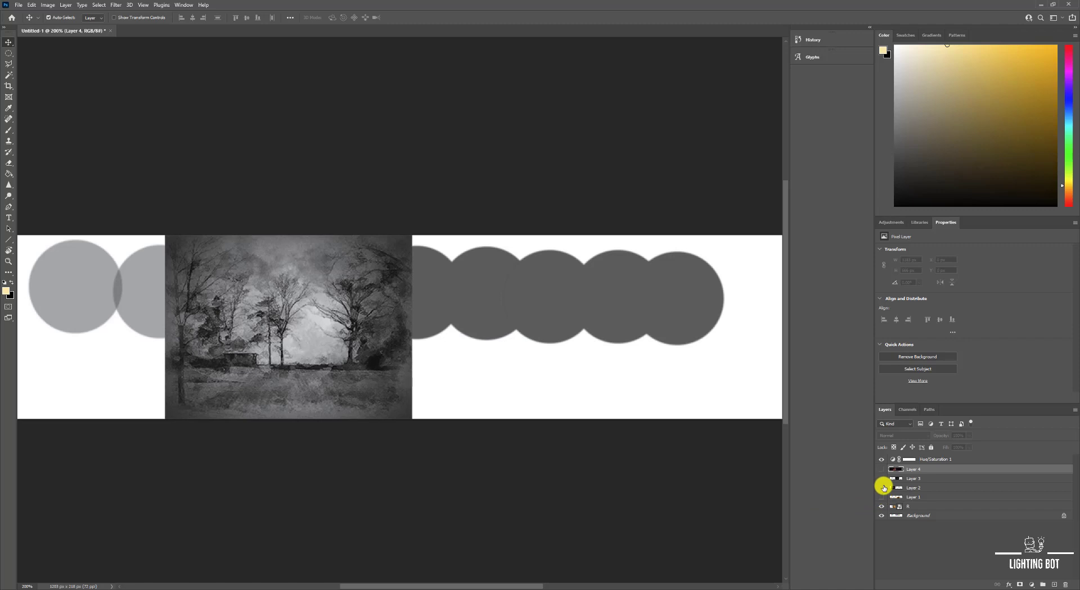
{"action": "left_click", "coordinate": [880, 498]}
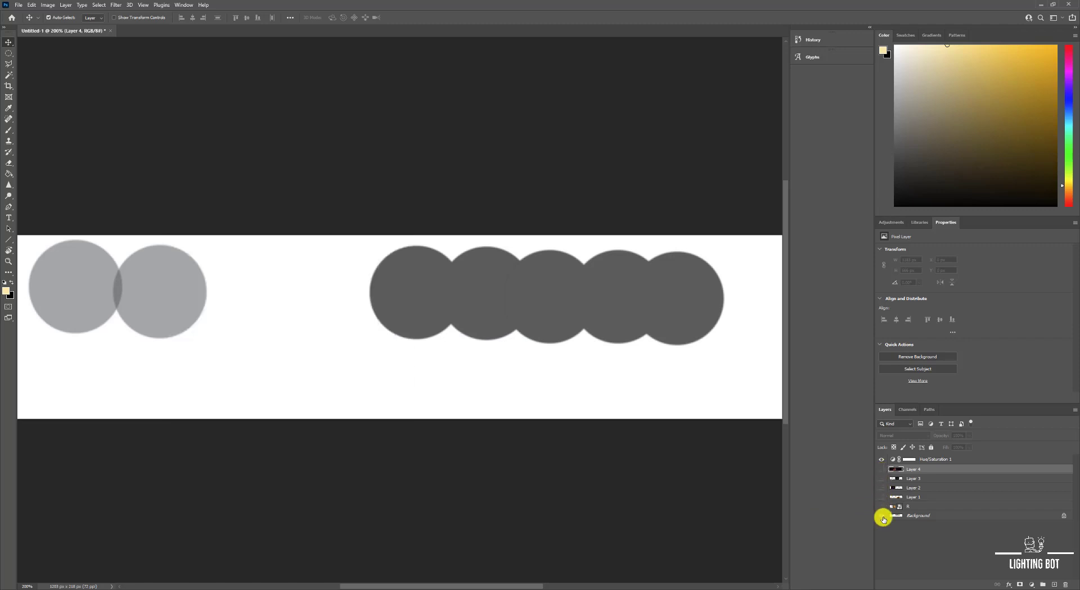
{"action": "left_click", "coordinate": [883, 516]}
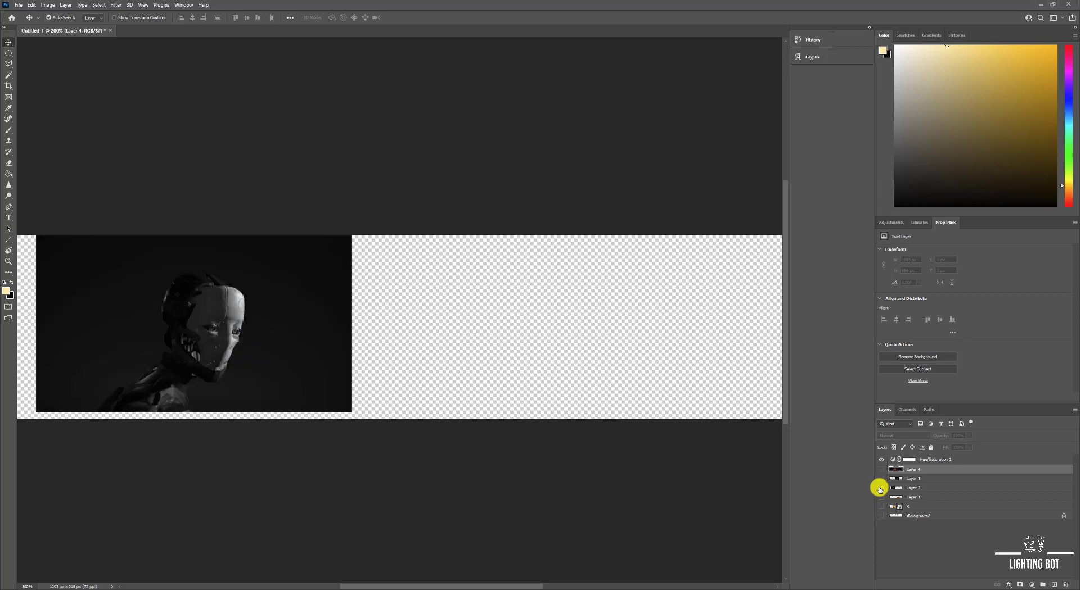
{"action": "left_click", "coordinate": [881, 479]}
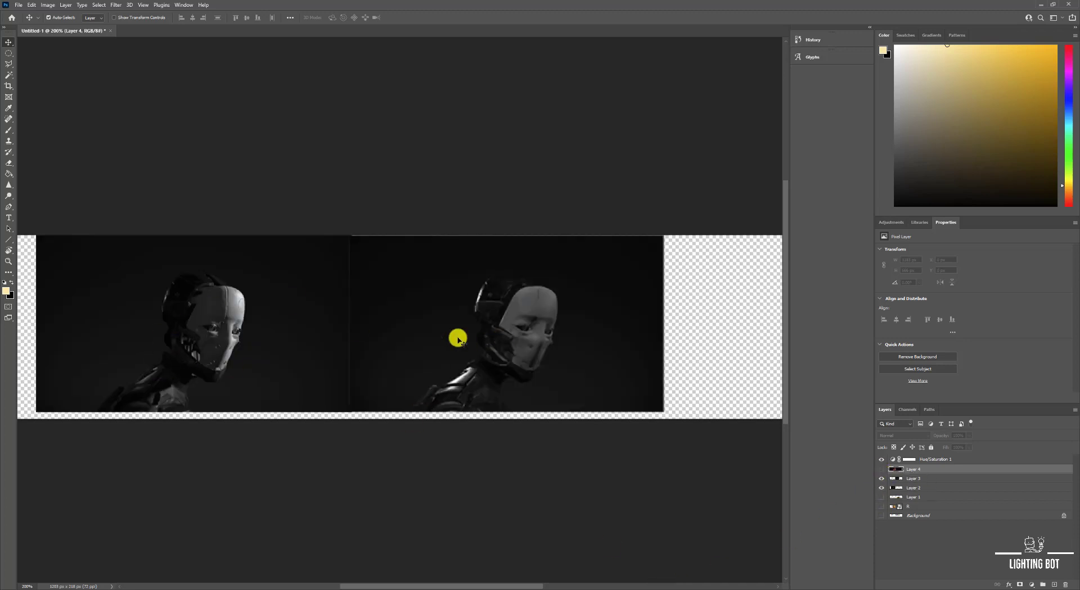
{"action": "mouse_move", "coordinate": [481, 361]}
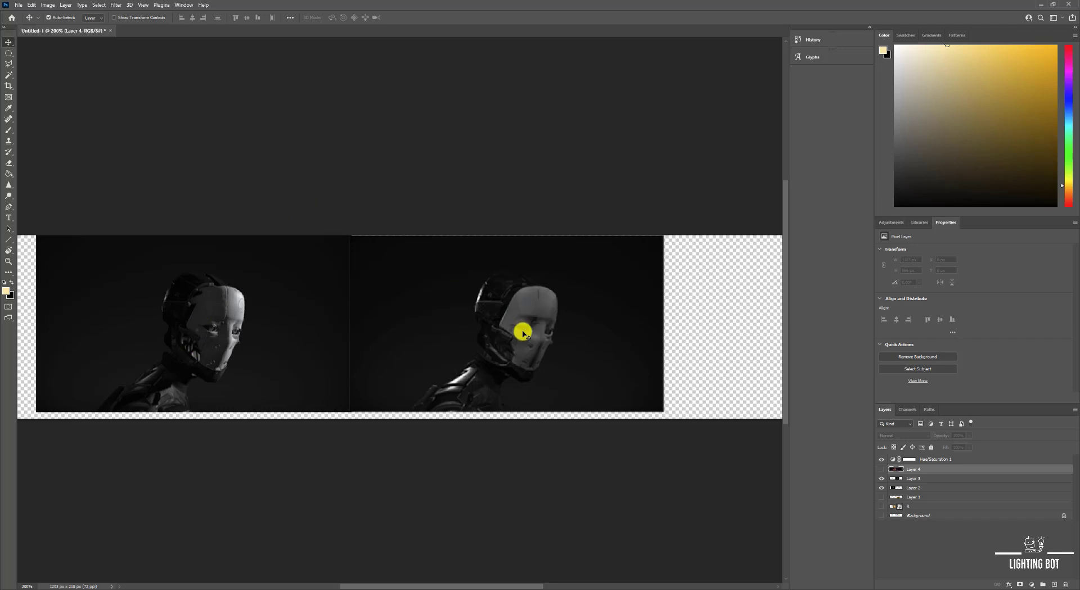
{"action": "mouse_move", "coordinate": [490, 382]}
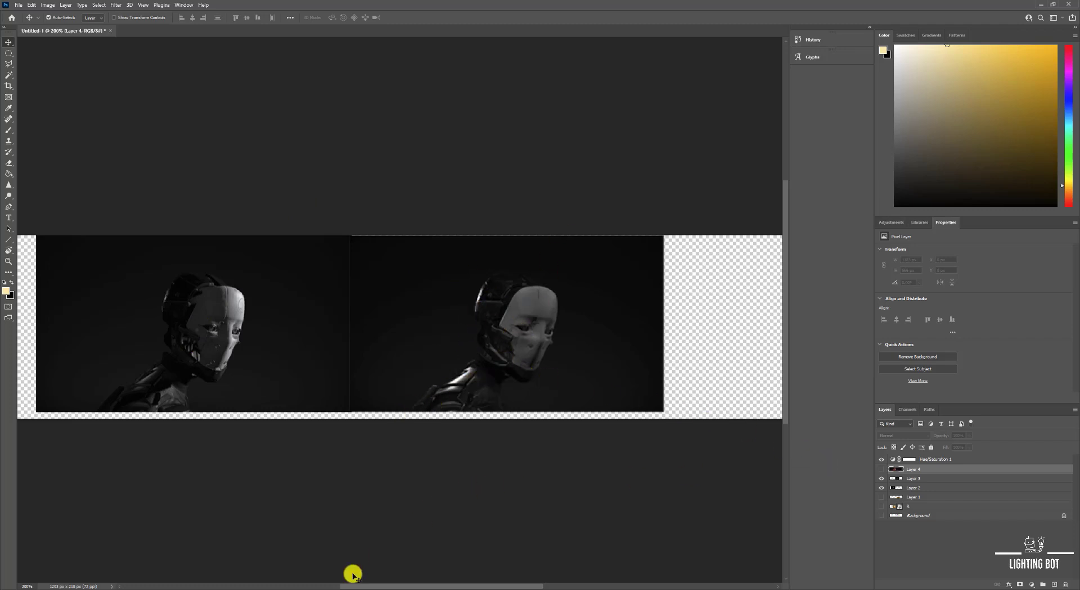
{"action": "key", "text": "alt+tab"}
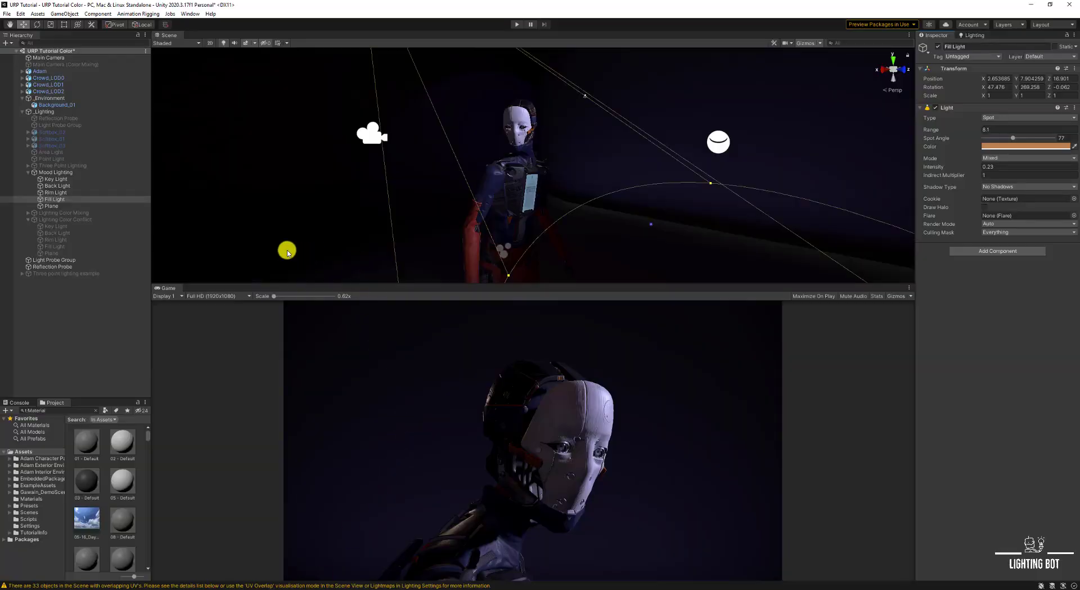
{"action": "left_click", "coordinate": [55, 172]}
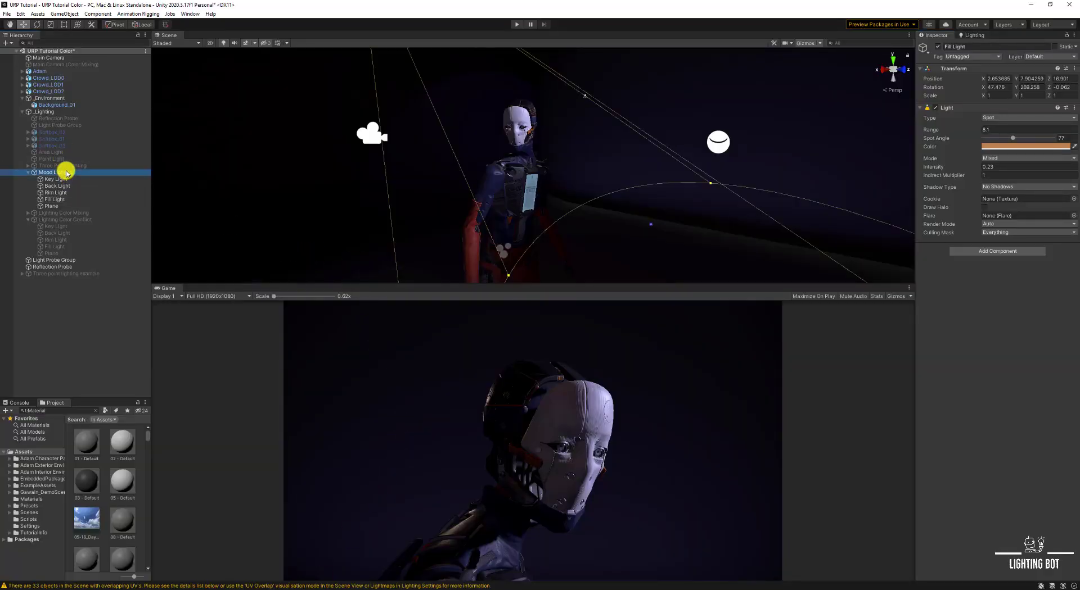
{"action": "left_click", "coordinate": [54, 171]}
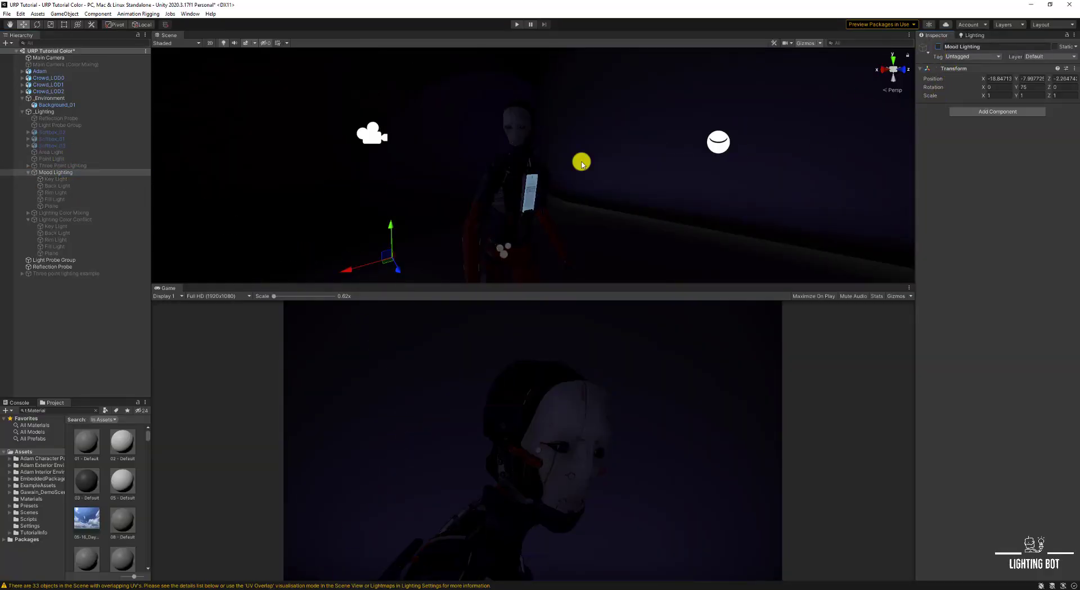
{"action": "left_click", "coordinate": [62, 165]}
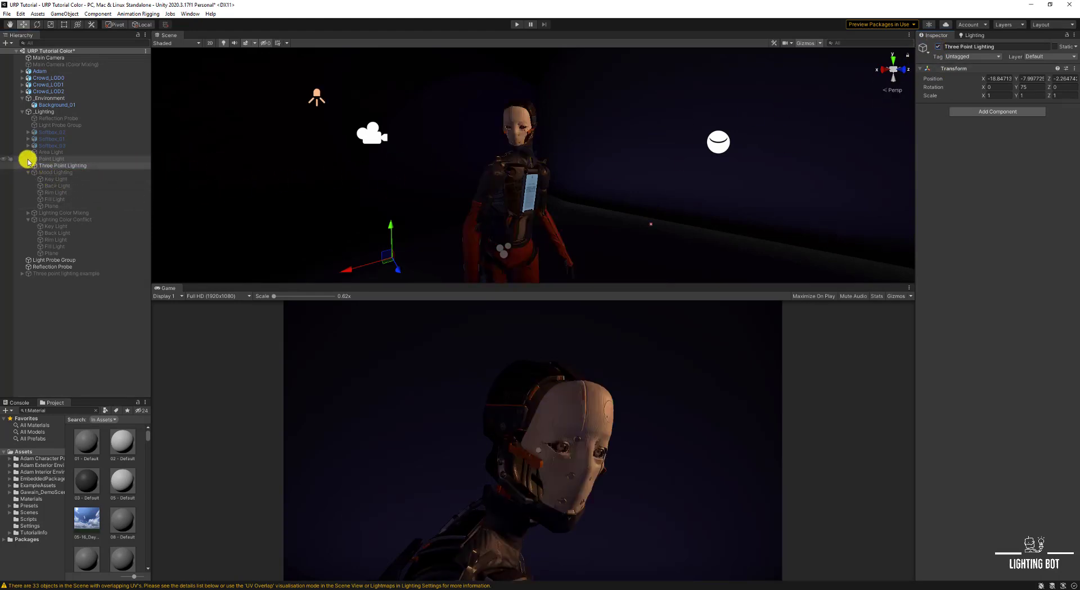
{"action": "left_click", "coordinate": [56, 172]}
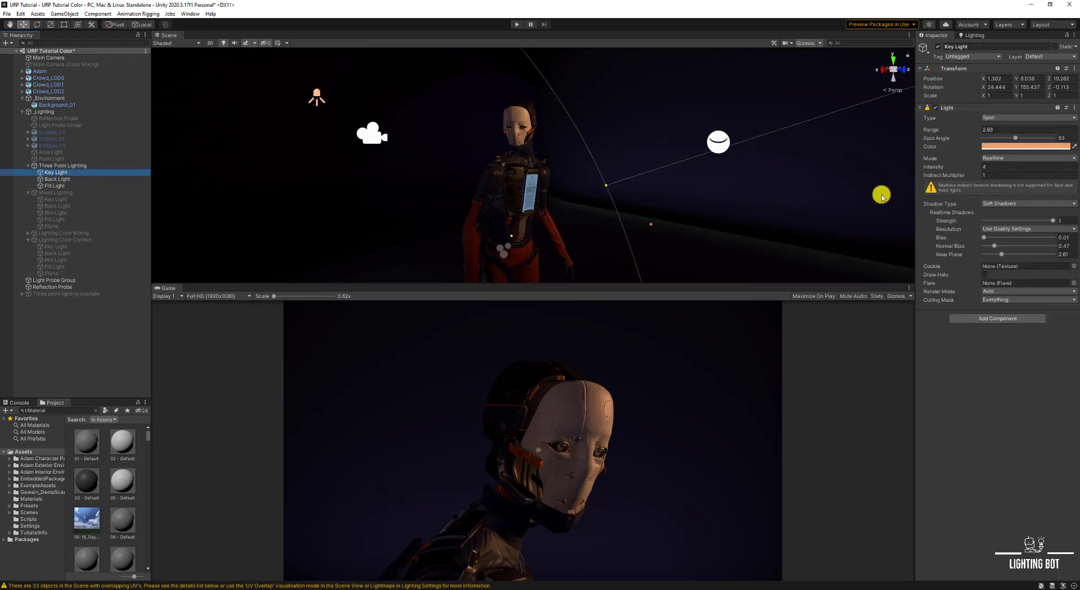
{"action": "left_click", "coordinate": [1025, 147]}
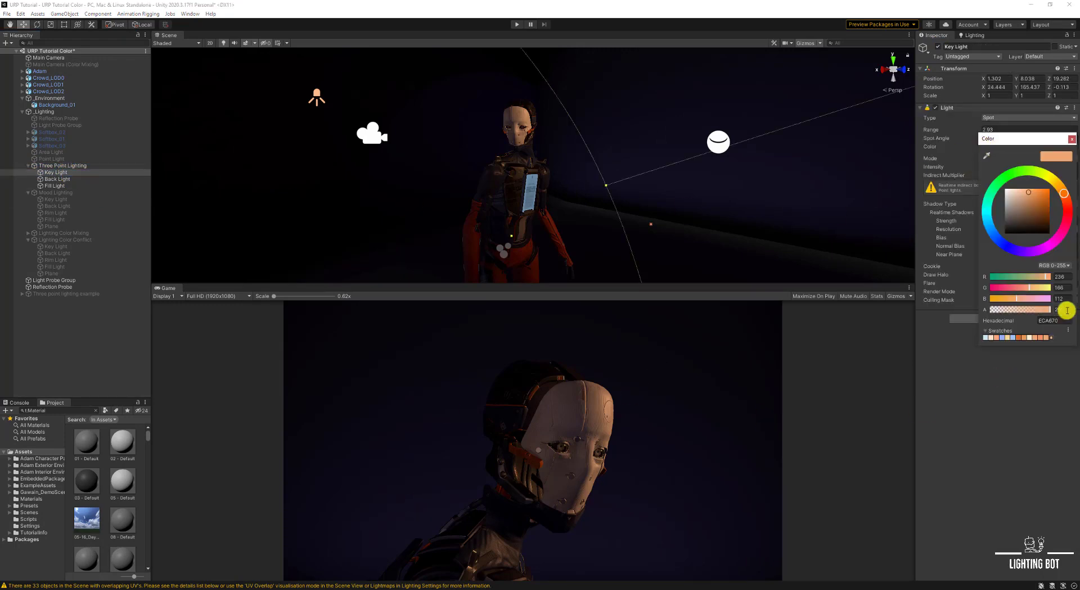
{"action": "left_click", "coordinate": [1027, 210]}
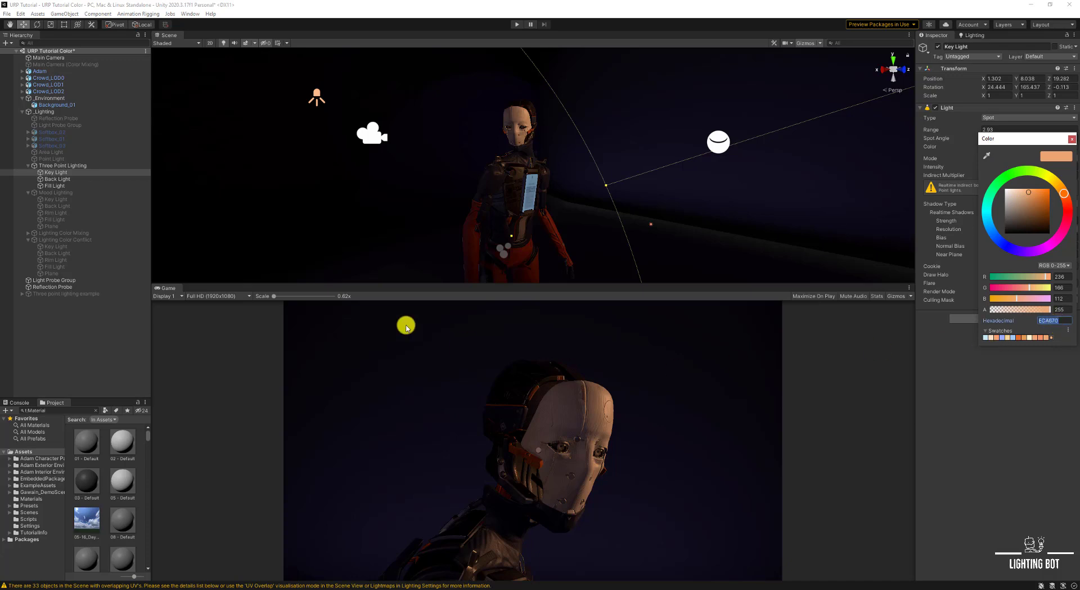
{"action": "left_click", "coordinate": [58, 178]}
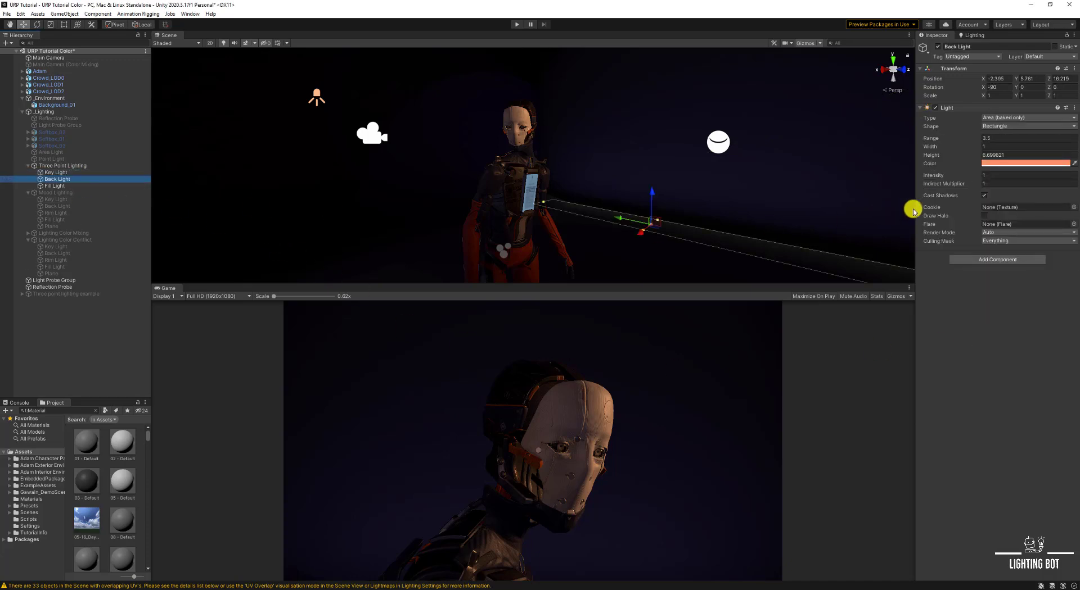
{"action": "left_click", "coordinate": [1024, 164]}
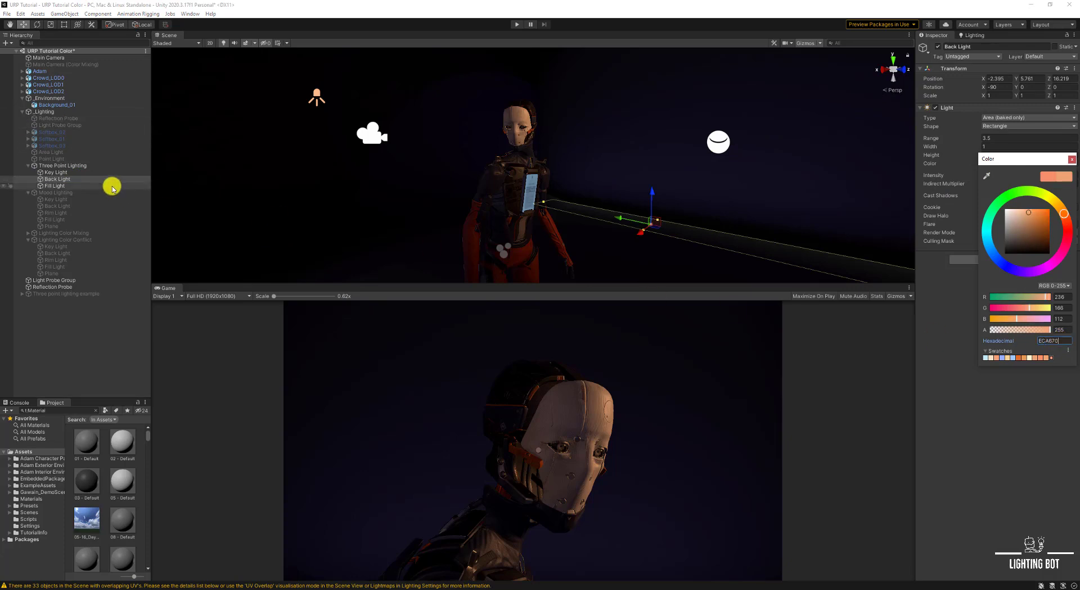
{"action": "left_click", "coordinate": [54, 186]}
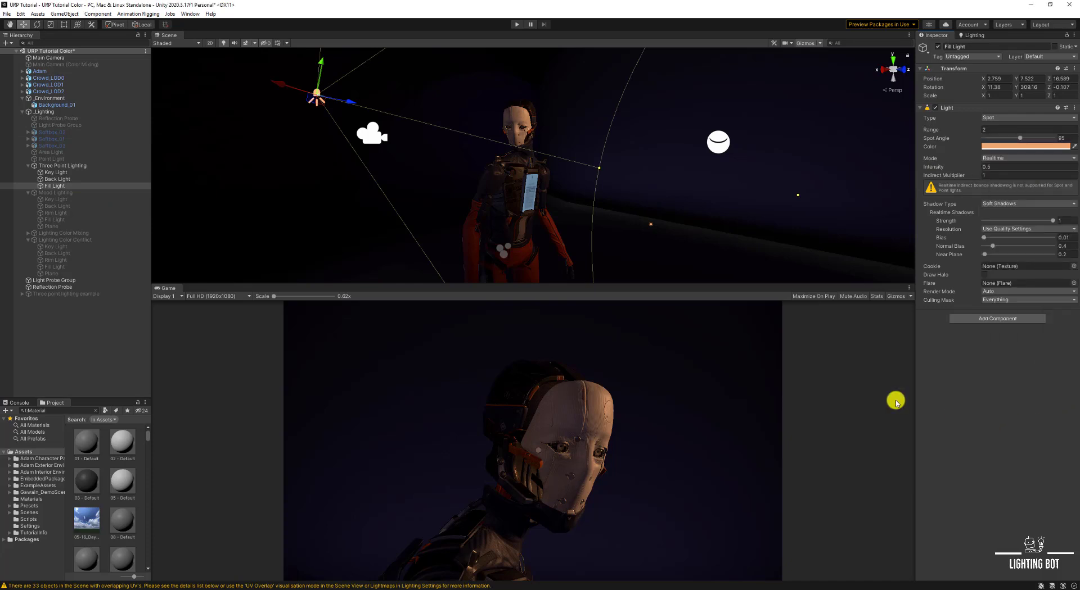
{"action": "mouse_move", "coordinate": [975, 43]}
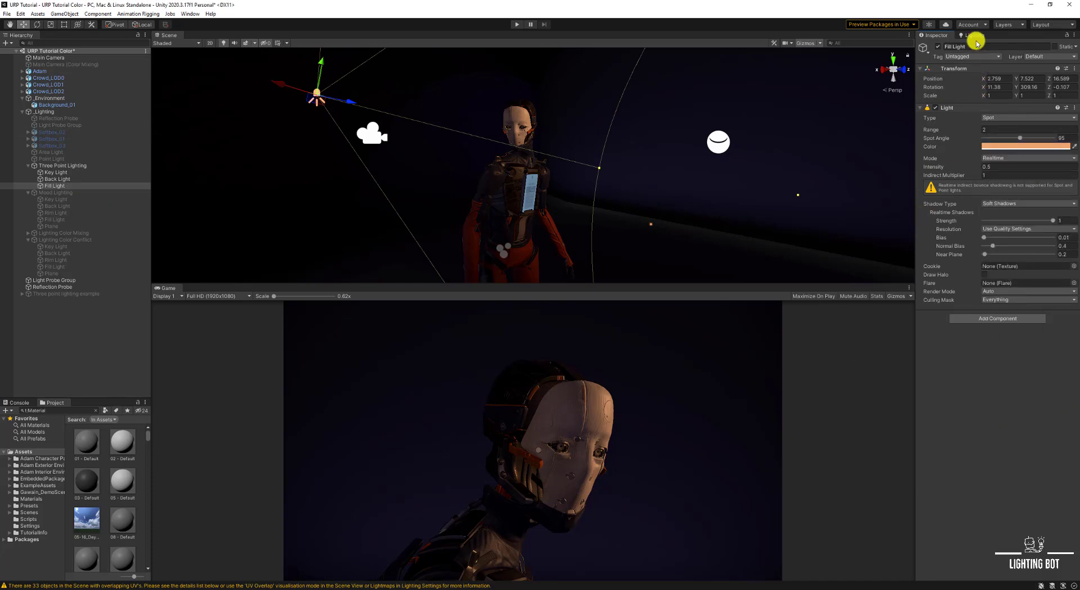
{"action": "mouse_move", "coordinate": [973, 39]}
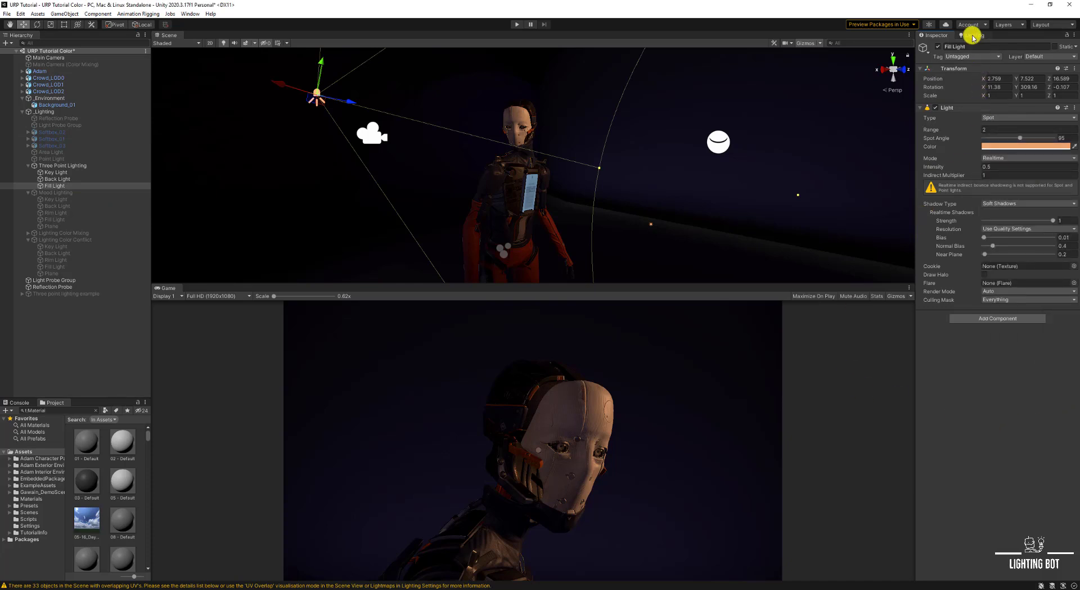
- Show the scene Lighting settings tab beside the Inspector
{"action": "left_click", "coordinate": [972, 35]}
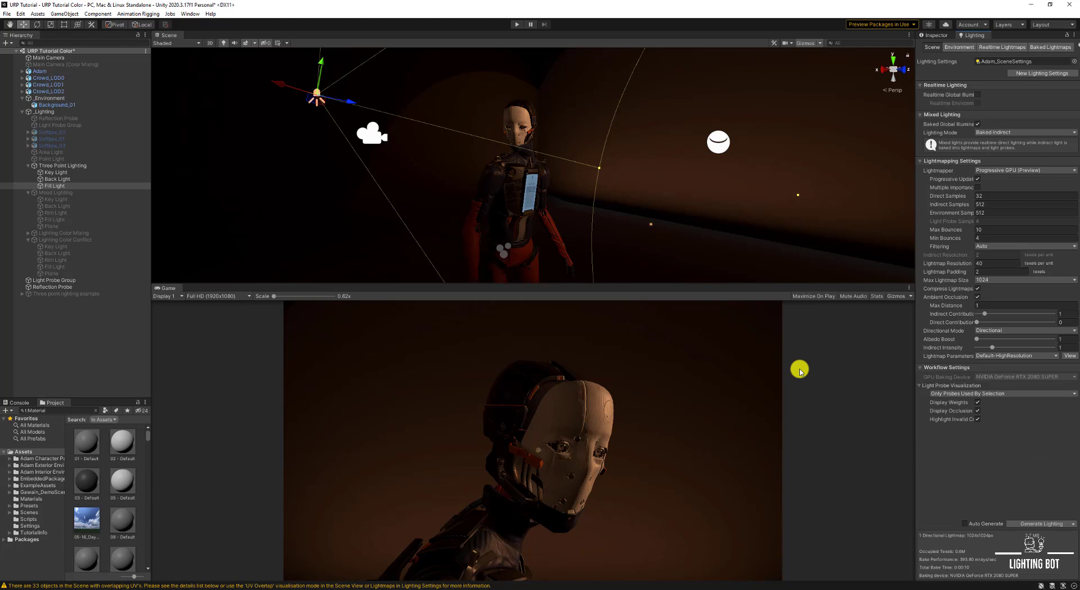
{"action": "mouse_move", "coordinate": [587, 498]}
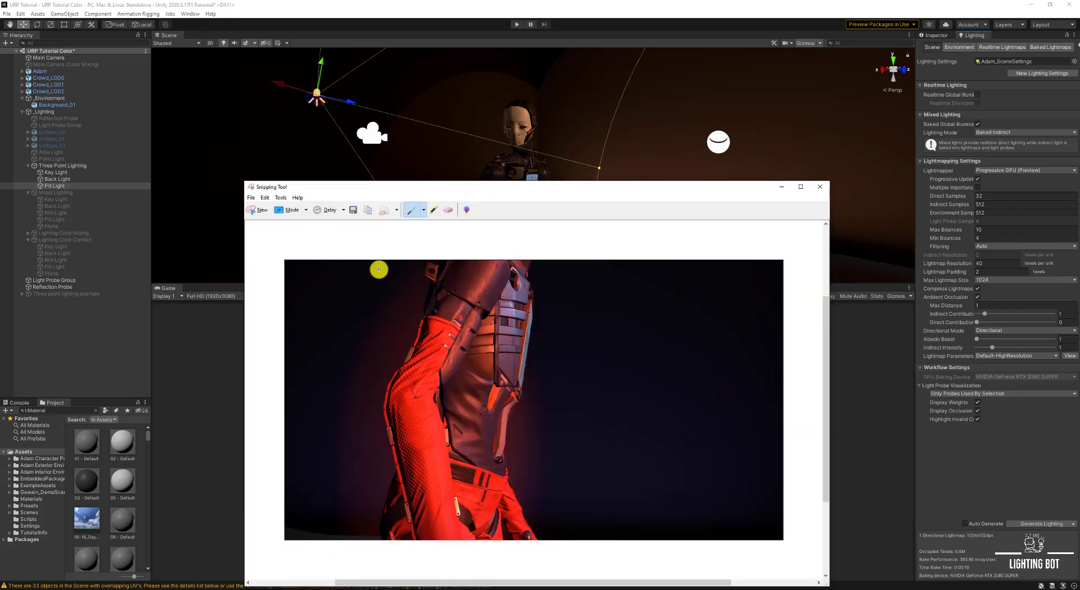
- Capture the robot's red-suited torso from the Game view with Snipping Tool
{"action": "left_click", "coordinate": [258, 209]}
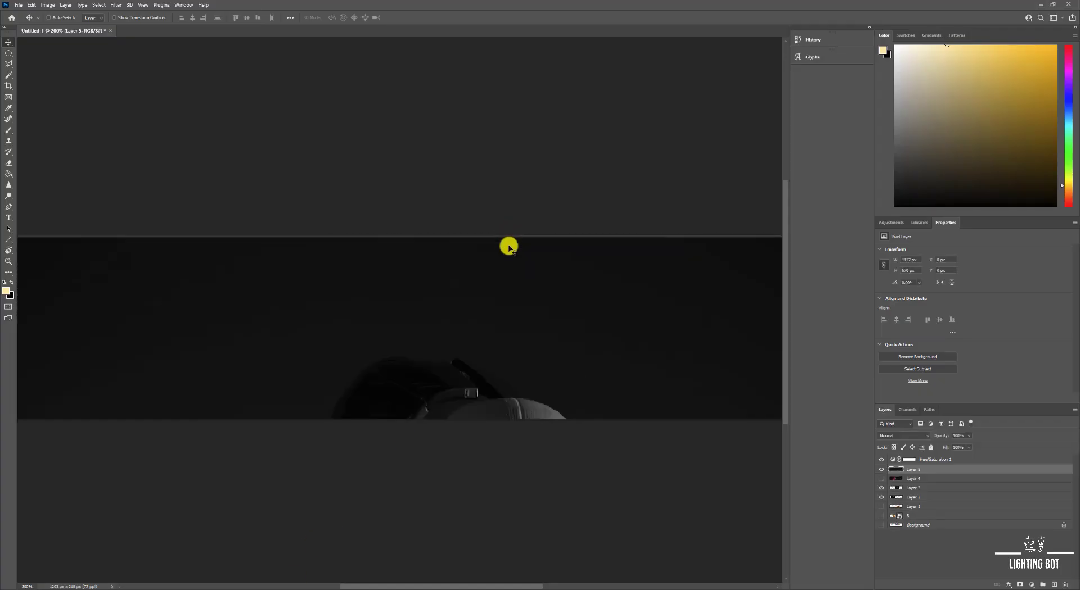
- Drag the pasted grayscale robot render into place beside the others
{"action": "left_click_drag", "start_coordinate": [509, 248], "coordinate": [545, 203]}
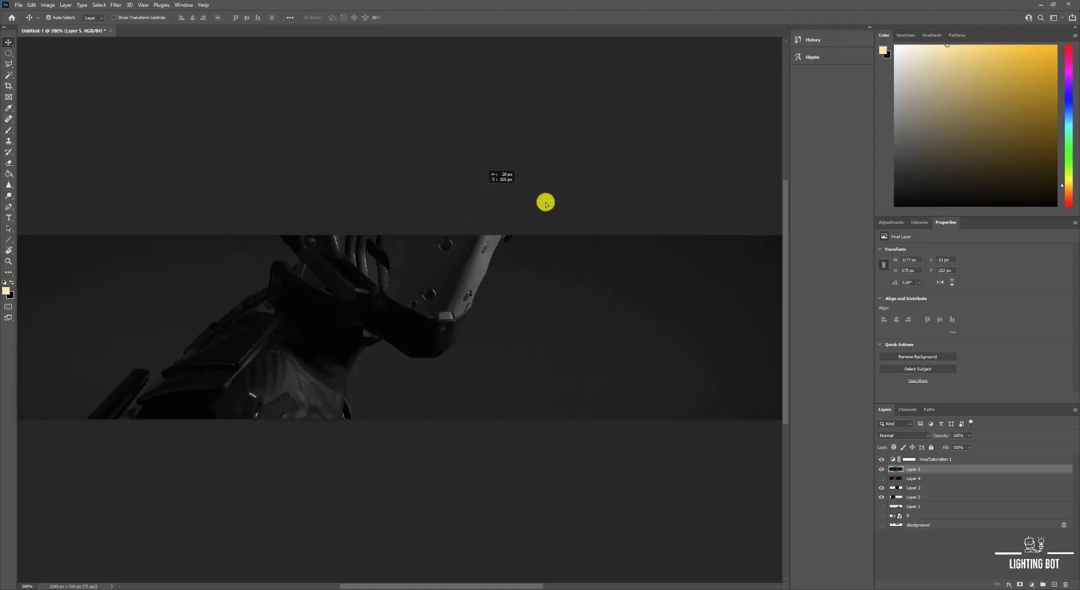
{"action": "left_click_drag", "start_coordinate": [543, 203], "coordinate": [573, 312]}
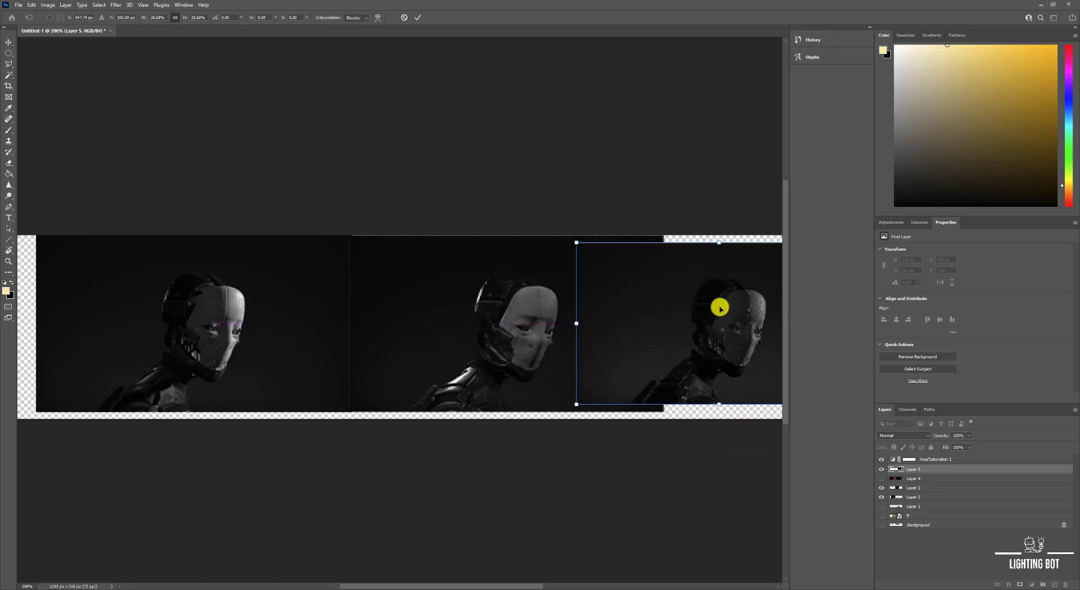
{"action": "mouse_move", "coordinate": [695, 363]}
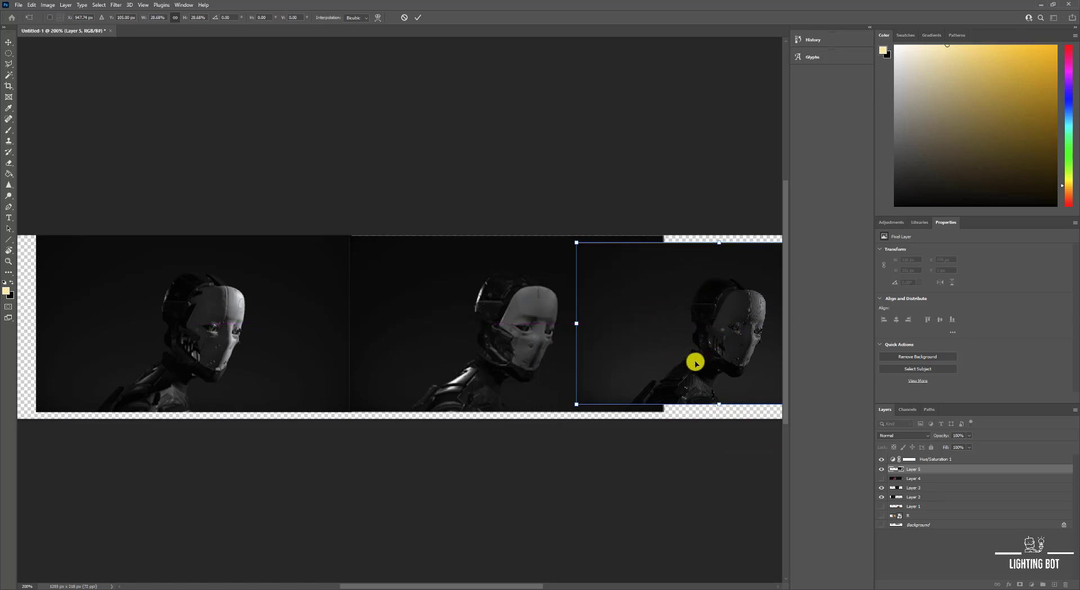
{"action": "mouse_move", "coordinate": [461, 336]}
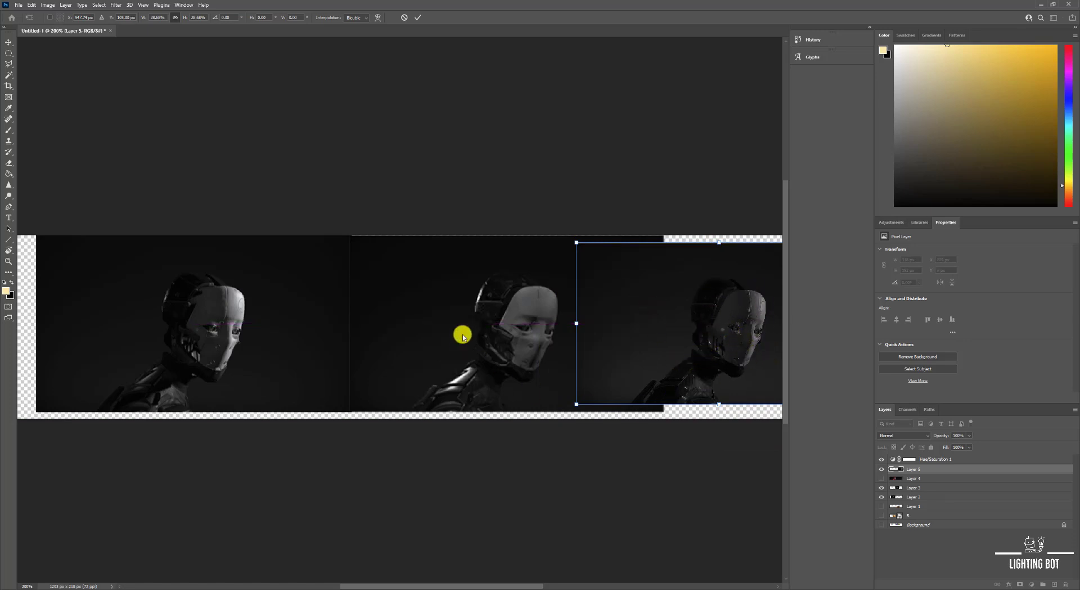
{"action": "mouse_move", "coordinate": [482, 314]}
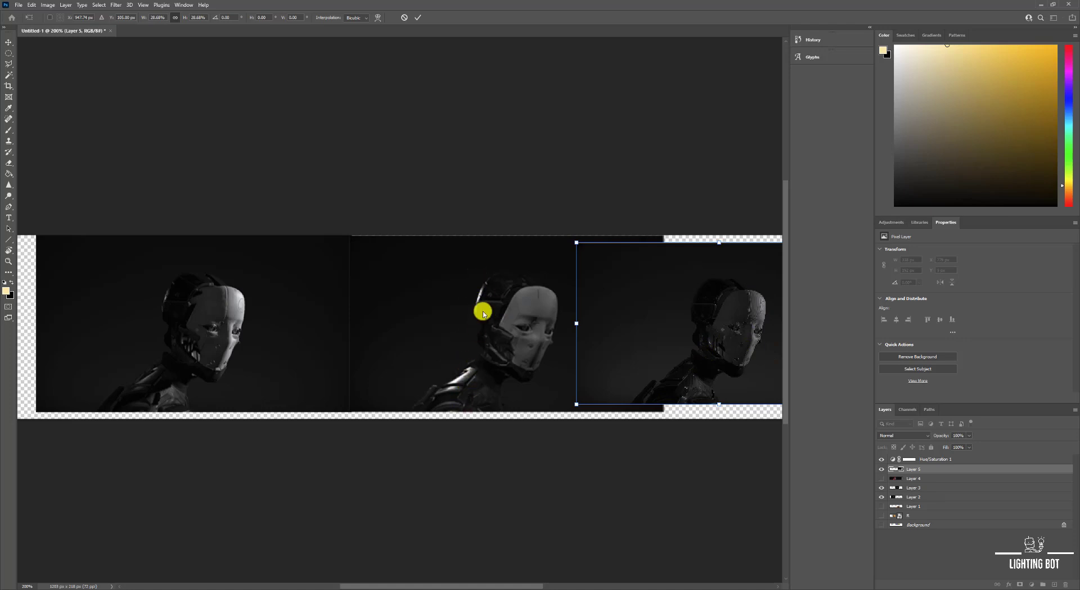
{"action": "mouse_move", "coordinate": [256, 333]}
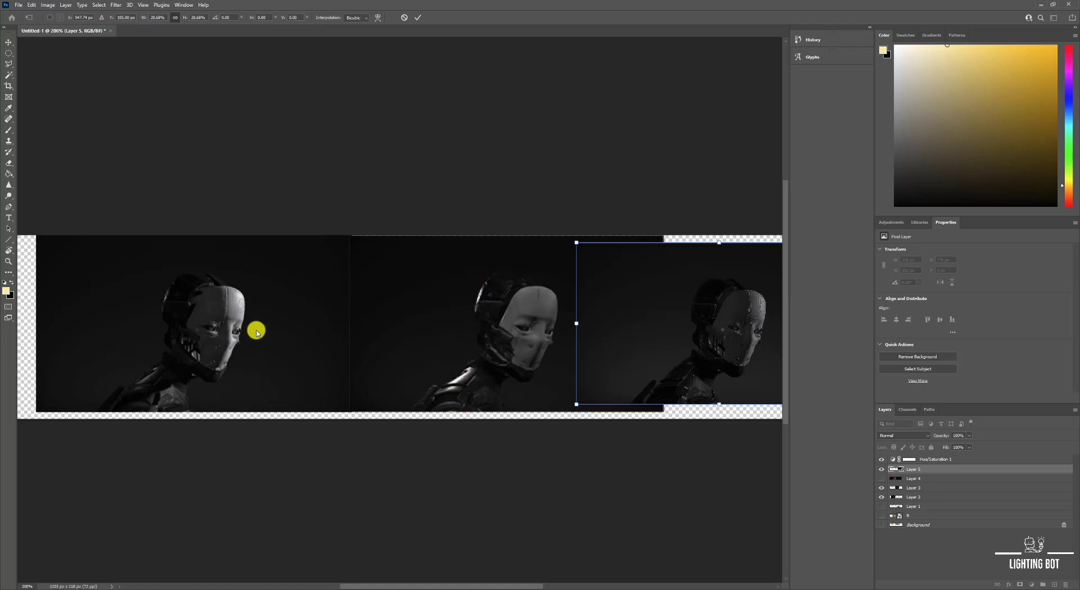
{"action": "mouse_move", "coordinate": [231, 369]}
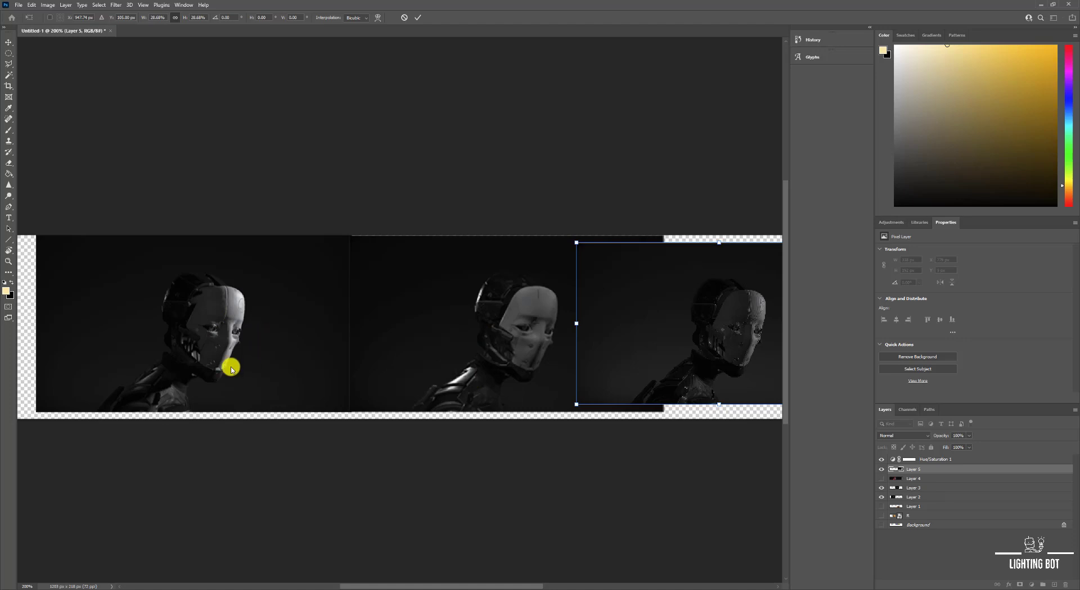
{"action": "mouse_move", "coordinate": [166, 378]}
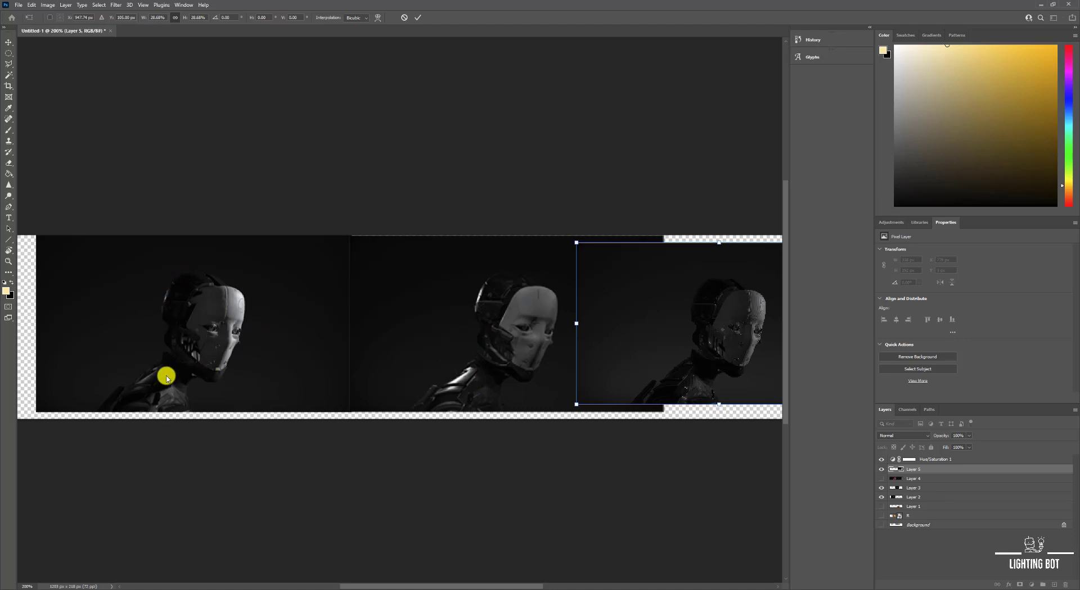
{"action": "mouse_move", "coordinate": [176, 396]}
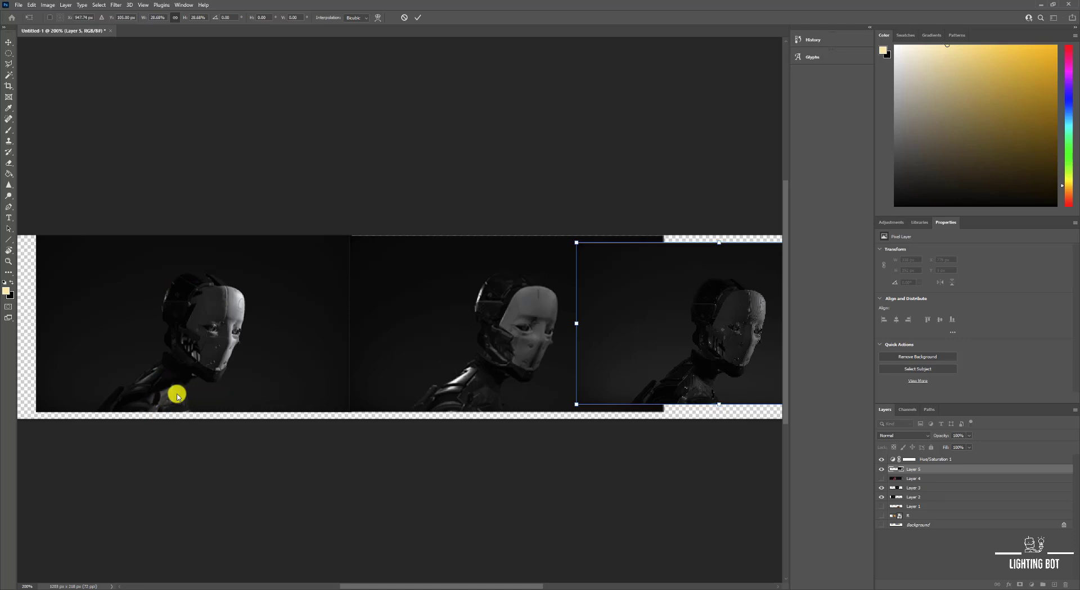
{"action": "mouse_move", "coordinate": [204, 360]}
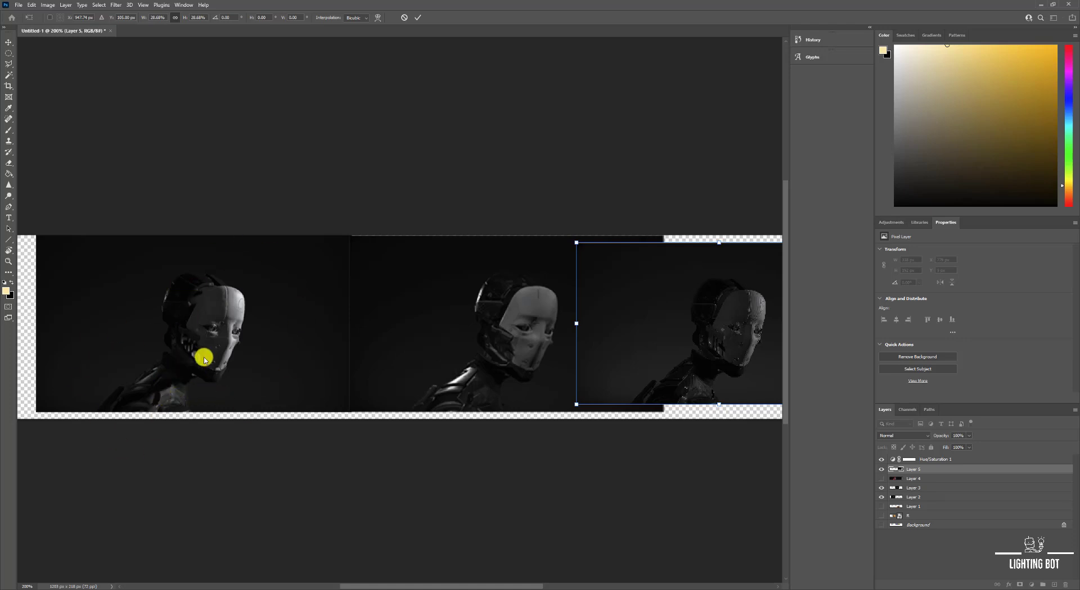
{"action": "mouse_move", "coordinate": [195, 278]}
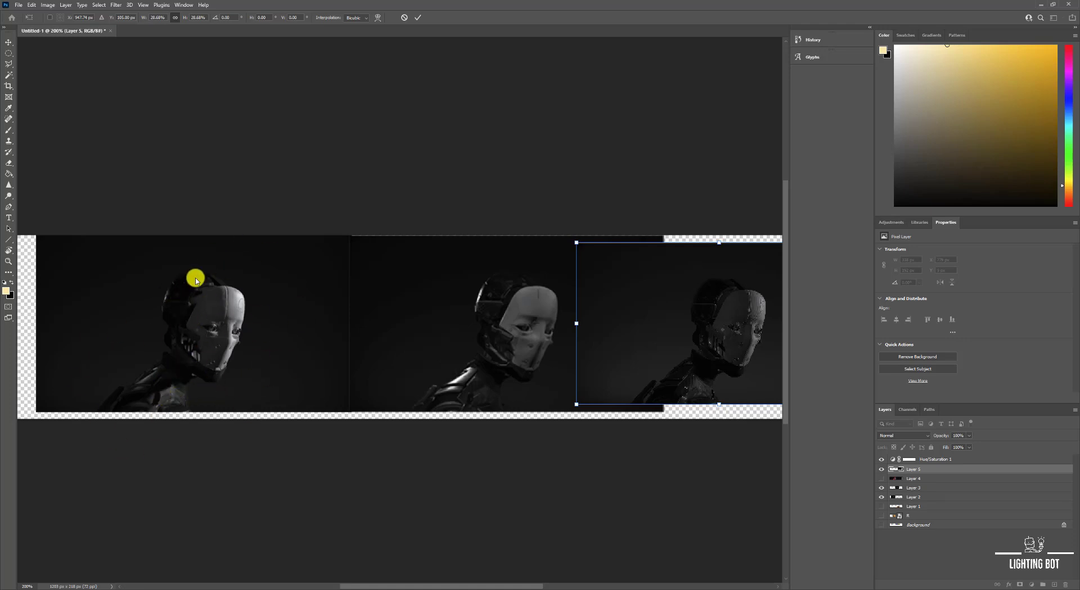
{"action": "mouse_move", "coordinate": [211, 283]}
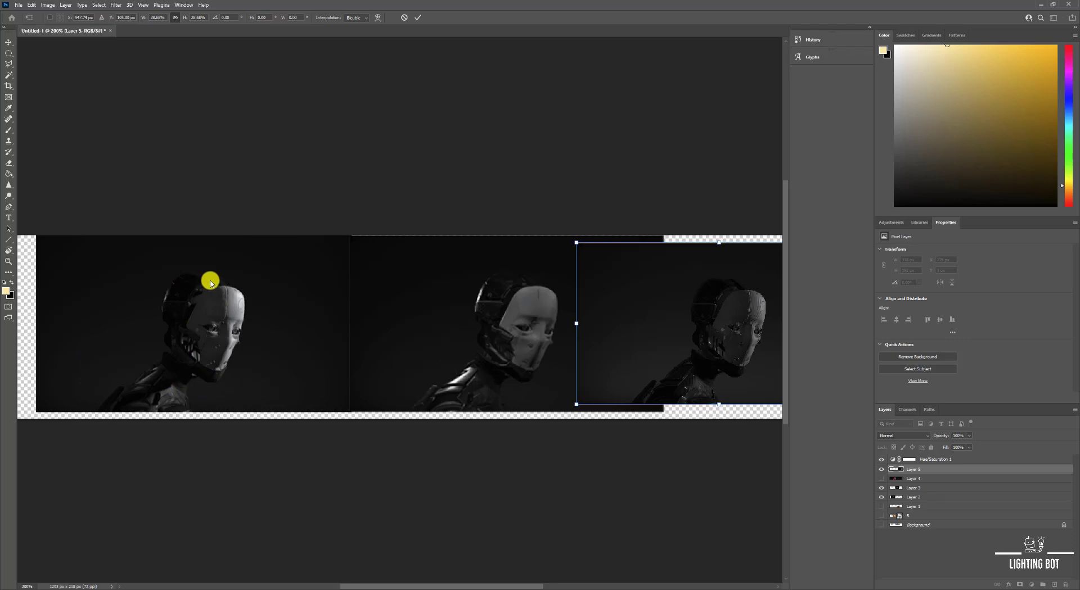
{"action": "mouse_move", "coordinate": [195, 281]}
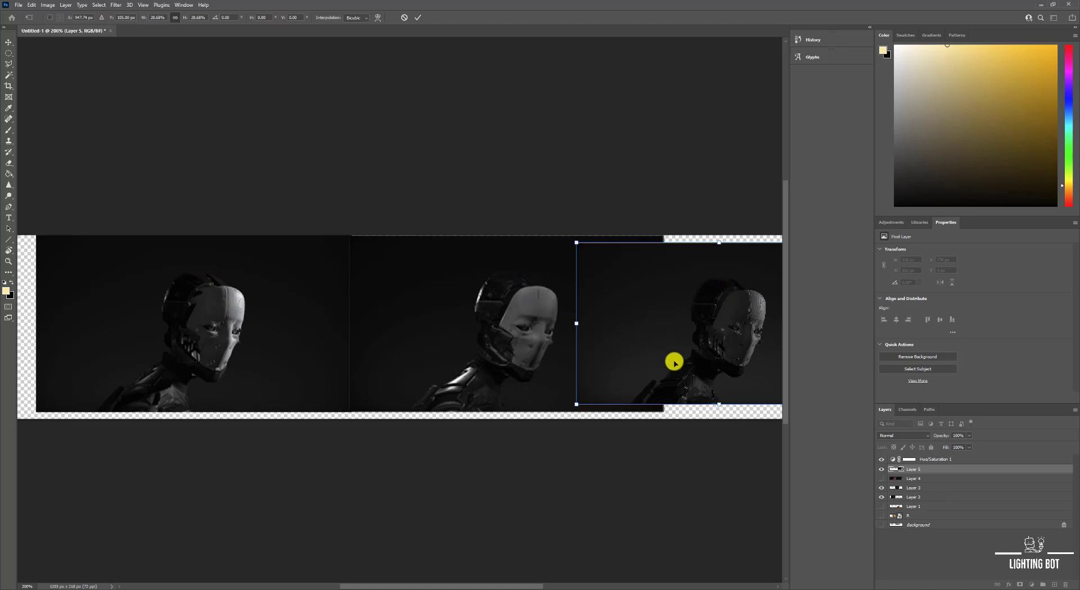
{"action": "mouse_move", "coordinate": [535, 324]}
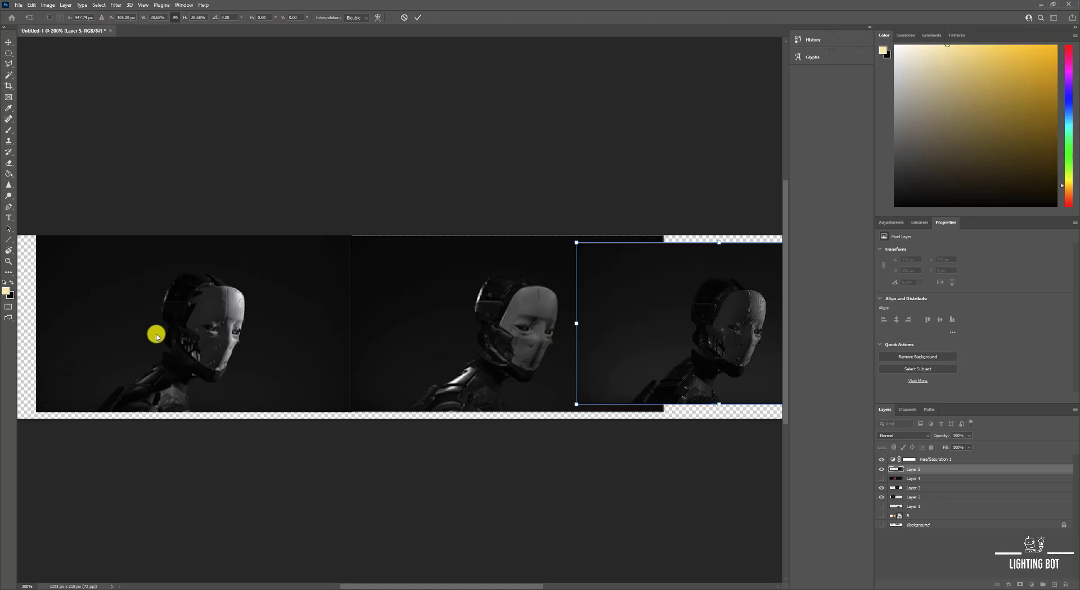
{"action": "mouse_move", "coordinate": [331, 379]}
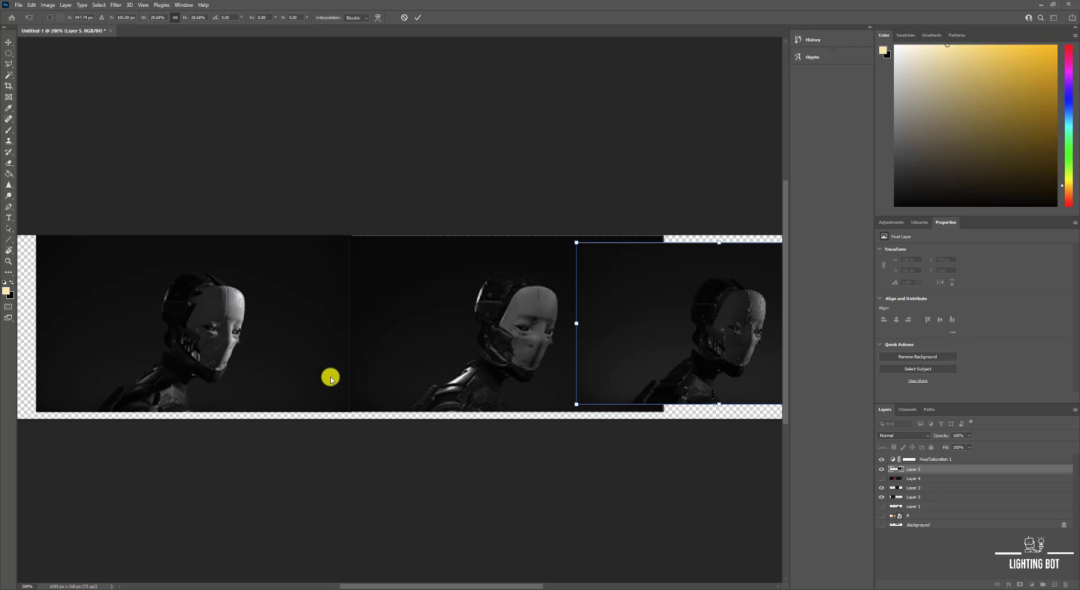
{"action": "mouse_move", "coordinate": [314, 369]}
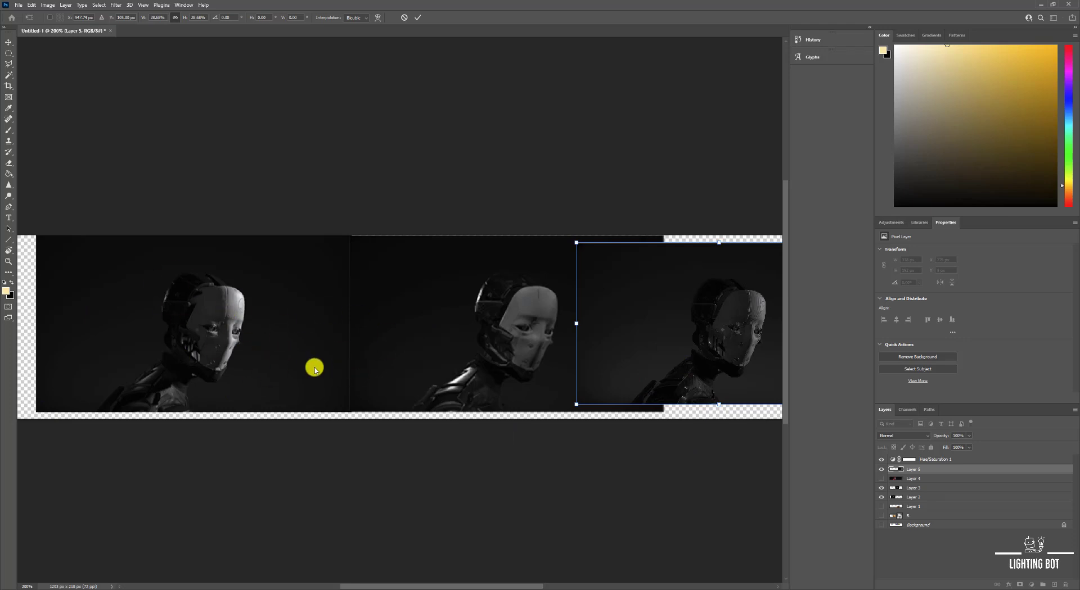
{"action": "mouse_move", "coordinate": [501, 292]}
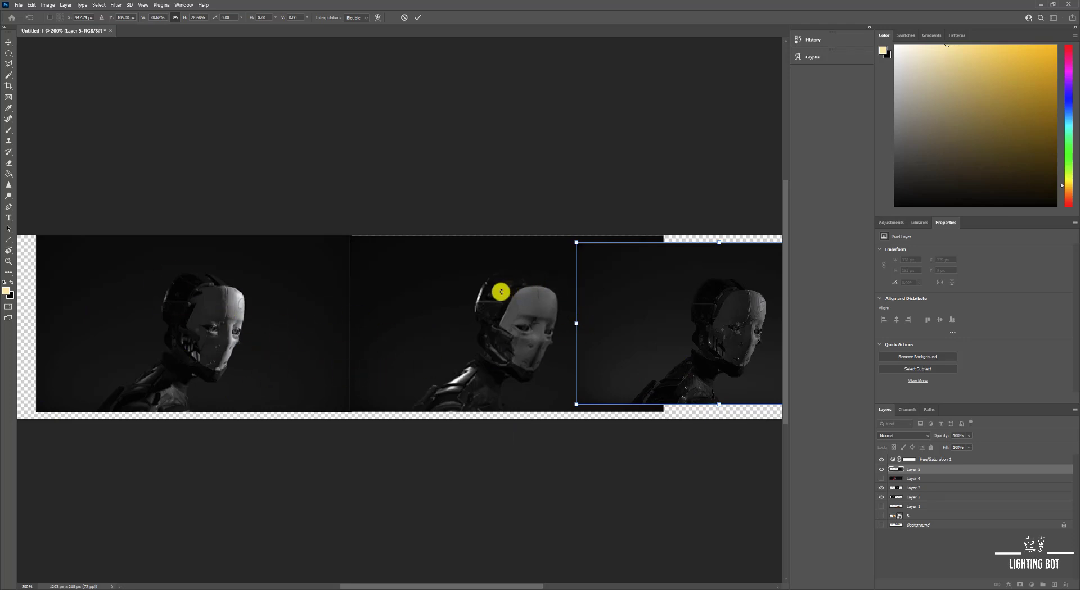
{"action": "mouse_move", "coordinate": [491, 289]}
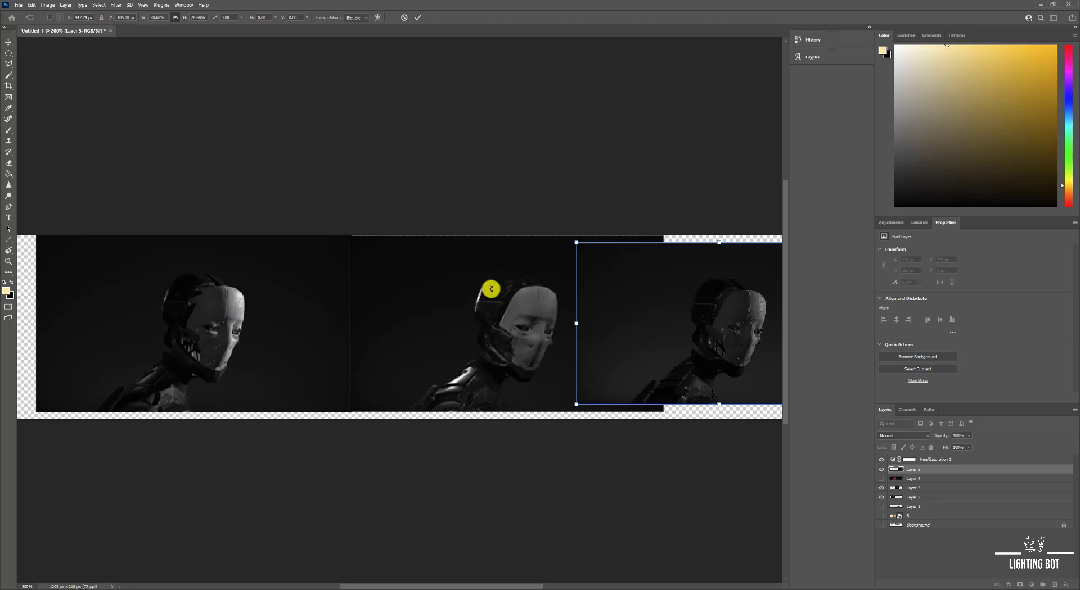
{"action": "mouse_move", "coordinate": [493, 354]}
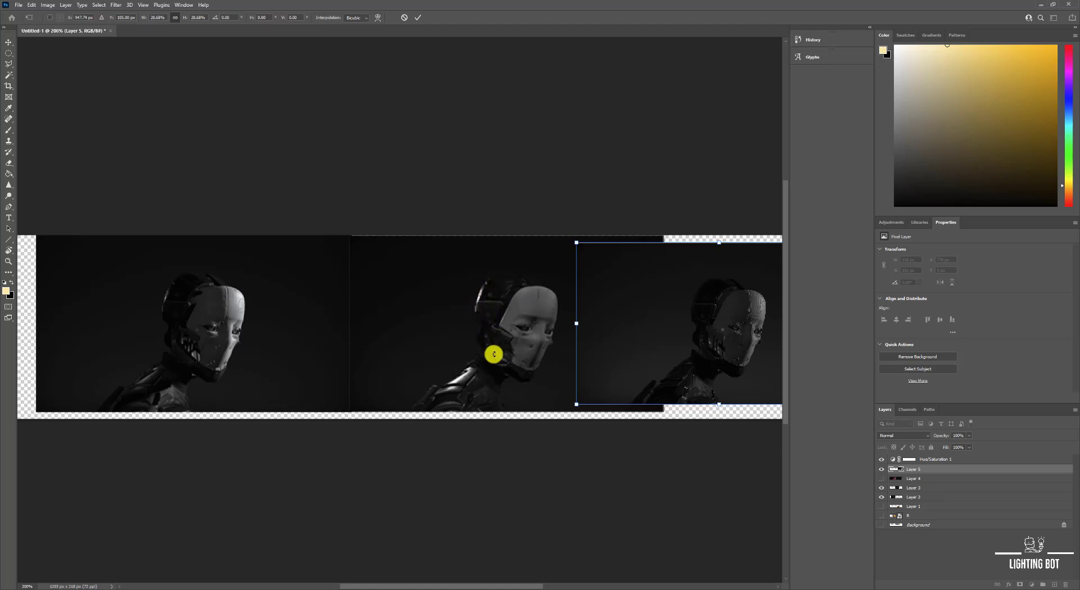
{"action": "mouse_move", "coordinate": [496, 323]}
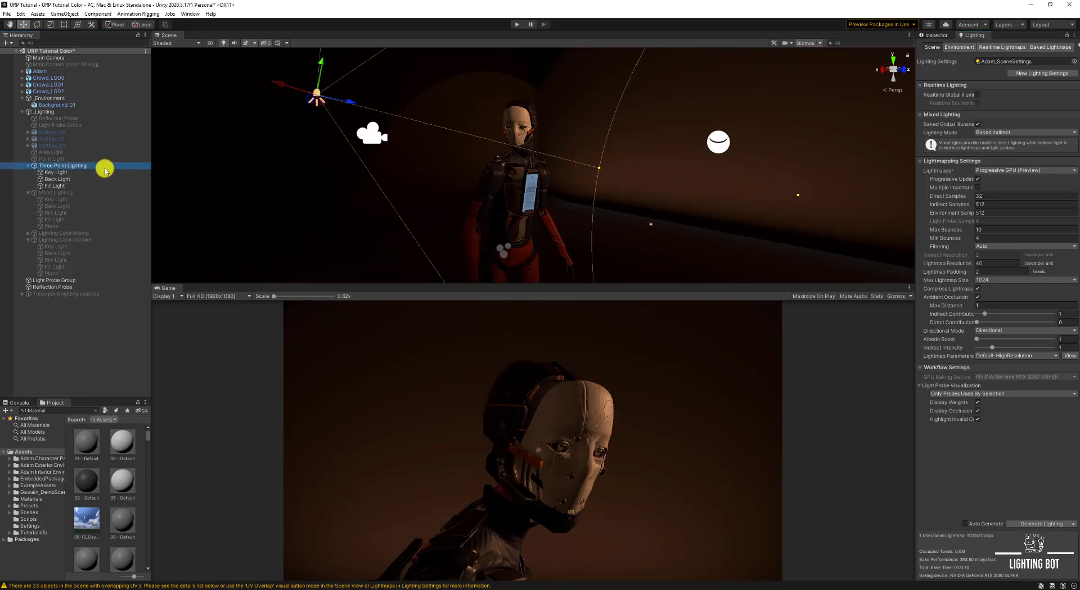
- Swap Three Point Lighting for Lighting Color Mixing and select its Fill Light
{"action": "left_click", "coordinate": [62, 165]}
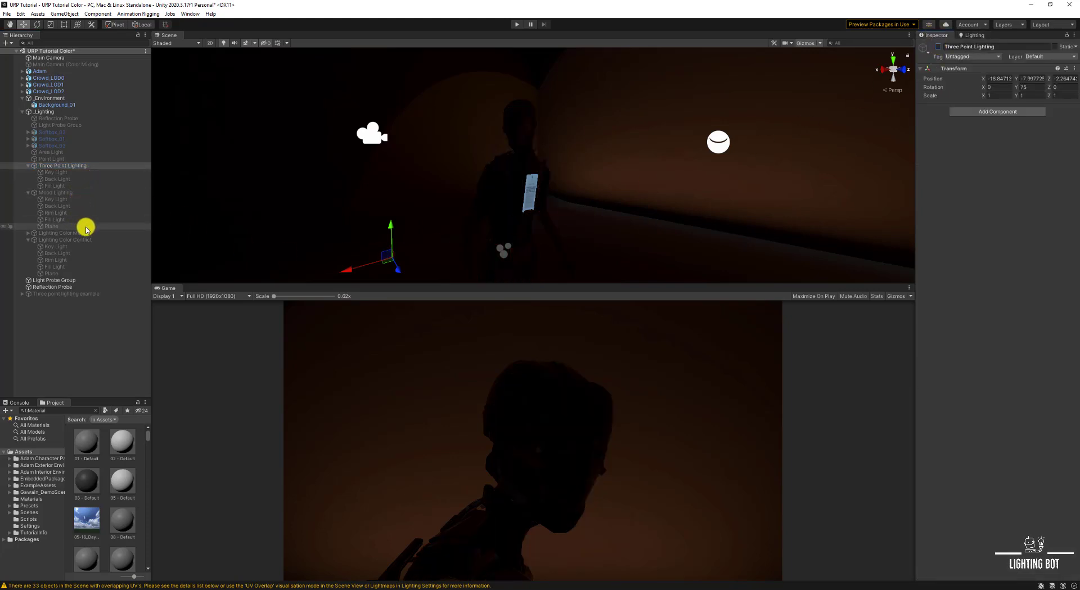
{"action": "left_click", "coordinate": [64, 232]}
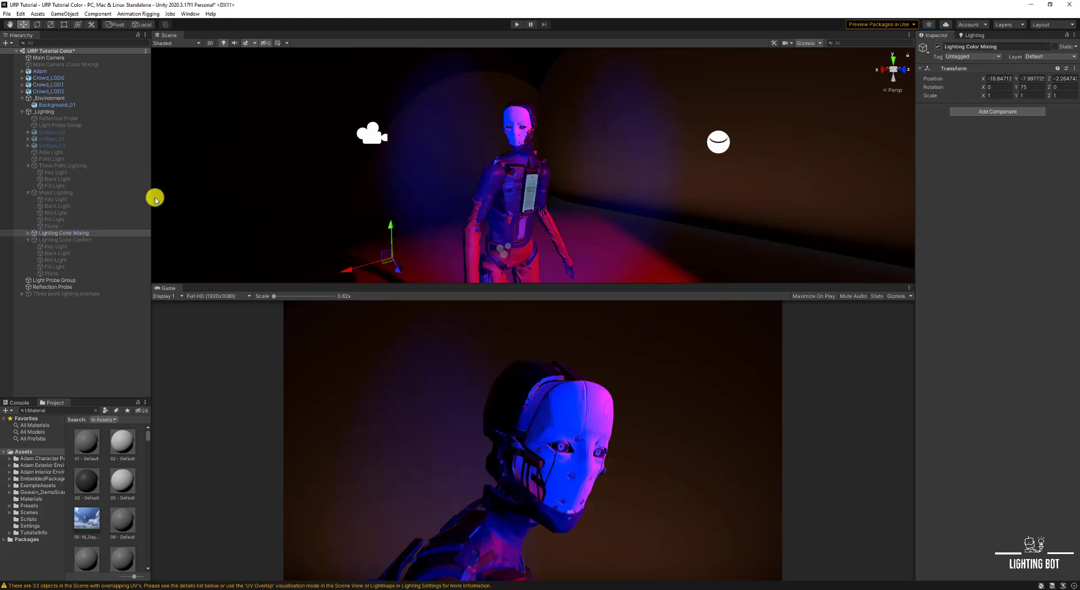
{"action": "left_click", "coordinate": [64, 233]}
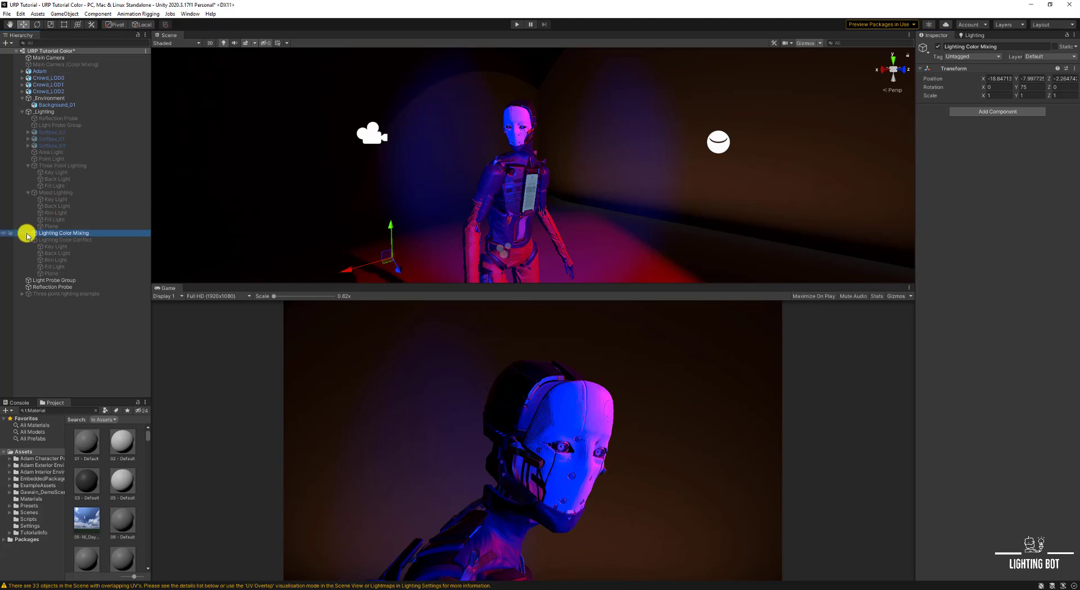
{"action": "left_click", "coordinate": [22, 233]}
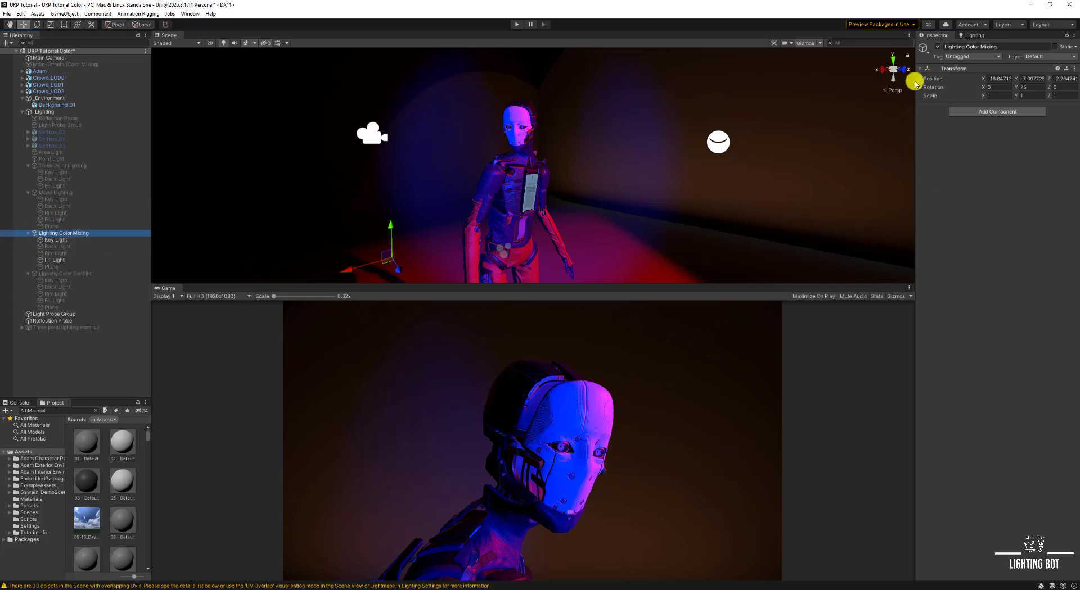
{"action": "left_click", "coordinate": [56, 240]}
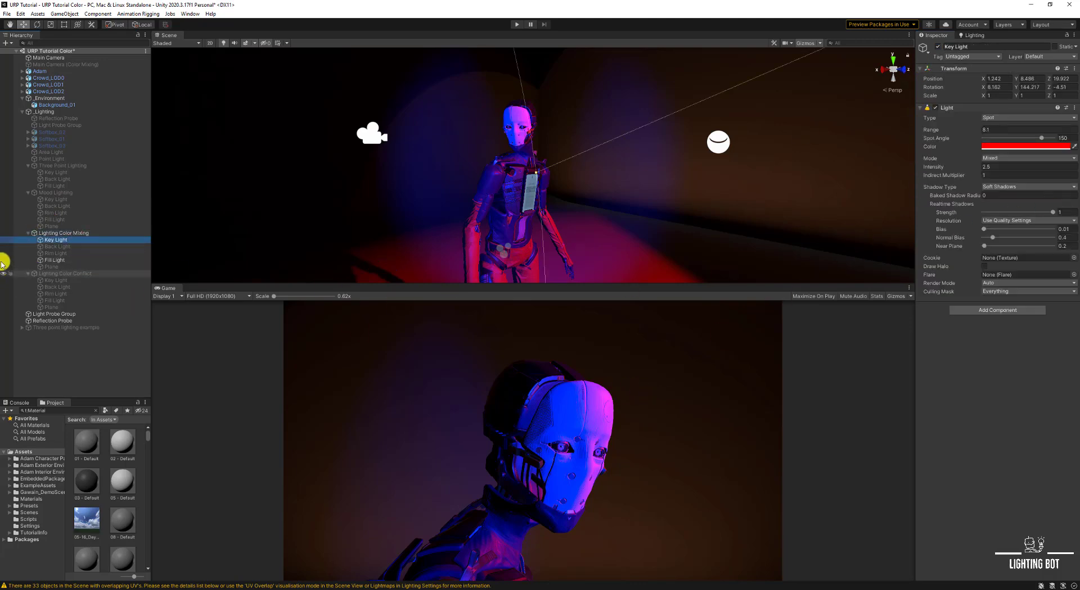
{"action": "left_click", "coordinate": [54, 260]}
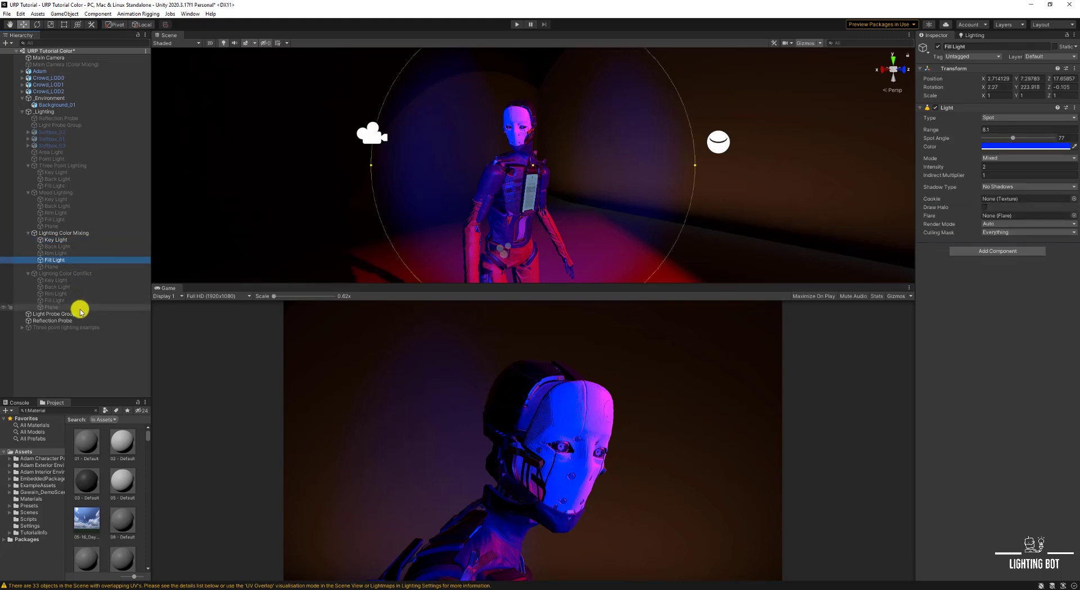
{"action": "mouse_move", "coordinate": [90, 342]}
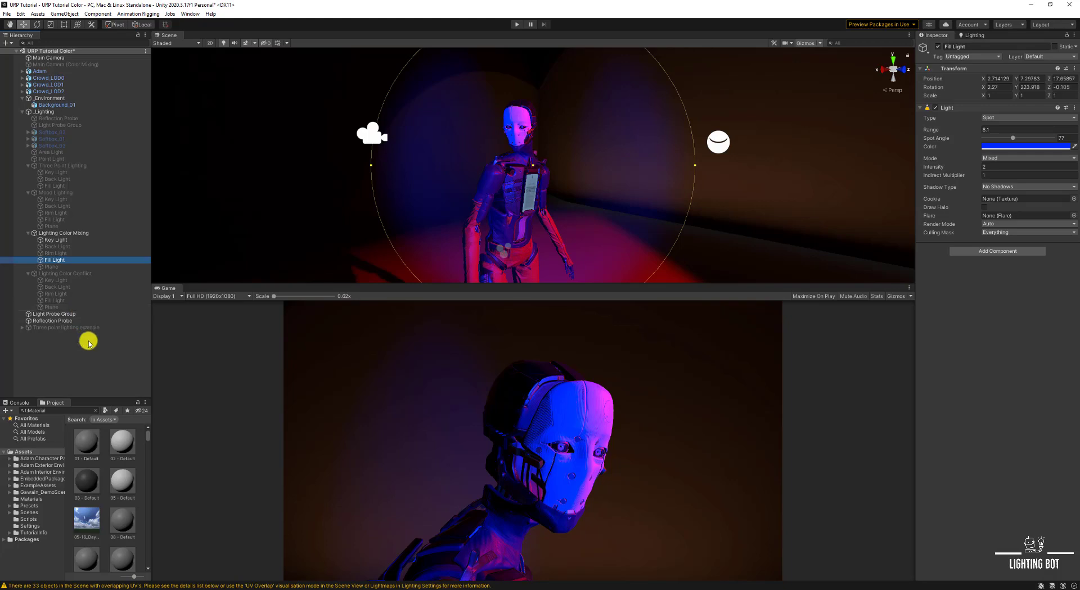
{"action": "mouse_move", "coordinate": [86, 340]}
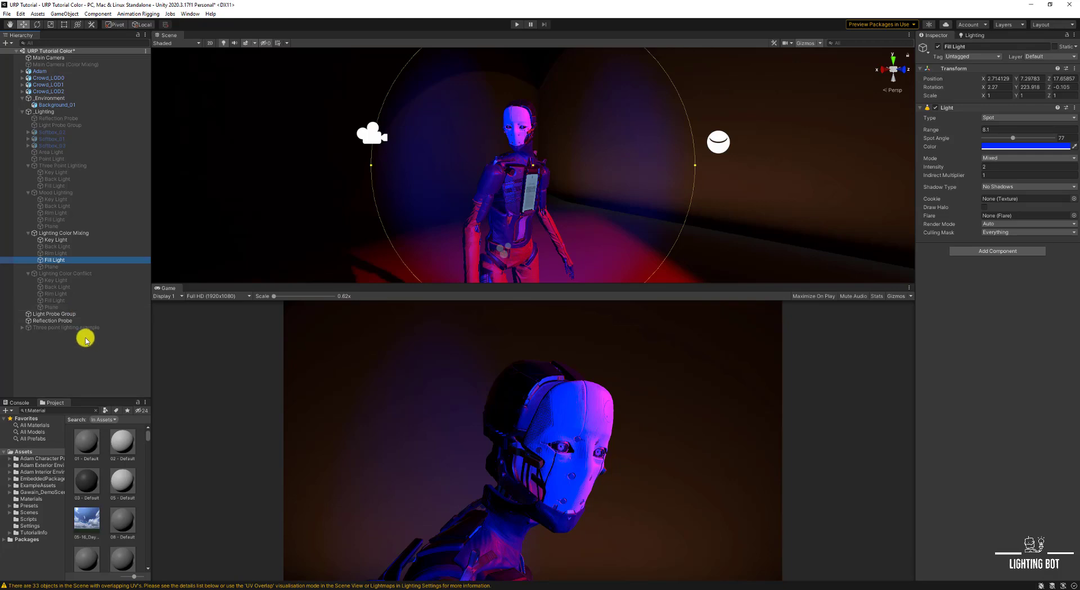
{"action": "mouse_move", "coordinate": [524, 411]}
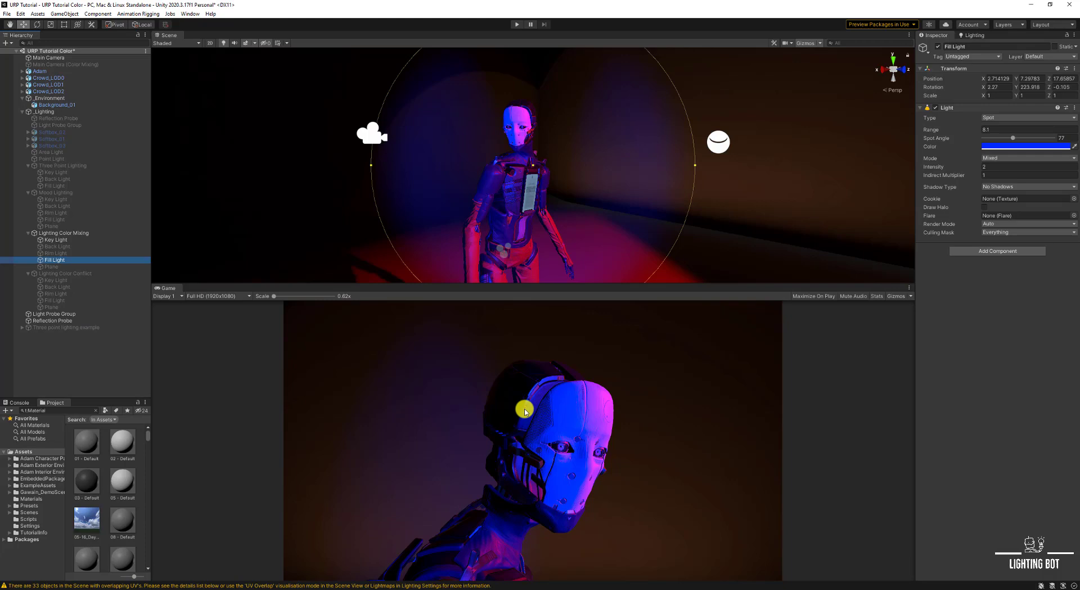
{"action": "mouse_move", "coordinate": [847, 540]}
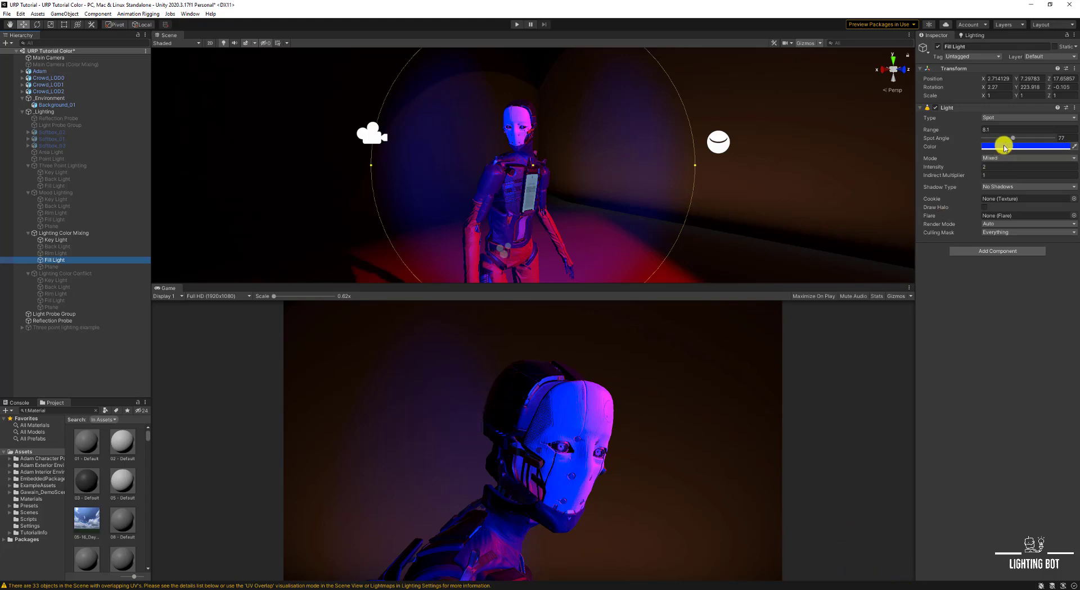
- Try green, bluer green and orange fill light colours, settling on magenta
{"action": "left_click", "coordinate": [1026, 147]}
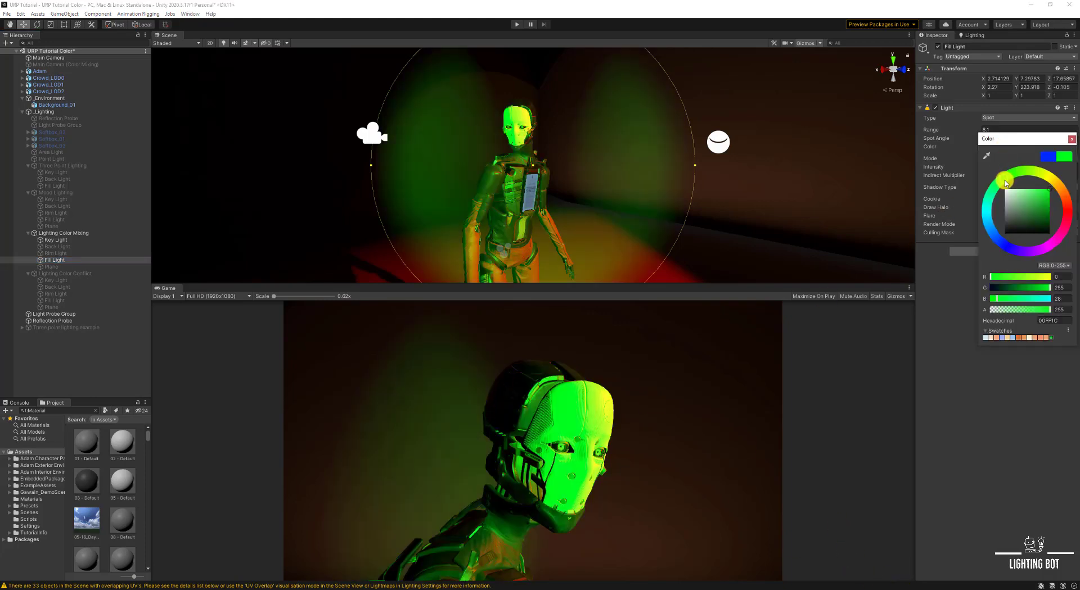
{"action": "left_click", "coordinate": [1007, 168]}
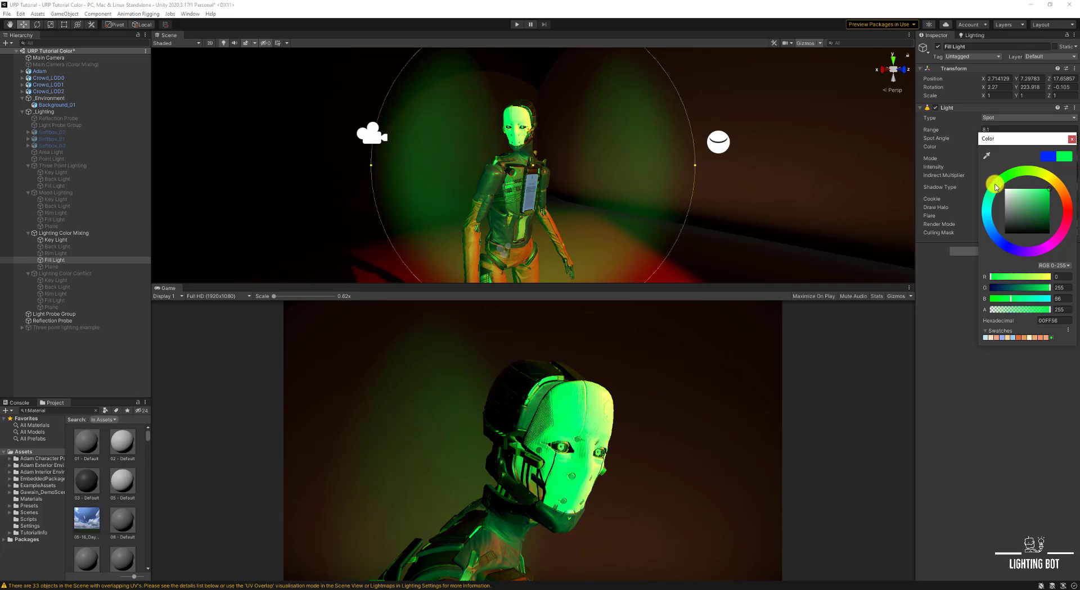
{"action": "left_click", "coordinate": [1006, 176]}
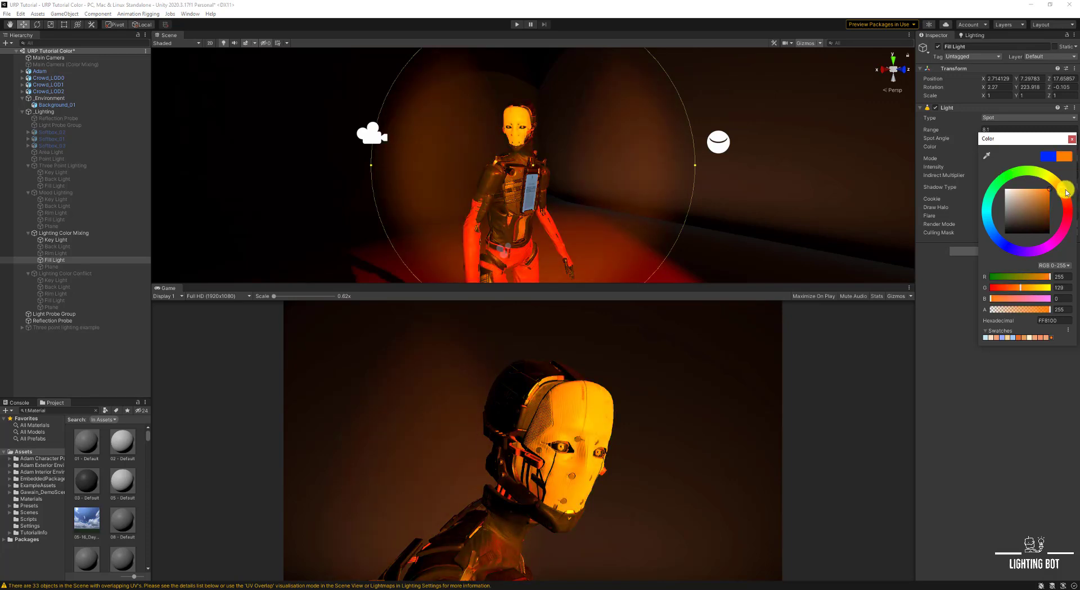
{"action": "left_click", "coordinate": [1070, 209]}
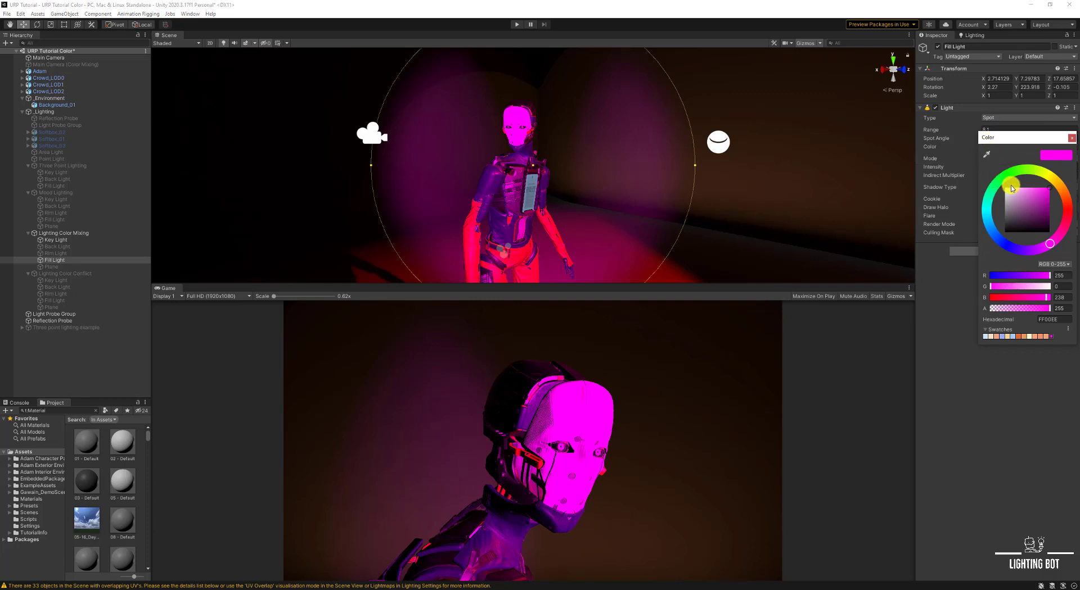
{"action": "mouse_move", "coordinate": [1024, 199]}
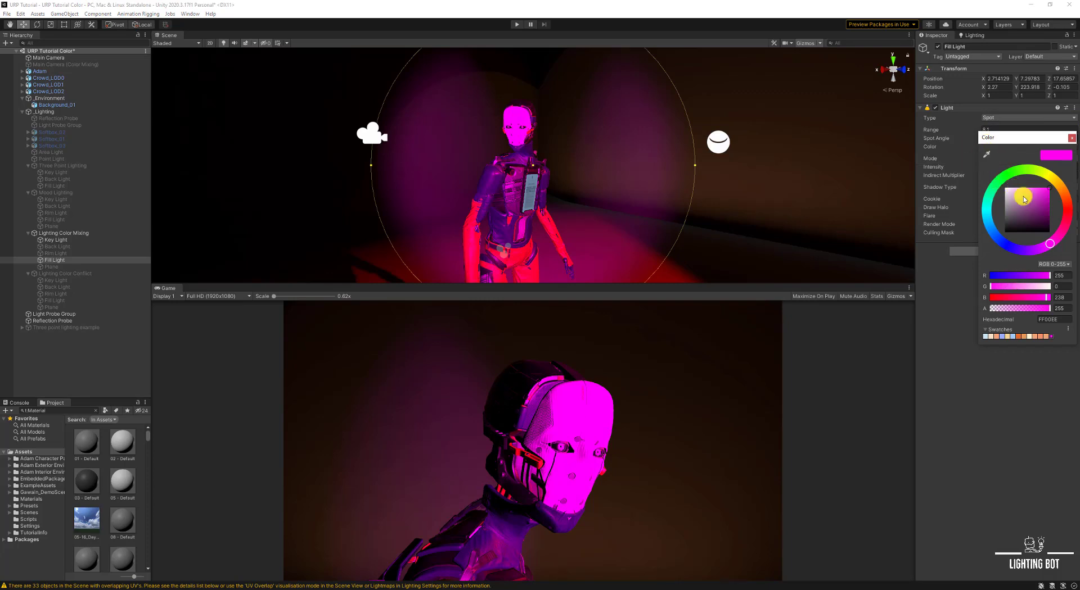
{"action": "left_click", "coordinate": [88, 237]}
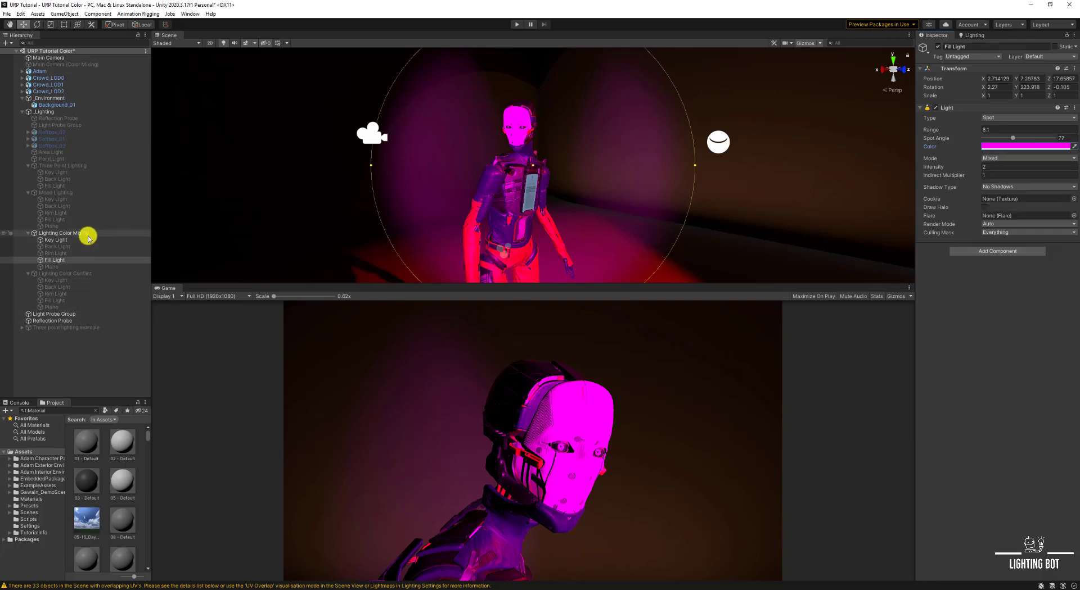
- Turn off Lighting Color Mixing, enable Lighting Color Conflict and select its Key Light
{"action": "left_click", "coordinate": [64, 232]}
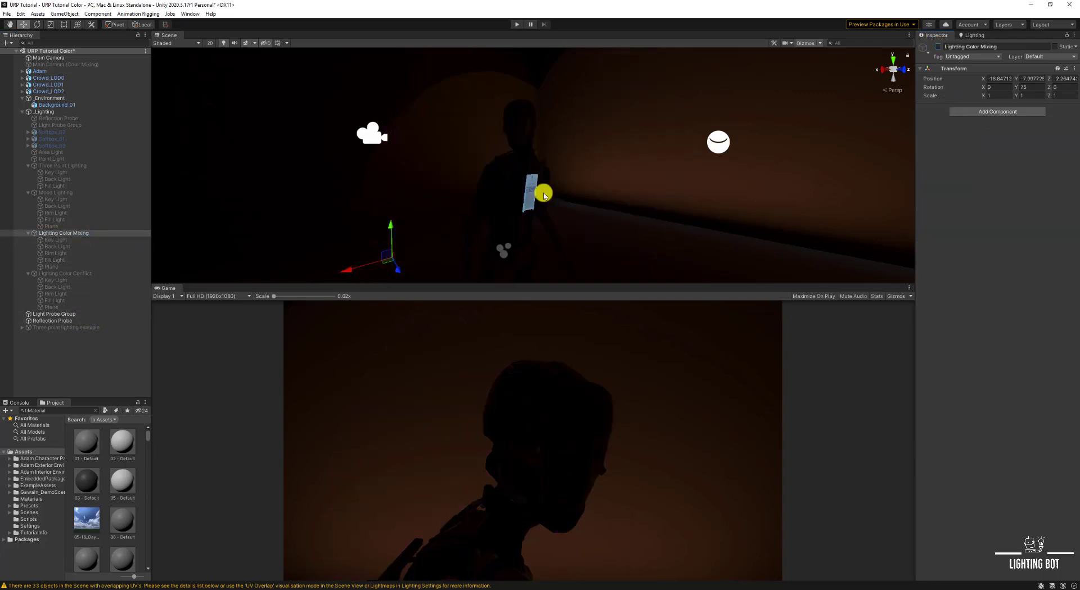
{"action": "left_click", "coordinate": [65, 273]}
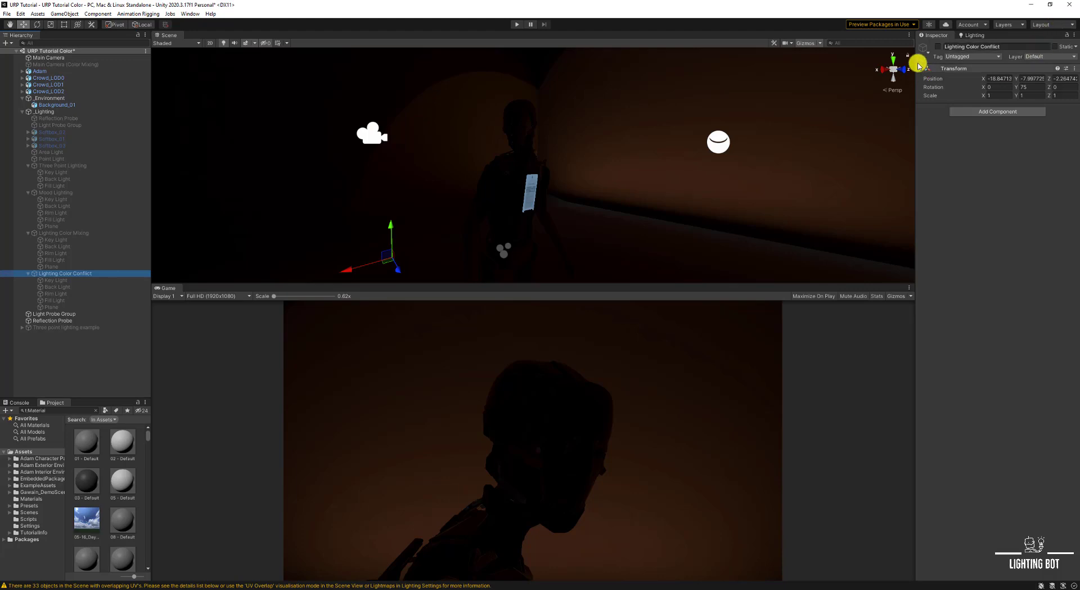
{"action": "left_click", "coordinate": [937, 46]}
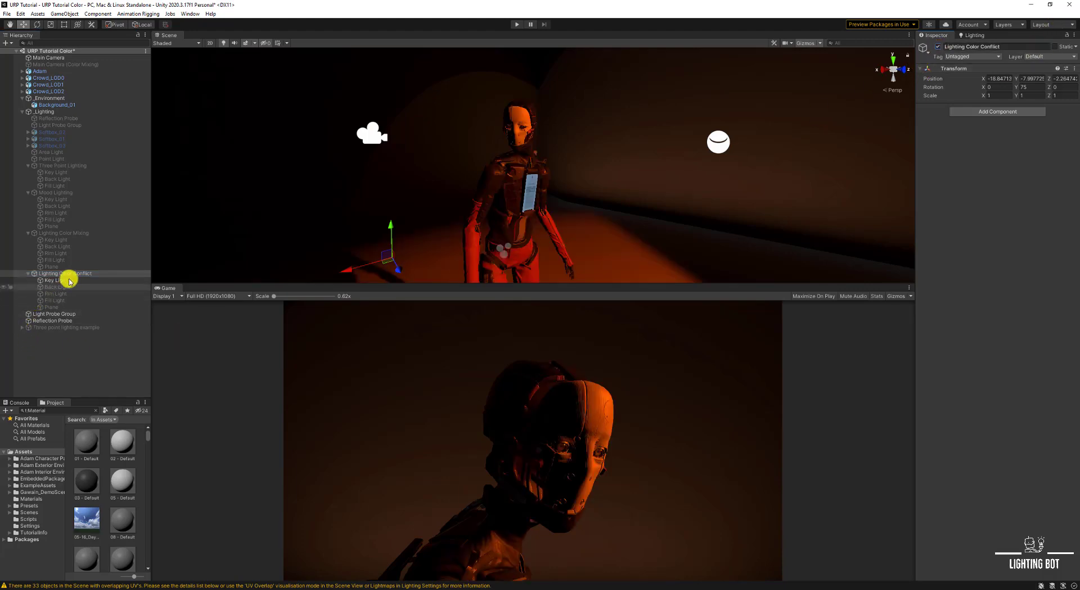
{"action": "left_click", "coordinate": [55, 280]}
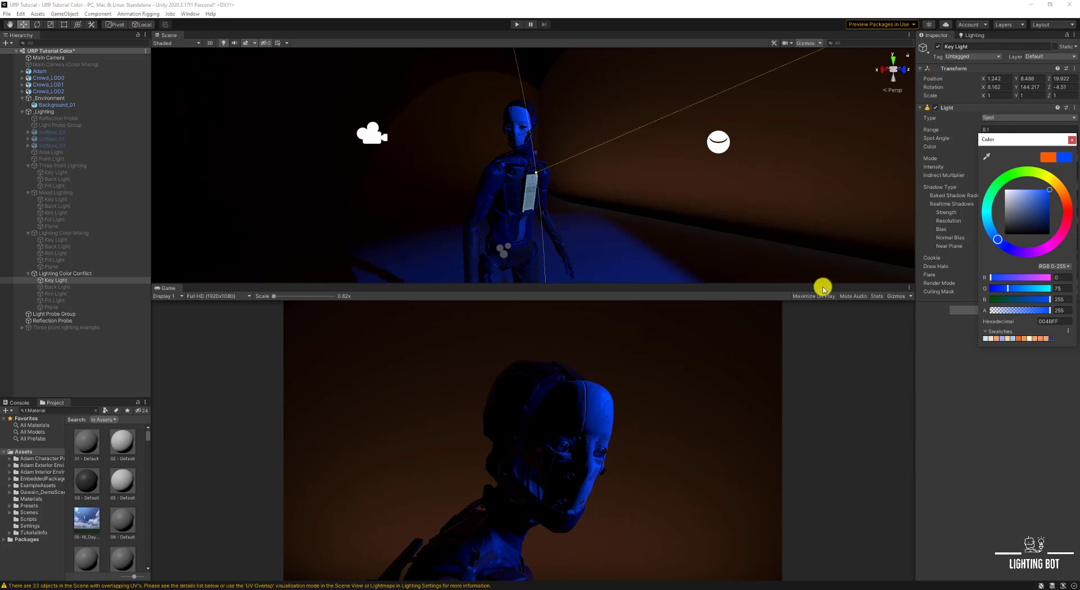
{"action": "mouse_move", "coordinate": [647, 415]}
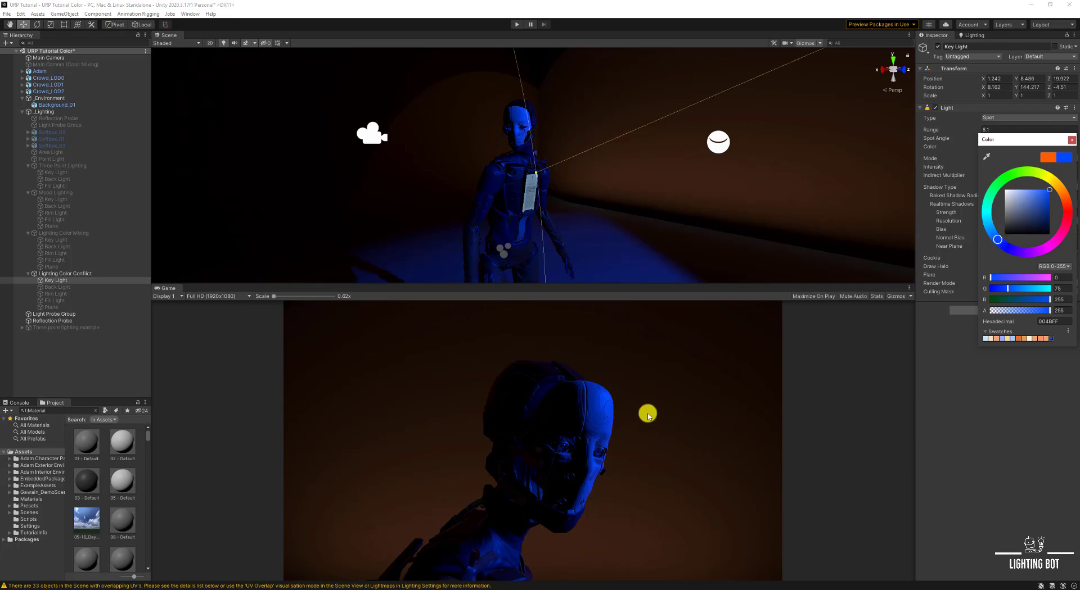
{"action": "mouse_move", "coordinate": [515, 434]}
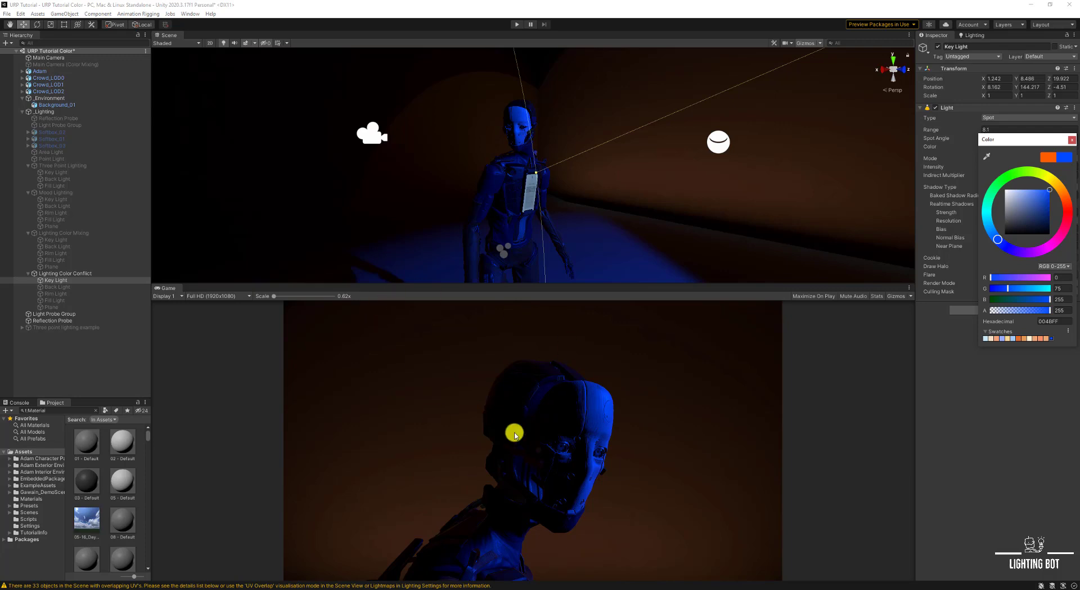
{"action": "mouse_move", "coordinate": [739, 338]}
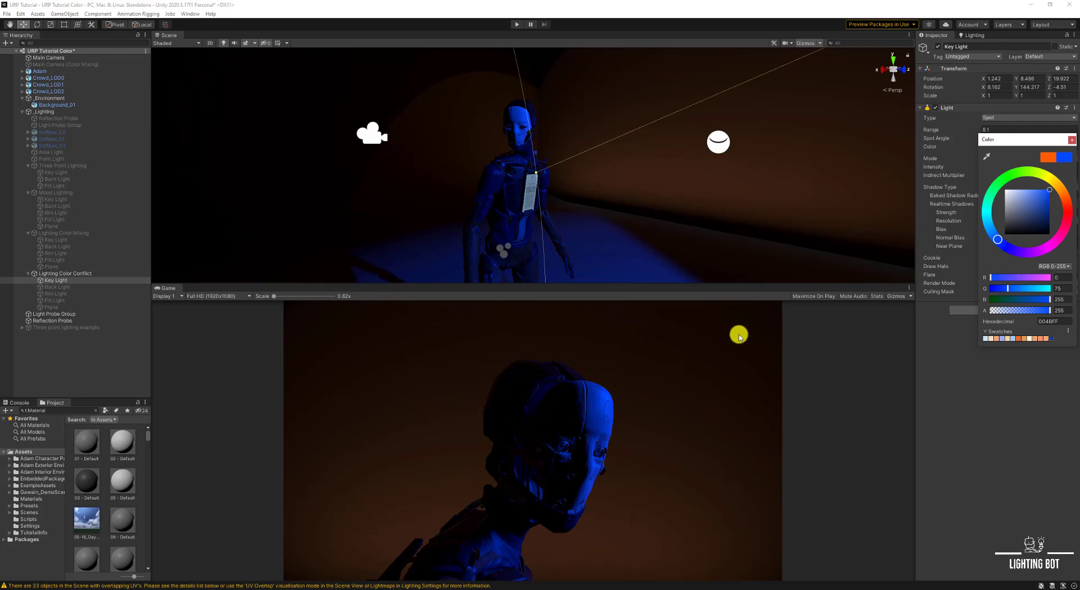
{"action": "left_click", "coordinate": [40, 58]}
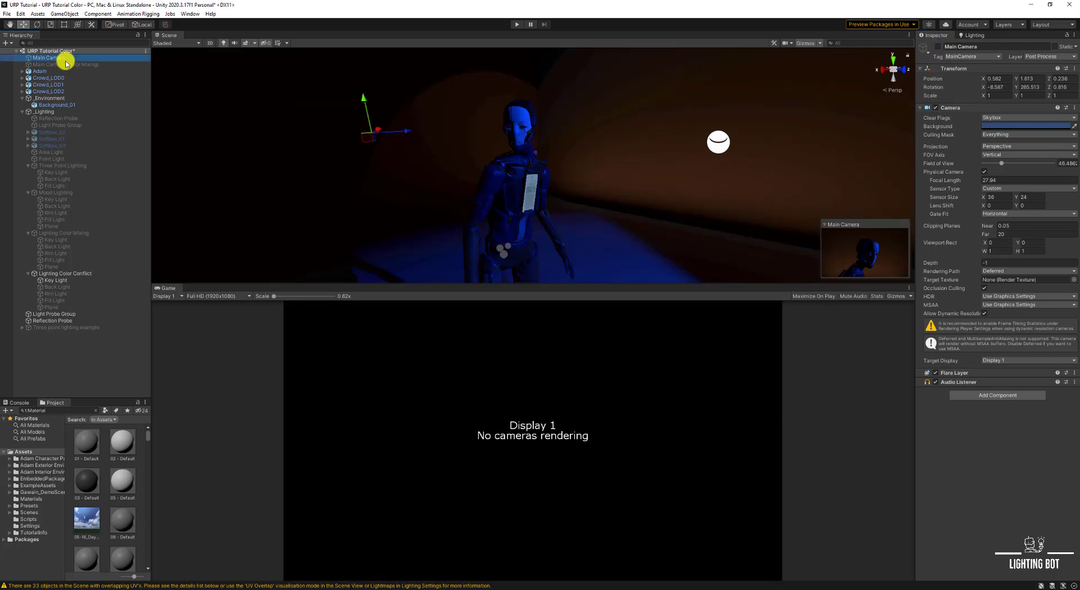
- Render from the colour mixing camera and turn off the Lighting Color Conflict rig
{"action": "left_click", "coordinate": [65, 64]}
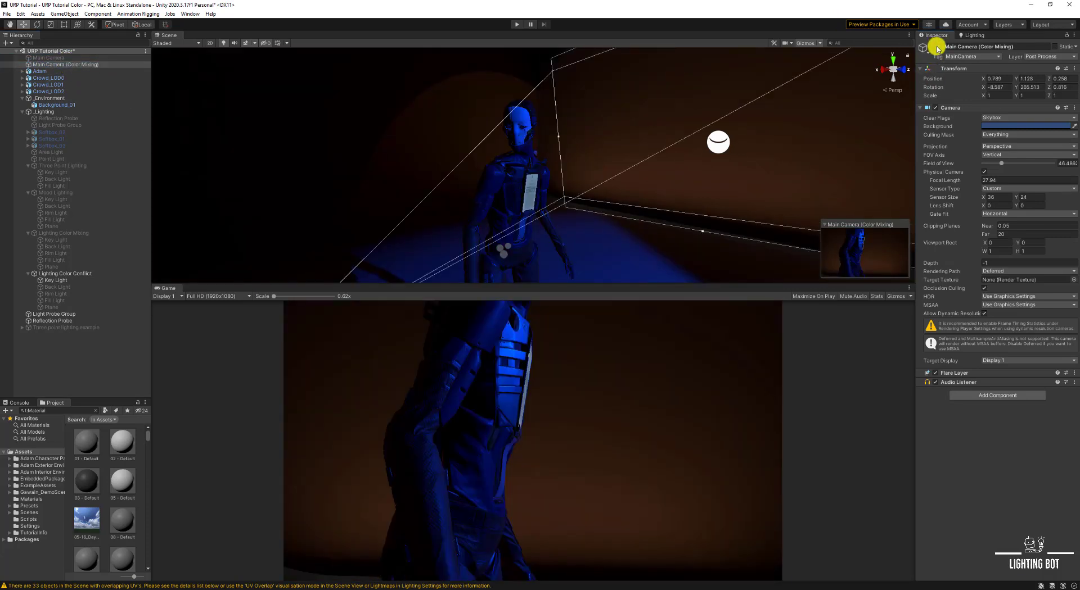
{"action": "left_click", "coordinate": [65, 273]}
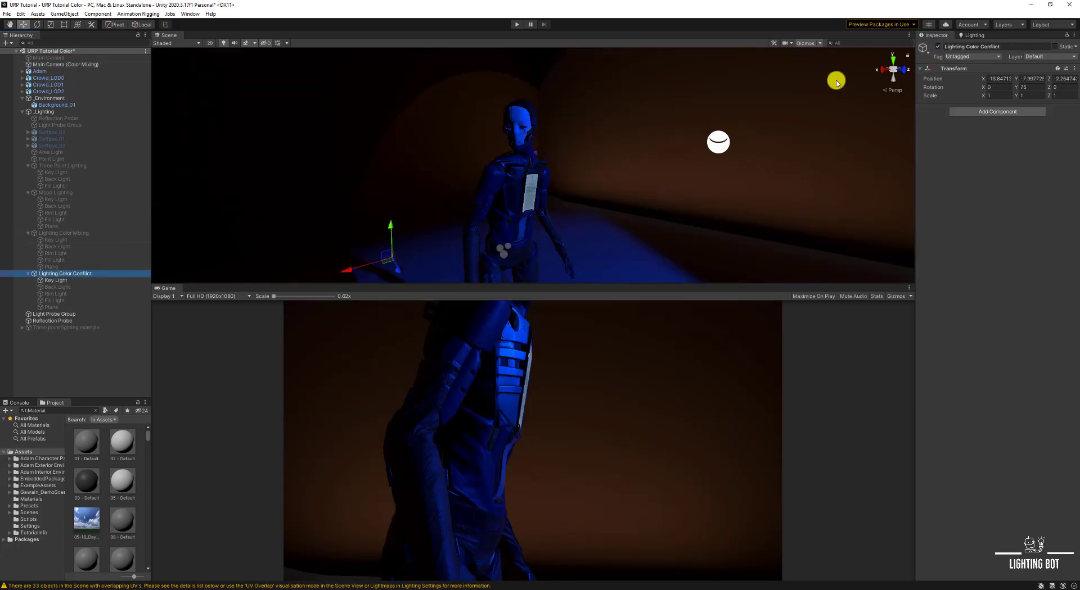
{"action": "left_click", "coordinate": [65, 233]}
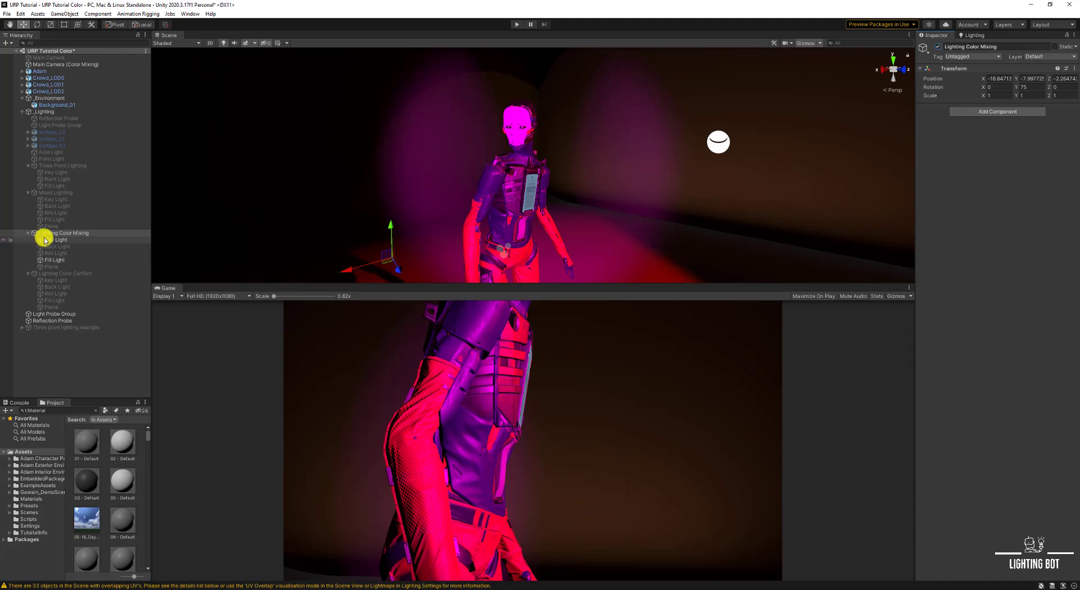
- Reset the mixing rig's Fill and Key Light colours to FFFFFF, then select the group
{"action": "left_click", "coordinate": [54, 260]}
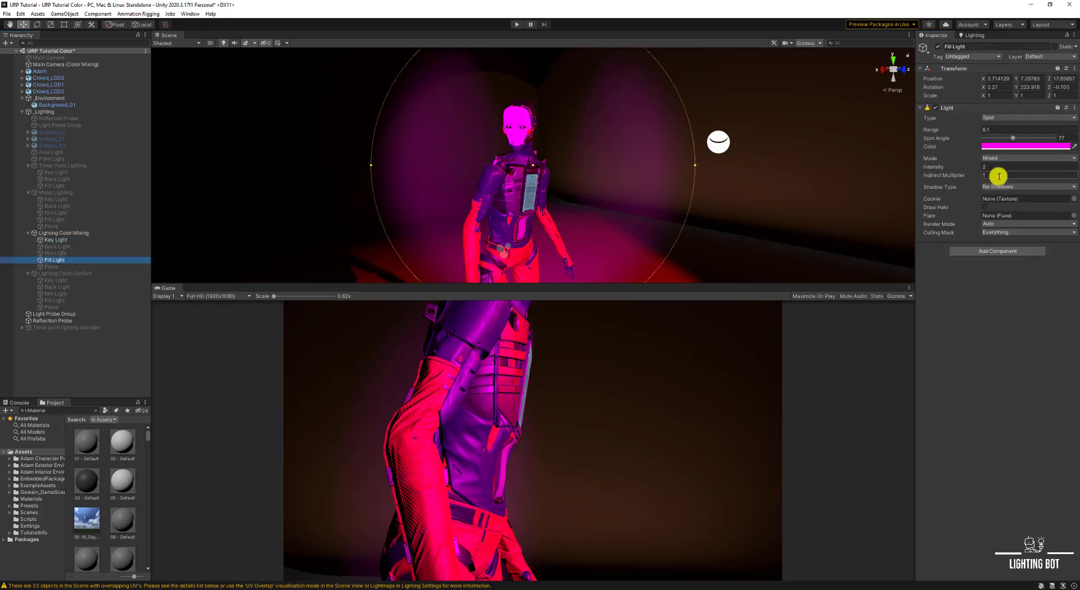
{"action": "left_click", "coordinate": [1026, 146]}
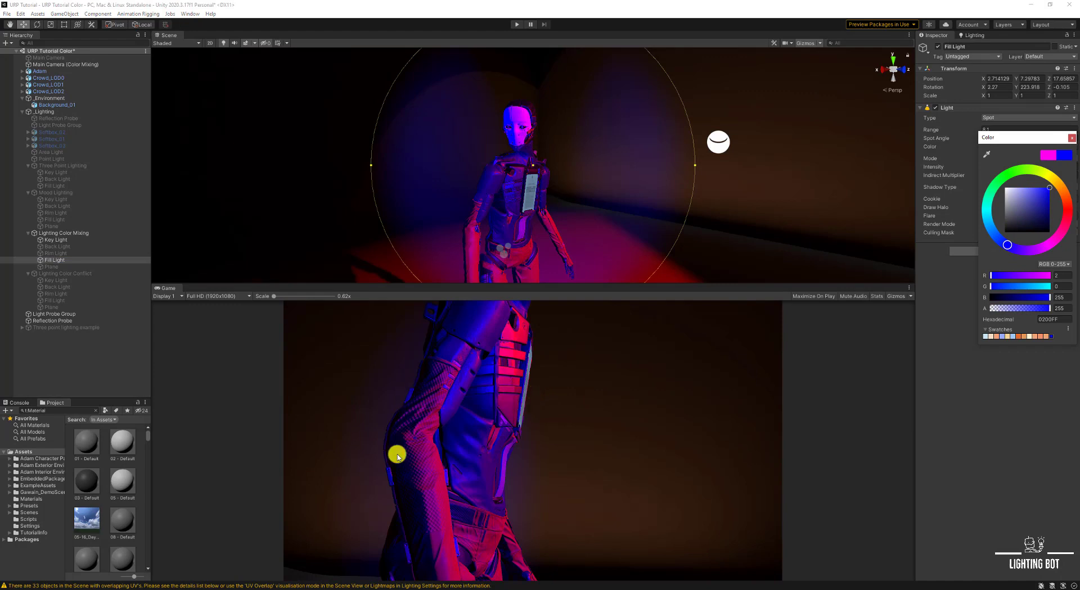
{"action": "mouse_move", "coordinate": [418, 474]}
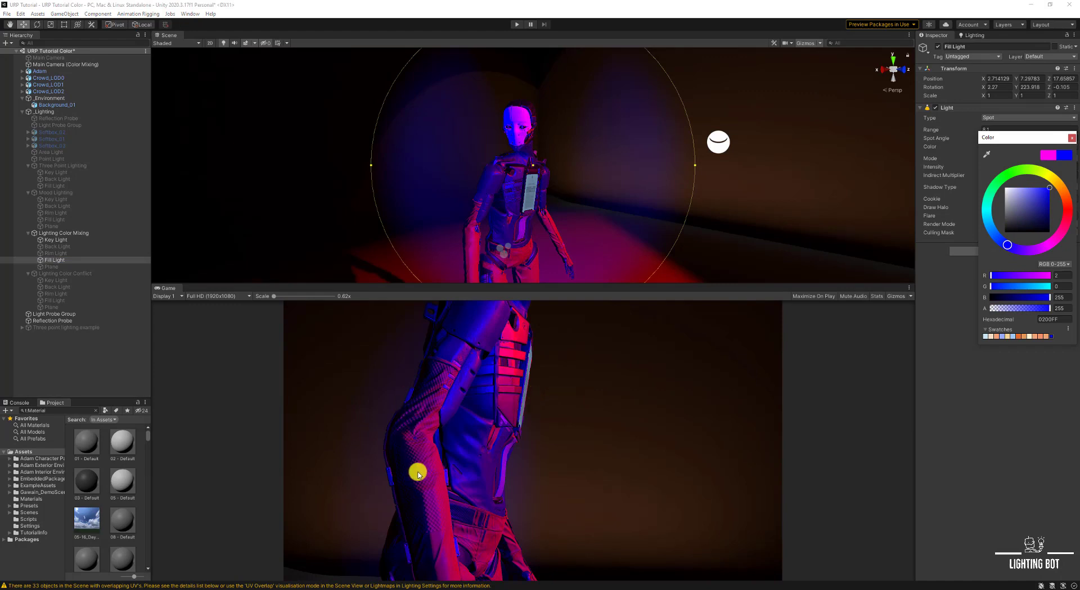
{"action": "mouse_move", "coordinate": [423, 462]}
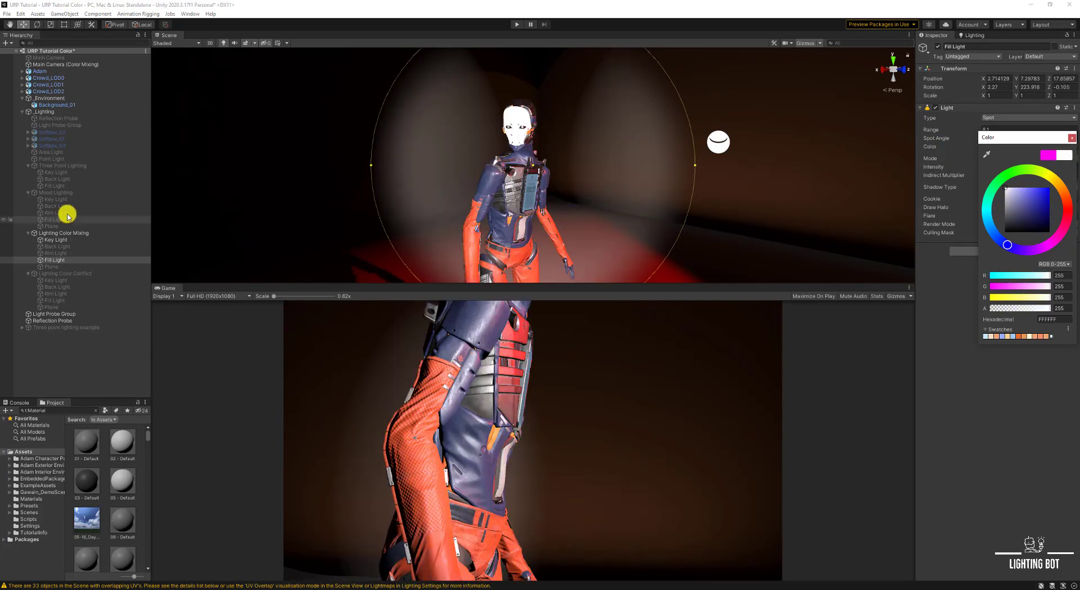
{"action": "left_click", "coordinate": [54, 240]}
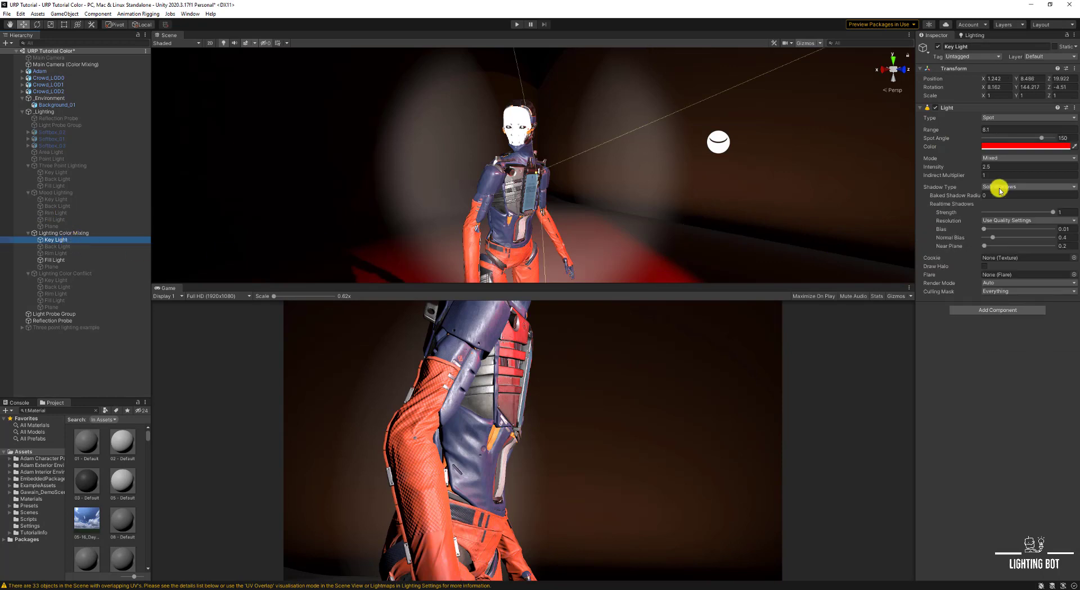
{"action": "left_click", "coordinate": [1026, 147]}
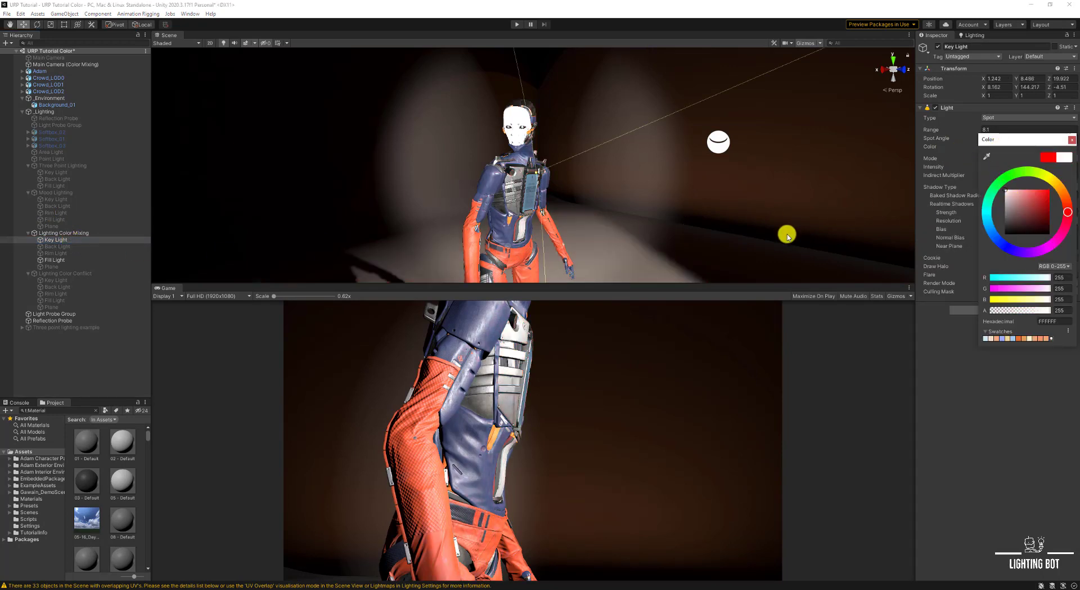
{"action": "mouse_move", "coordinate": [776, 230]}
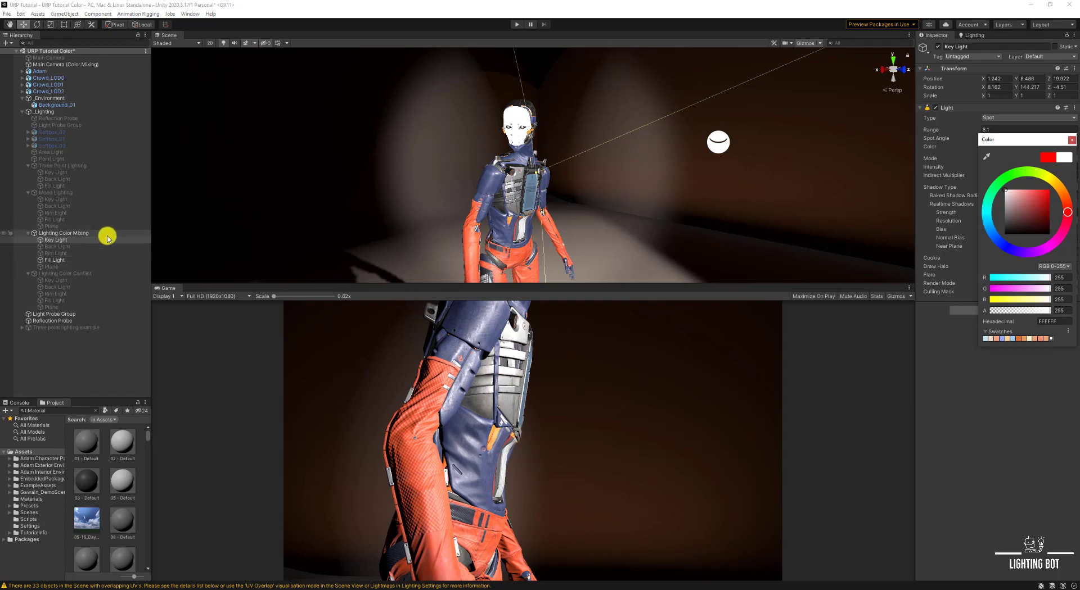
{"action": "left_click", "coordinate": [64, 233]}
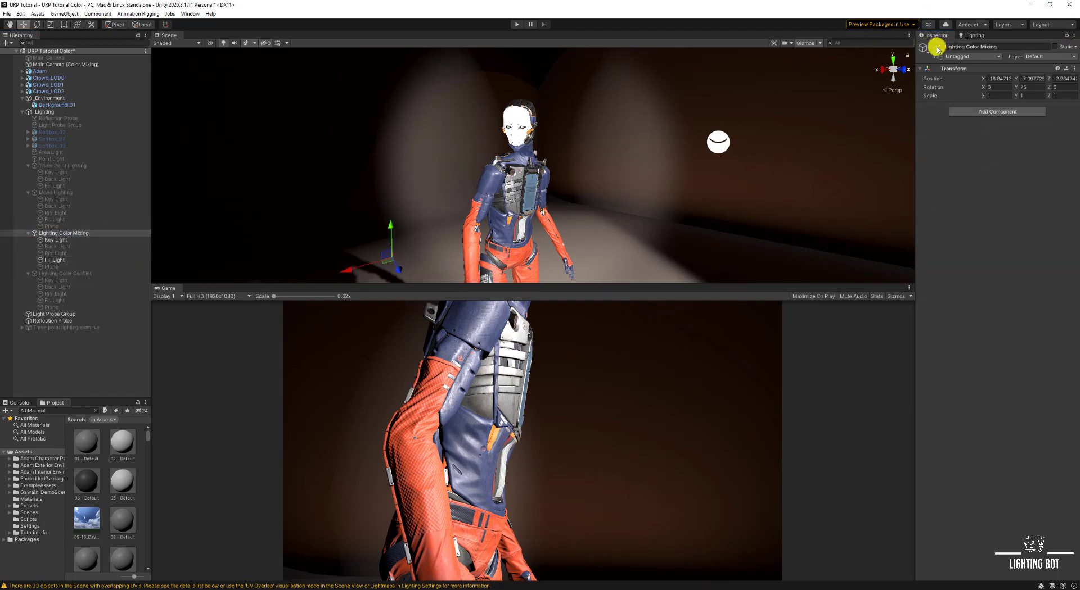
- Replace the colour-mixing rig with the colour-conflict rig and tint its key light pinkish
{"action": "left_click", "coordinate": [64, 273]}
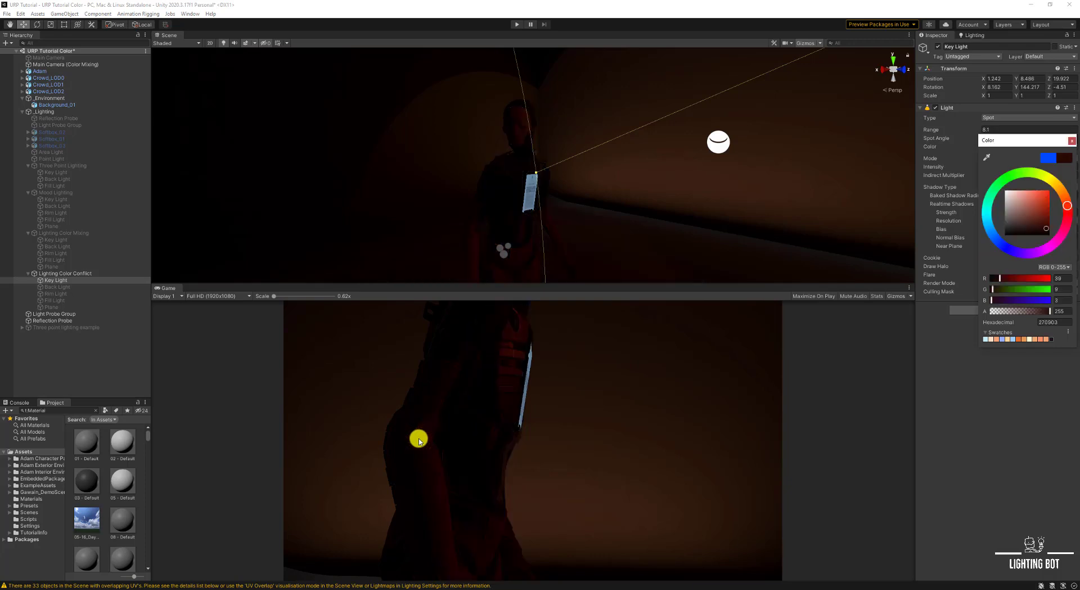
{"action": "mouse_move", "coordinate": [796, 332]}
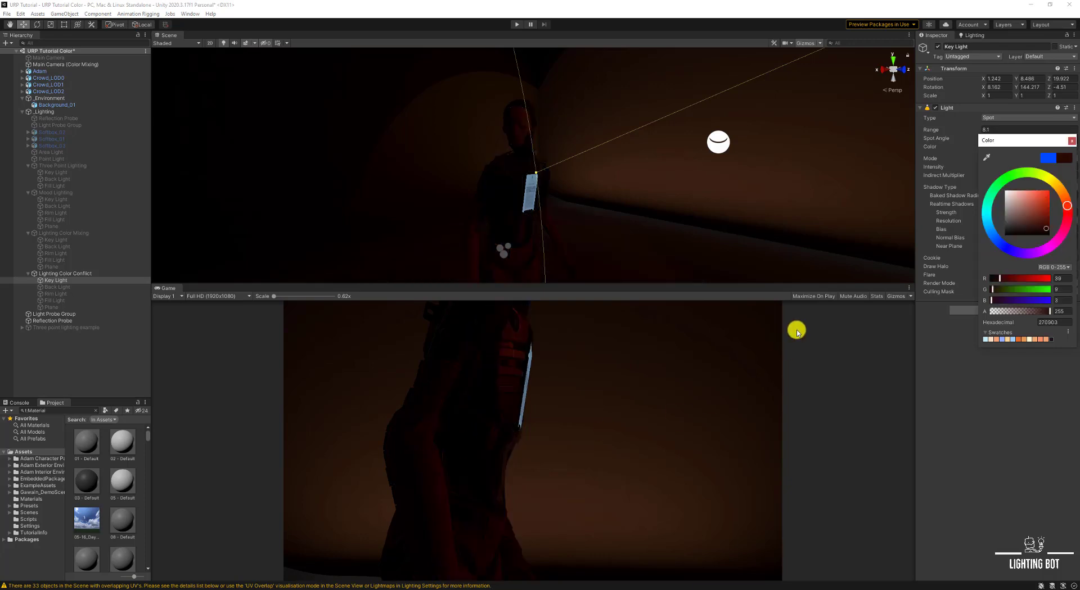
{"action": "left_click", "coordinate": [1025, 197]}
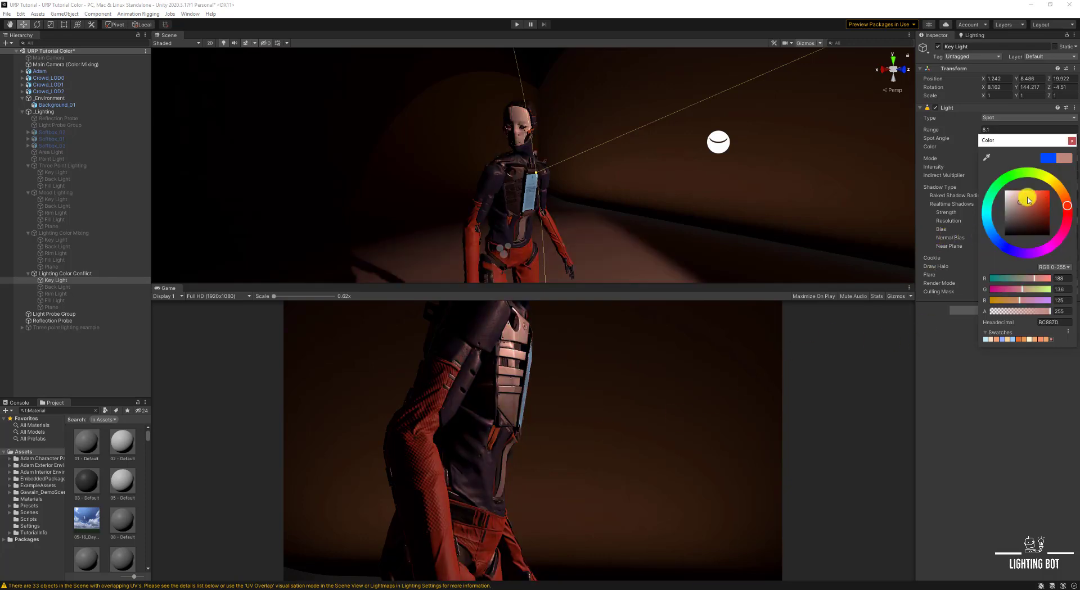
{"action": "left_click", "coordinate": [1023, 194]}
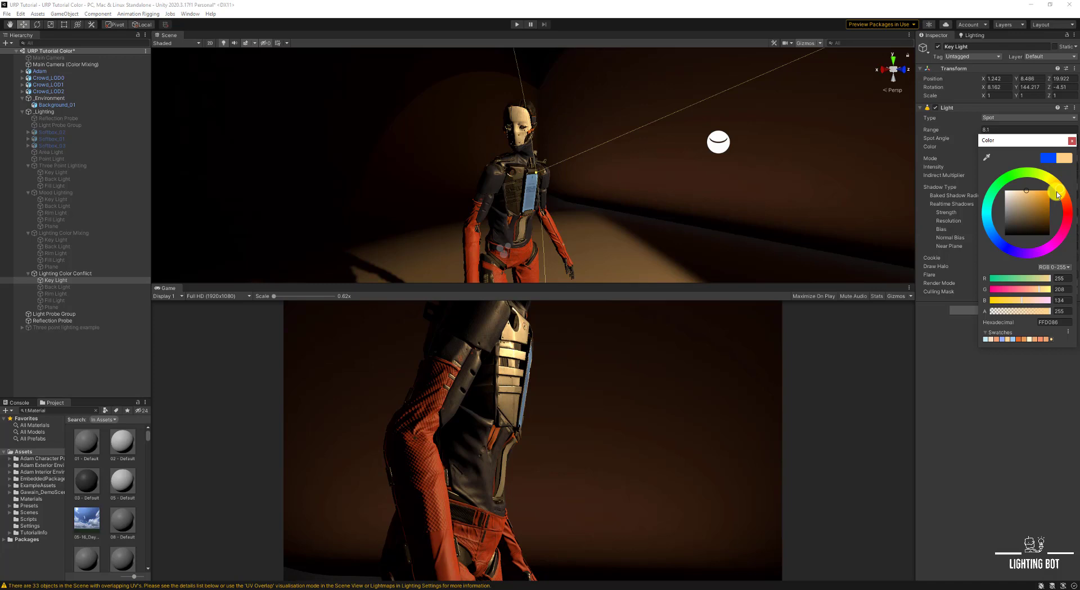
- Try warm yellow and teal on the conflict key light, finishing at white FFFFFF
{"action": "left_click", "coordinate": [1057, 190]}
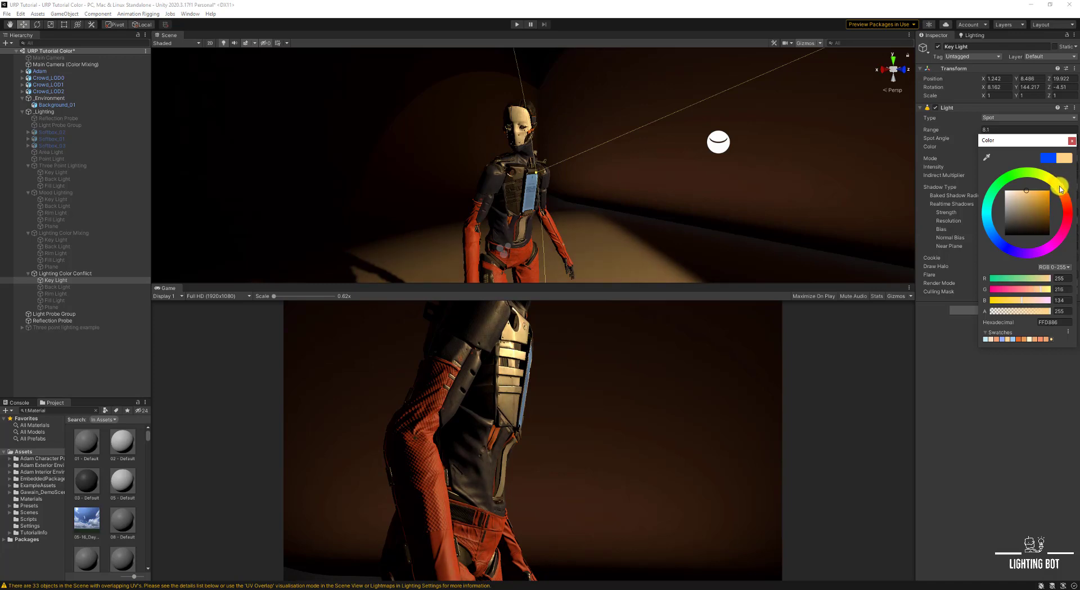
{"action": "left_click", "coordinate": [986, 203]}
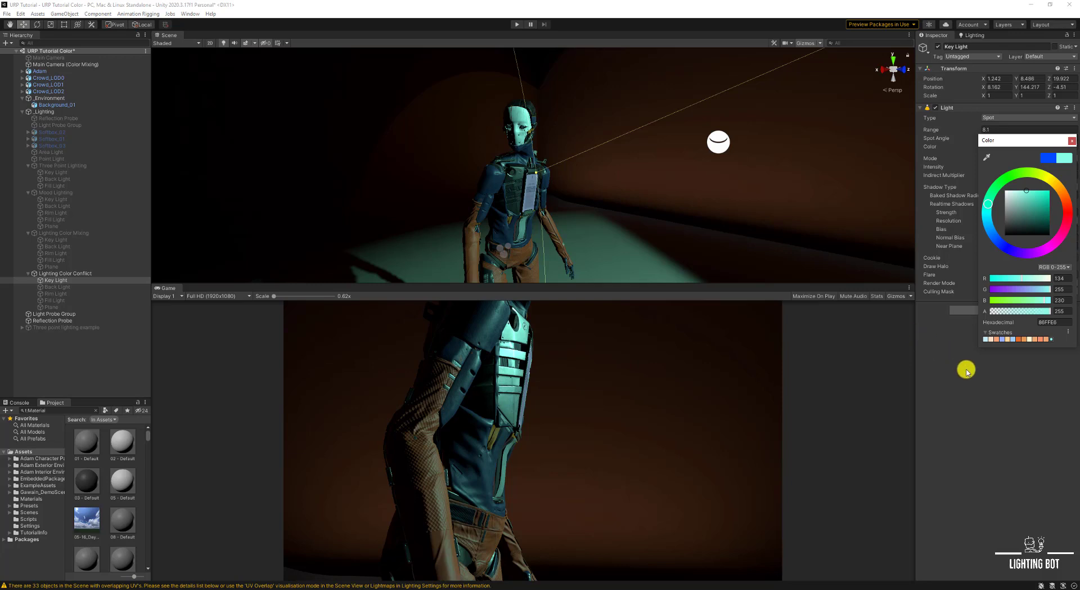
{"action": "left_click", "coordinate": [1018, 194]}
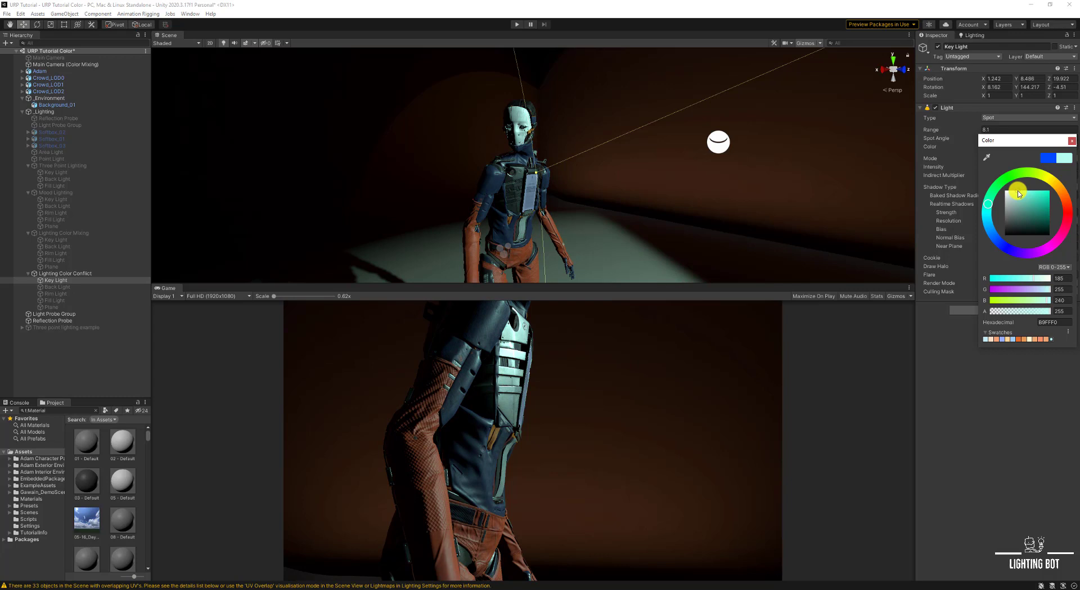
{"action": "left_click", "coordinate": [1037, 212]}
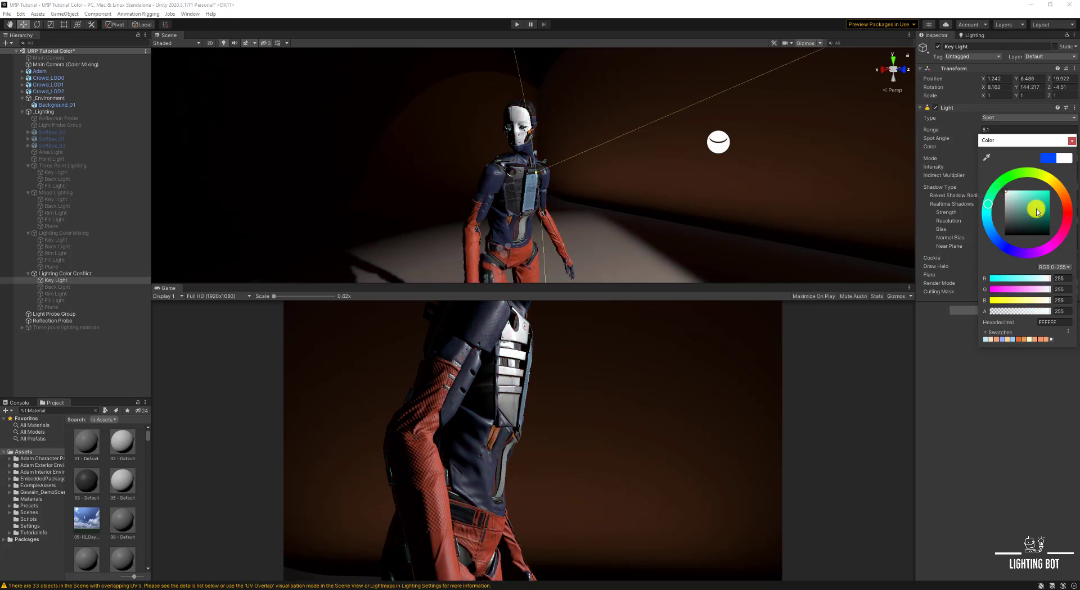
{"action": "left_click", "coordinate": [1022, 193]}
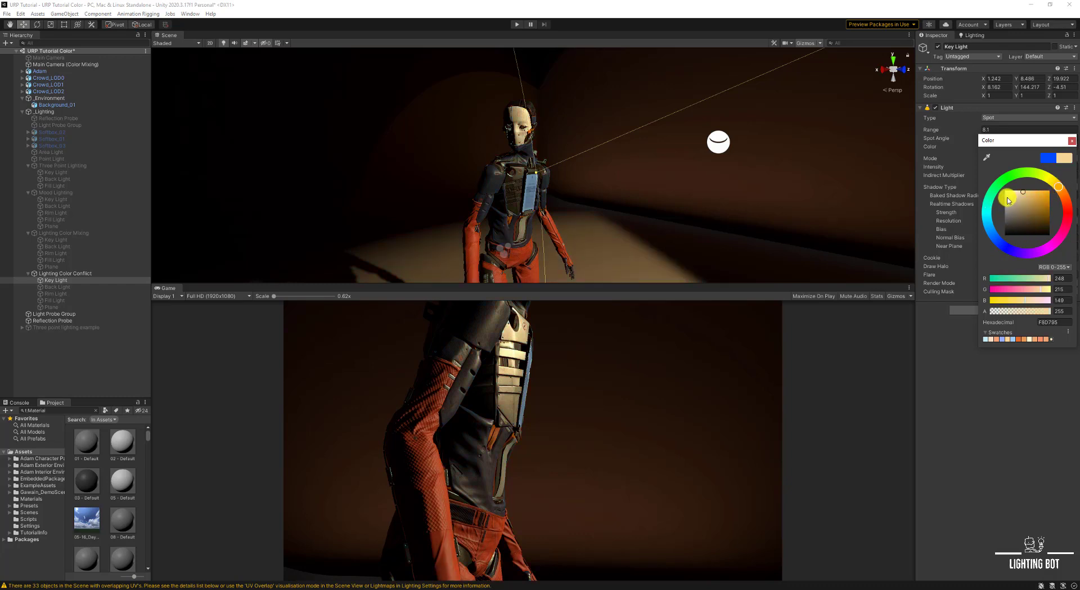
{"action": "left_click", "coordinate": [1002, 205]}
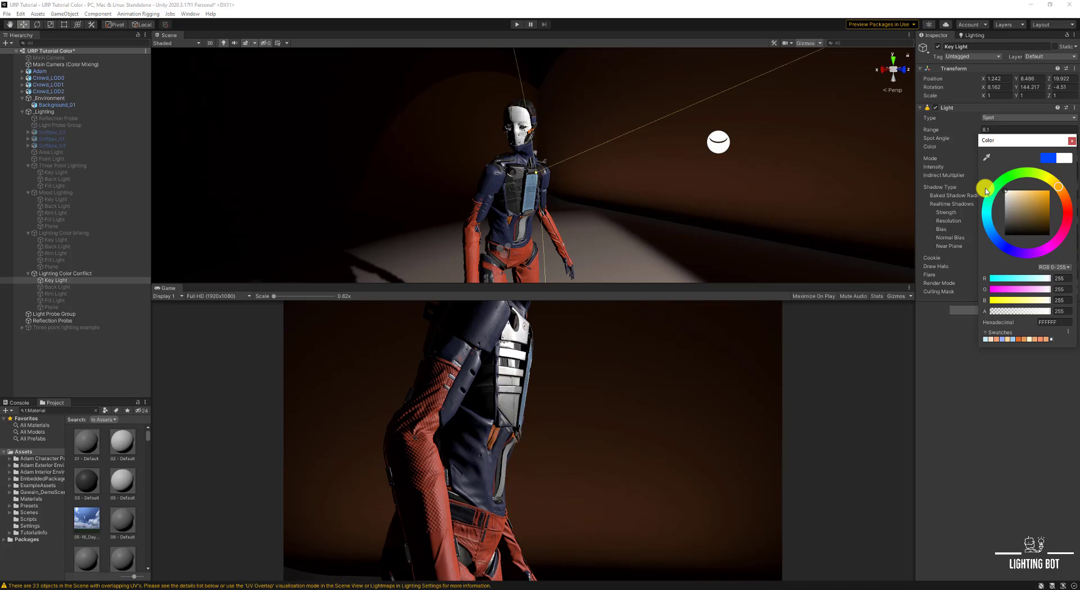
{"action": "mouse_move", "coordinate": [1037, 194]}
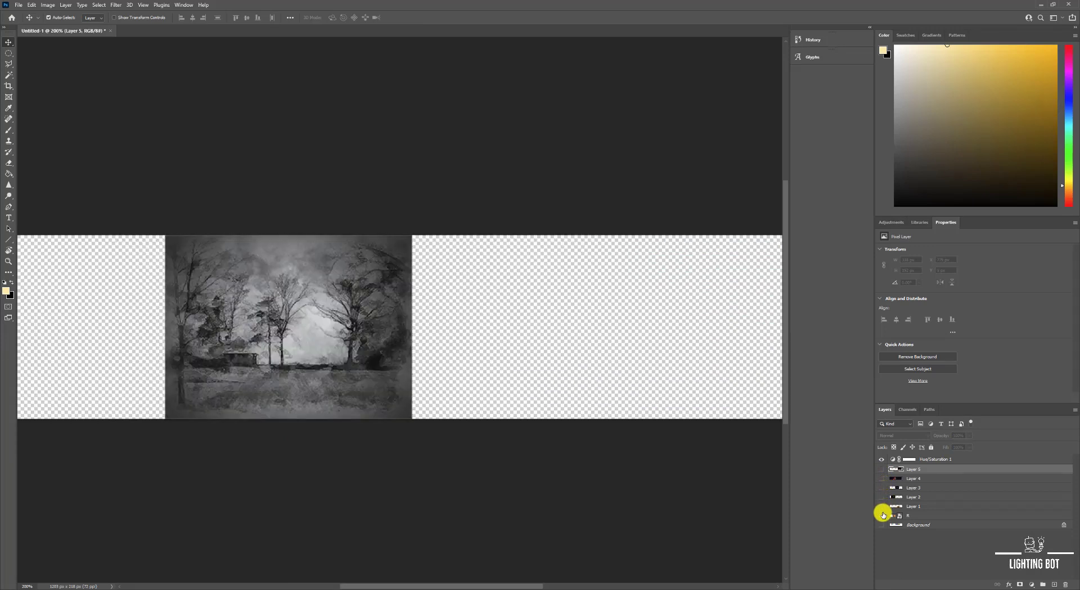
- Toggle visibility of Layer 5 and the Hue/Saturation 1 layer to show grey circles
{"action": "left_click", "coordinate": [880, 470]}
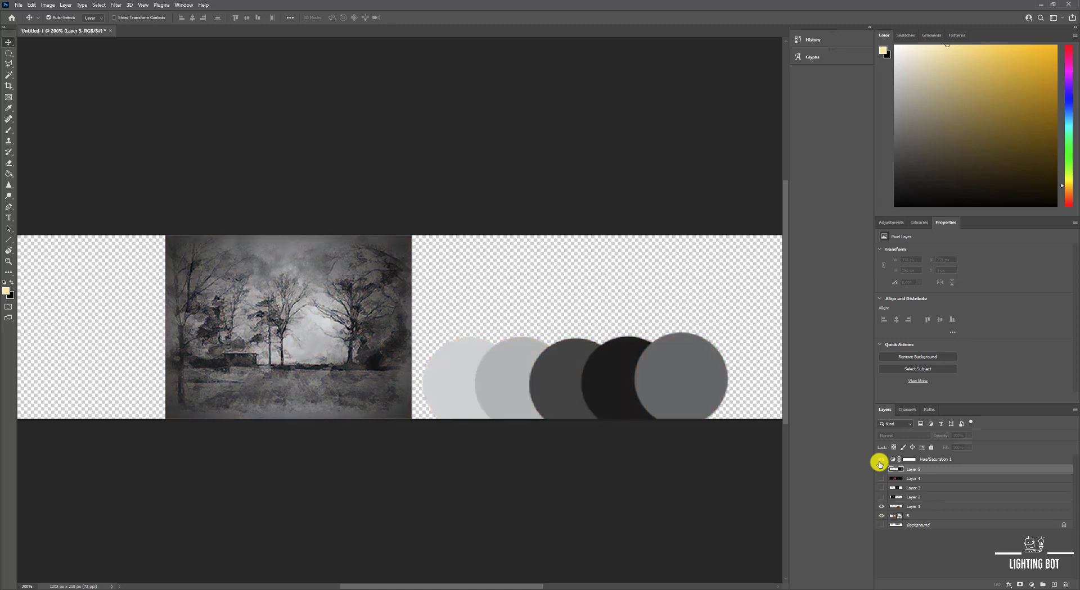
{"action": "mouse_move", "coordinate": [881, 468]}
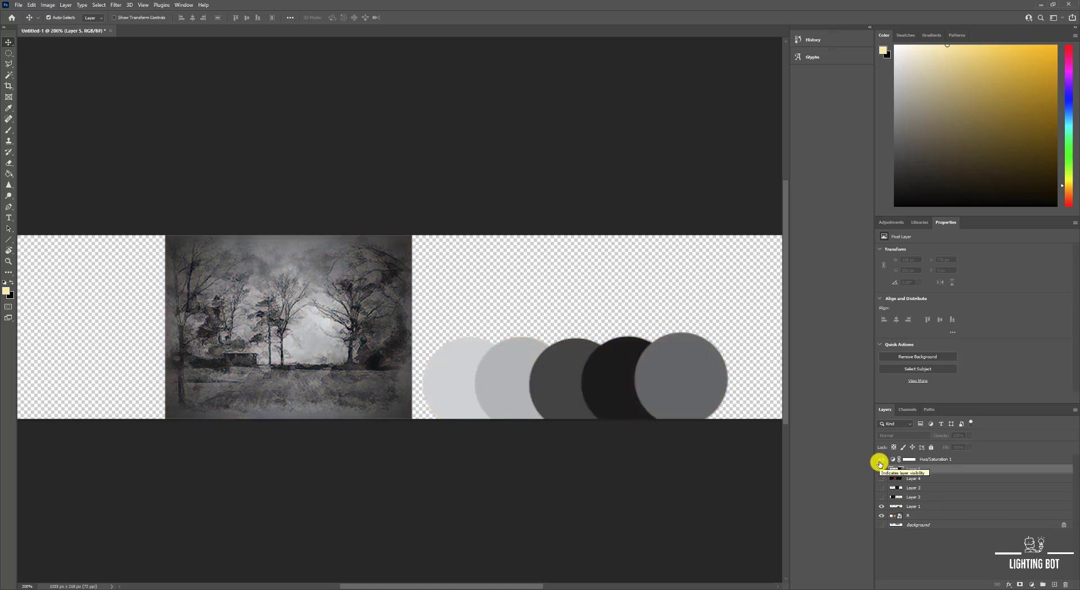
{"action": "left_click", "coordinate": [881, 459]}
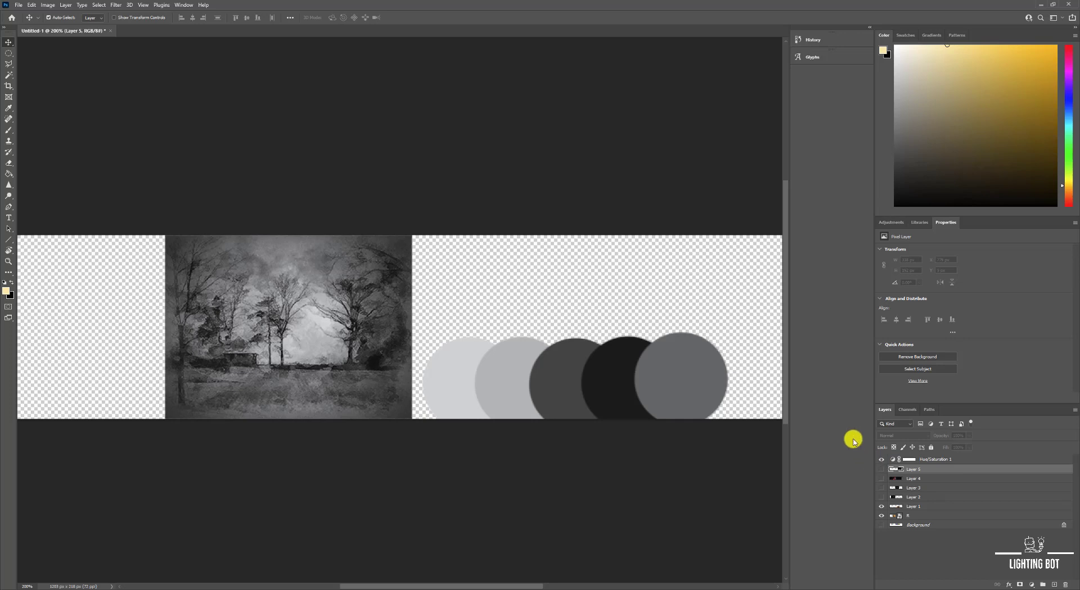
{"action": "mouse_move", "coordinate": [322, 586]}
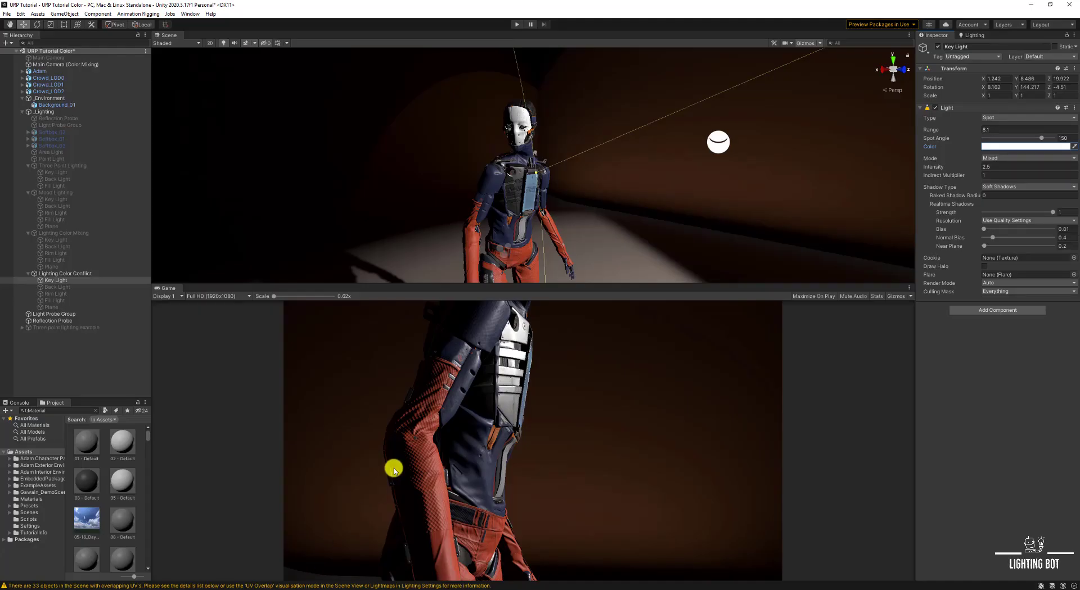
{"action": "mouse_move", "coordinate": [135, 342]}
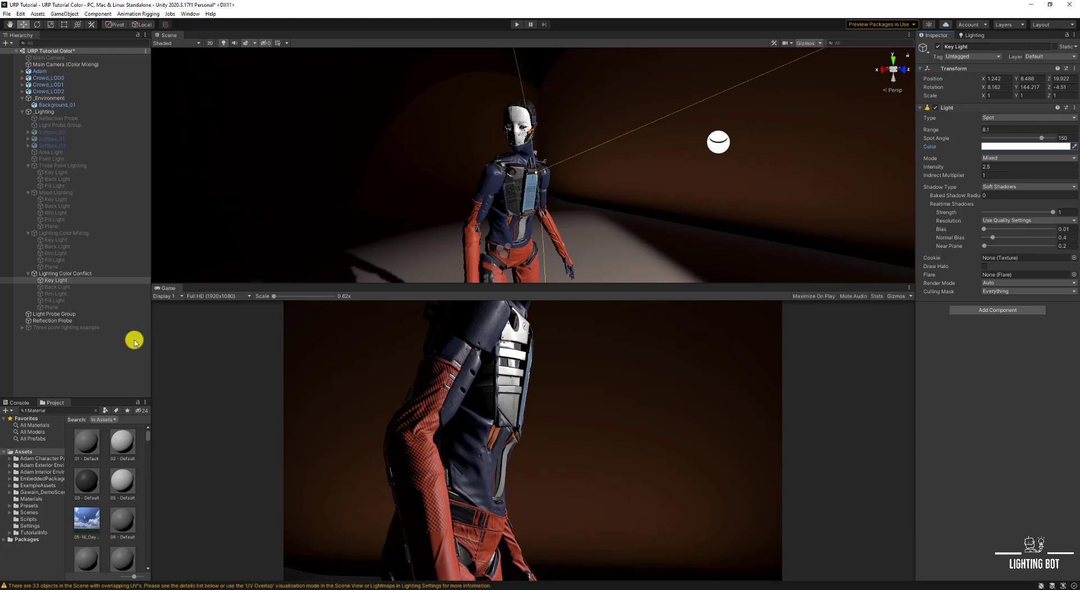
{"action": "mouse_move", "coordinate": [390, 438]}
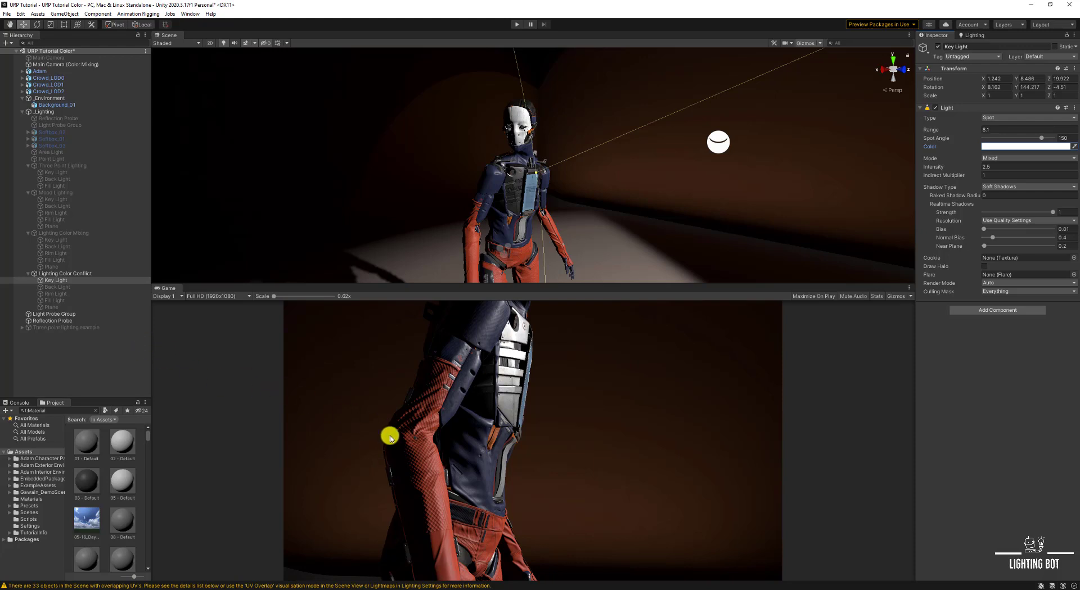